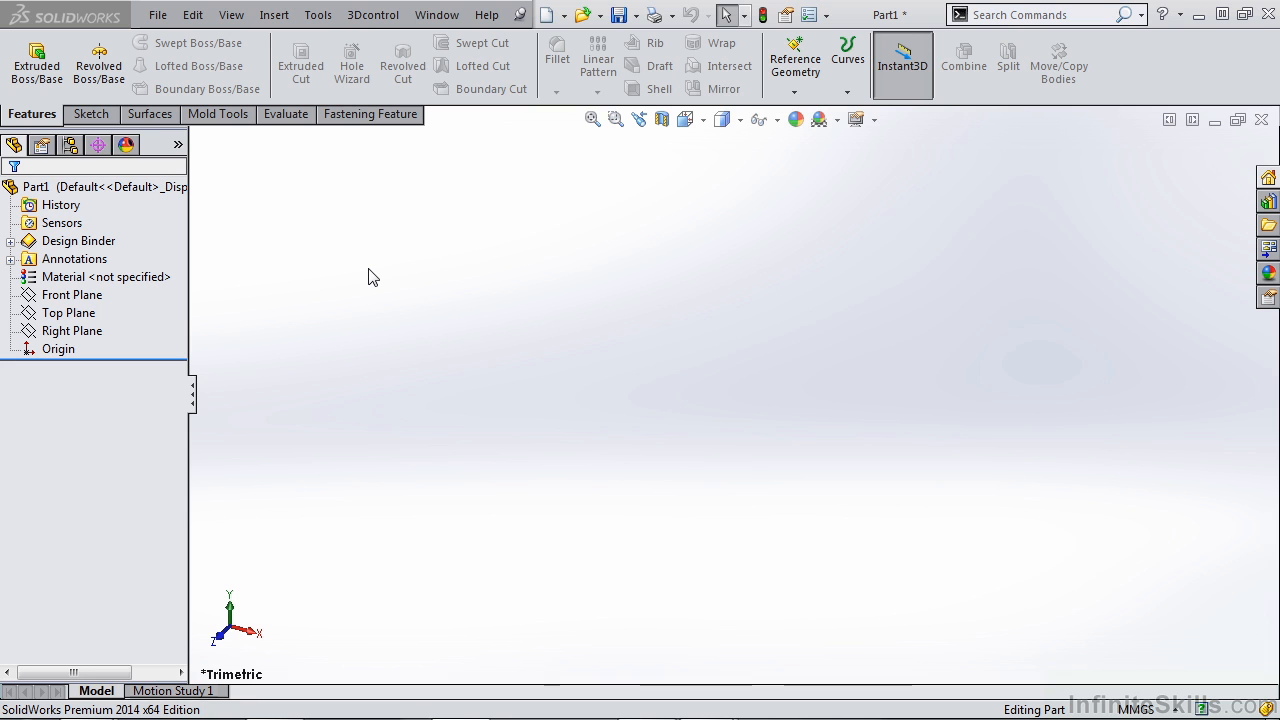
{"action": "mouse_move", "coordinate": [462, 282]}
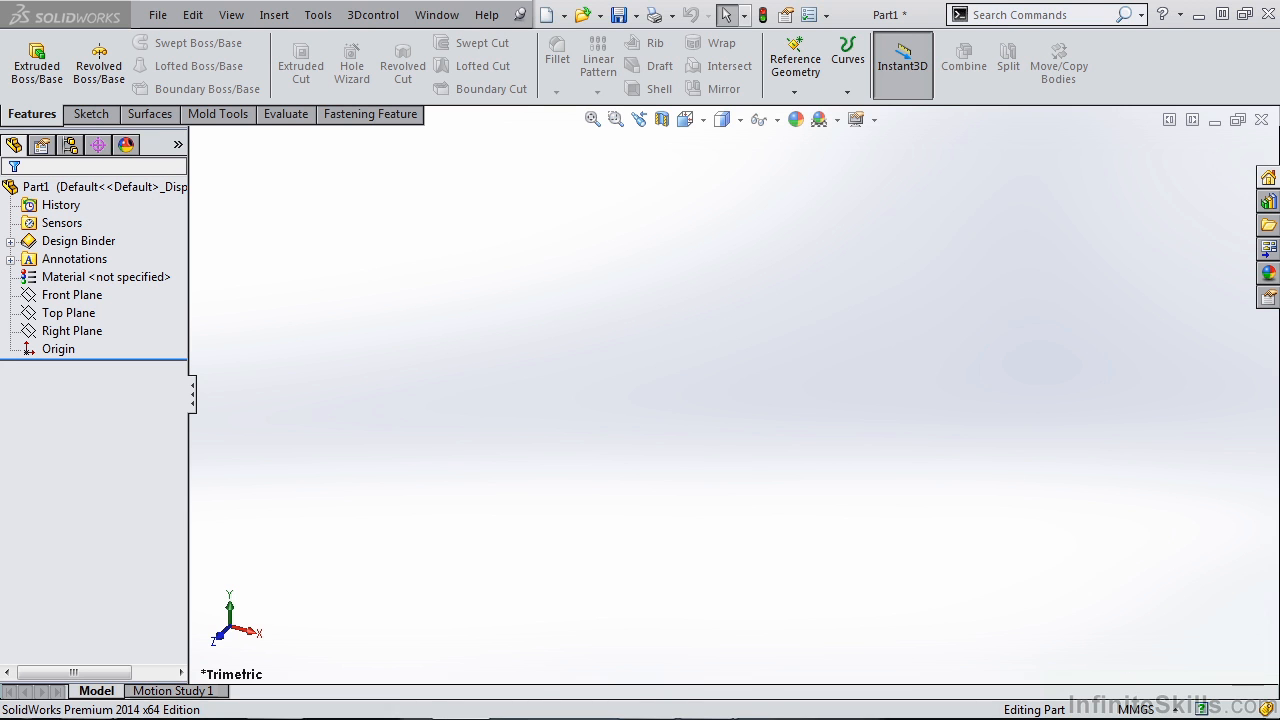
{"action": "mouse_move", "coordinate": [1072, 620]}
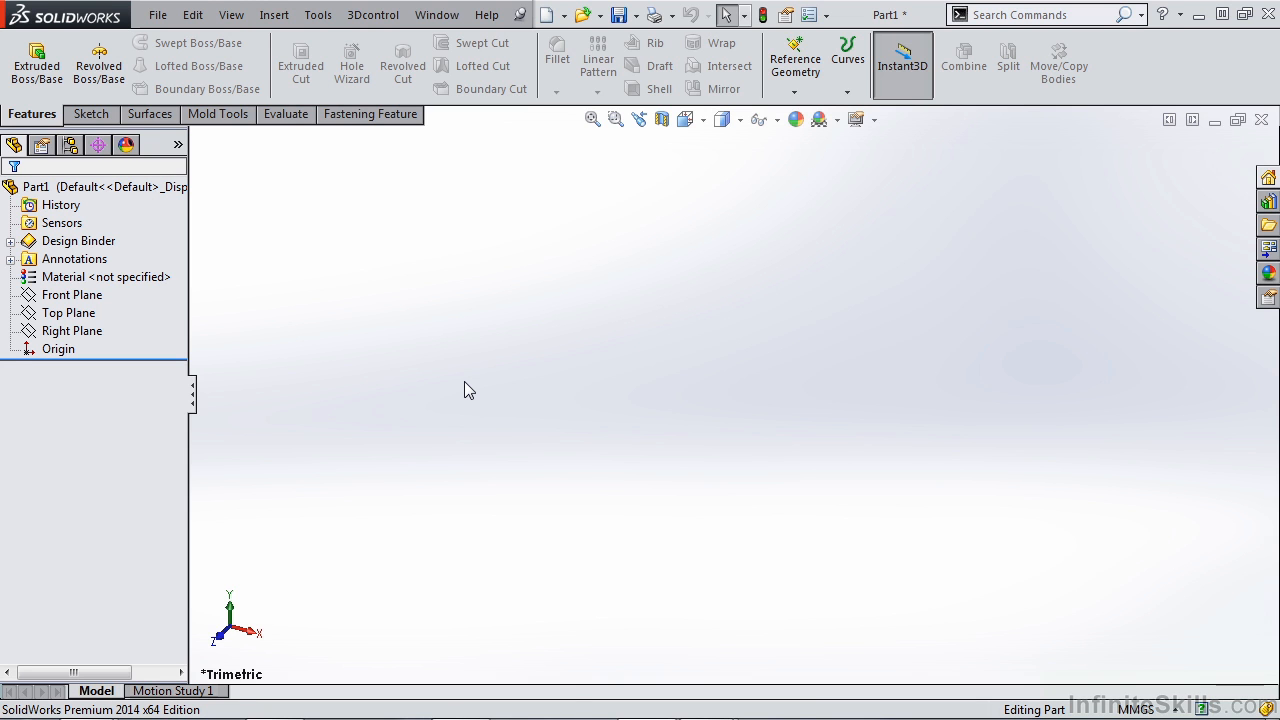
{"action": "mouse_move", "coordinate": [462, 388]}
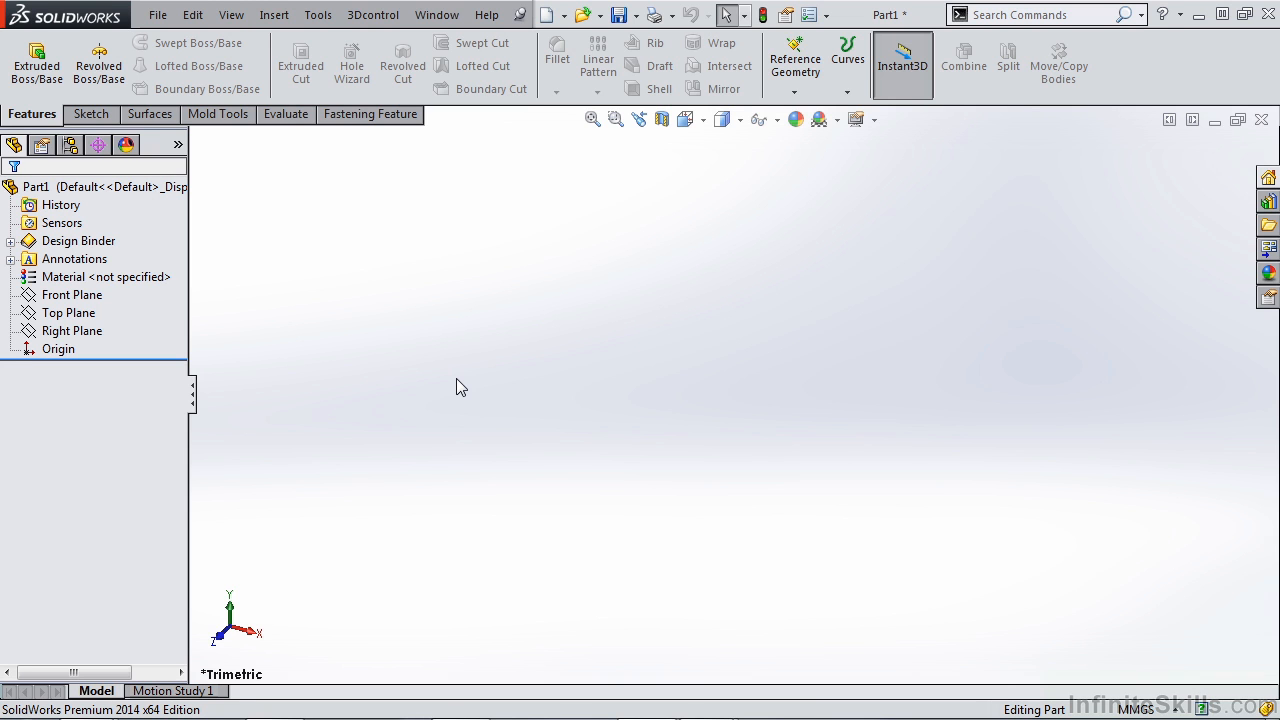
{"action": "mouse_move", "coordinate": [444, 384]}
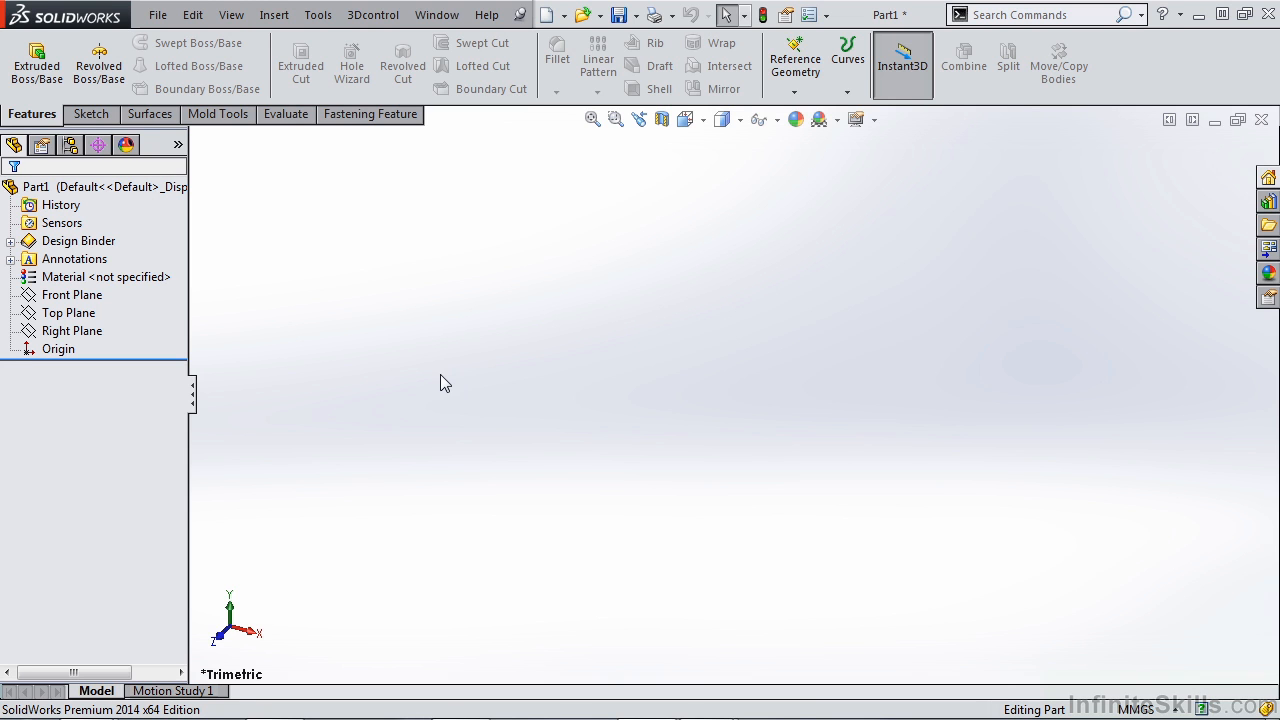
Bring up the Equations, Global Variables, and Dimensions editor from the Tools menu
{"action": "left_click", "coordinate": [318, 14]}
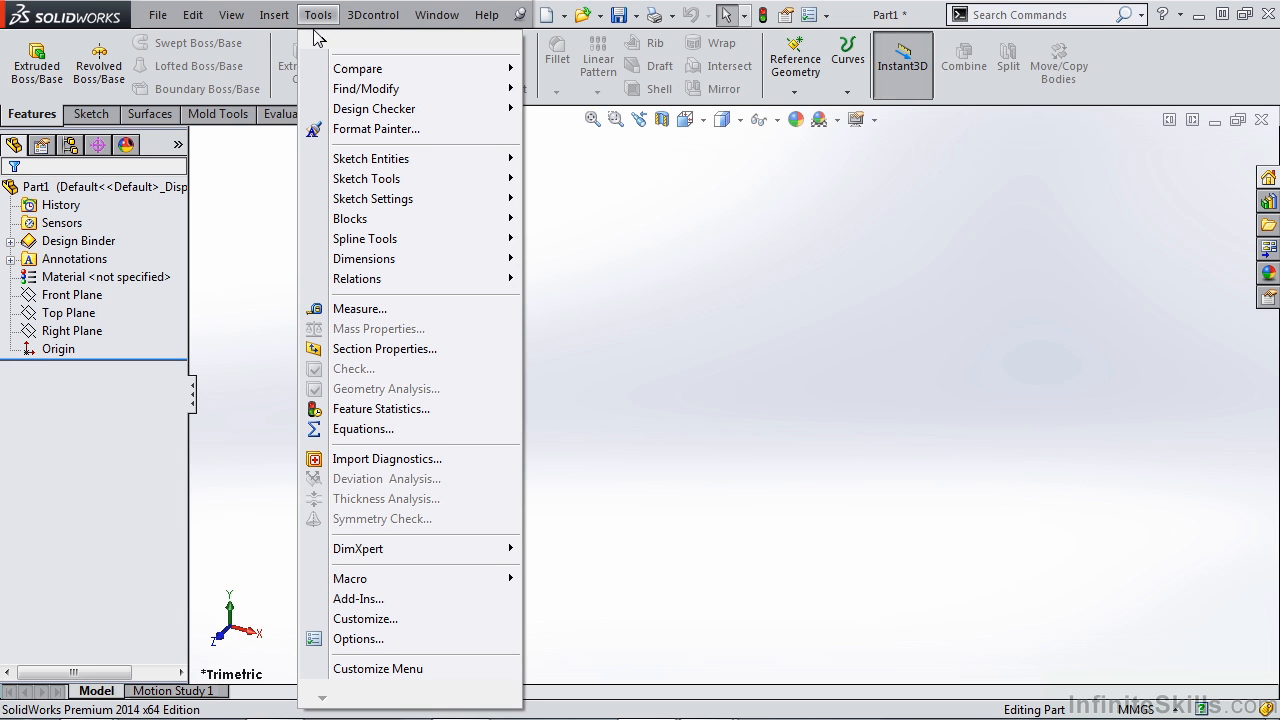
{"action": "left_click", "coordinate": [364, 428]}
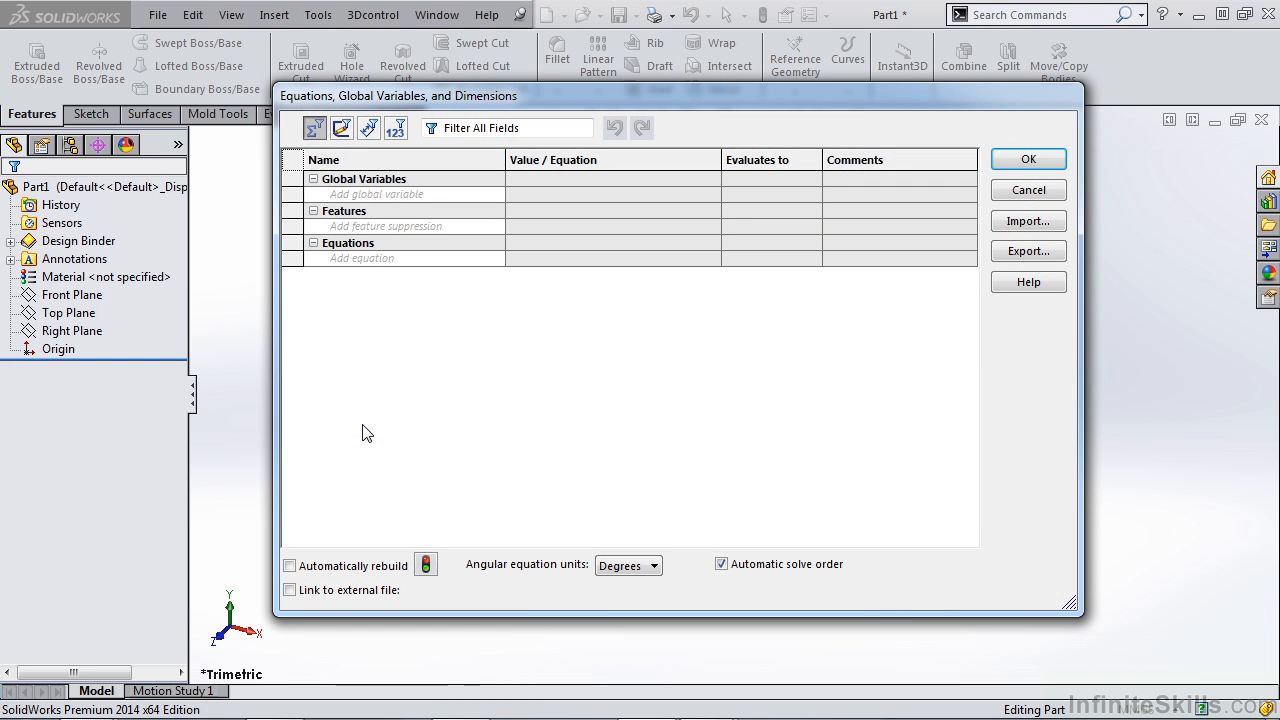
{"action": "mouse_move", "coordinate": [344, 418]}
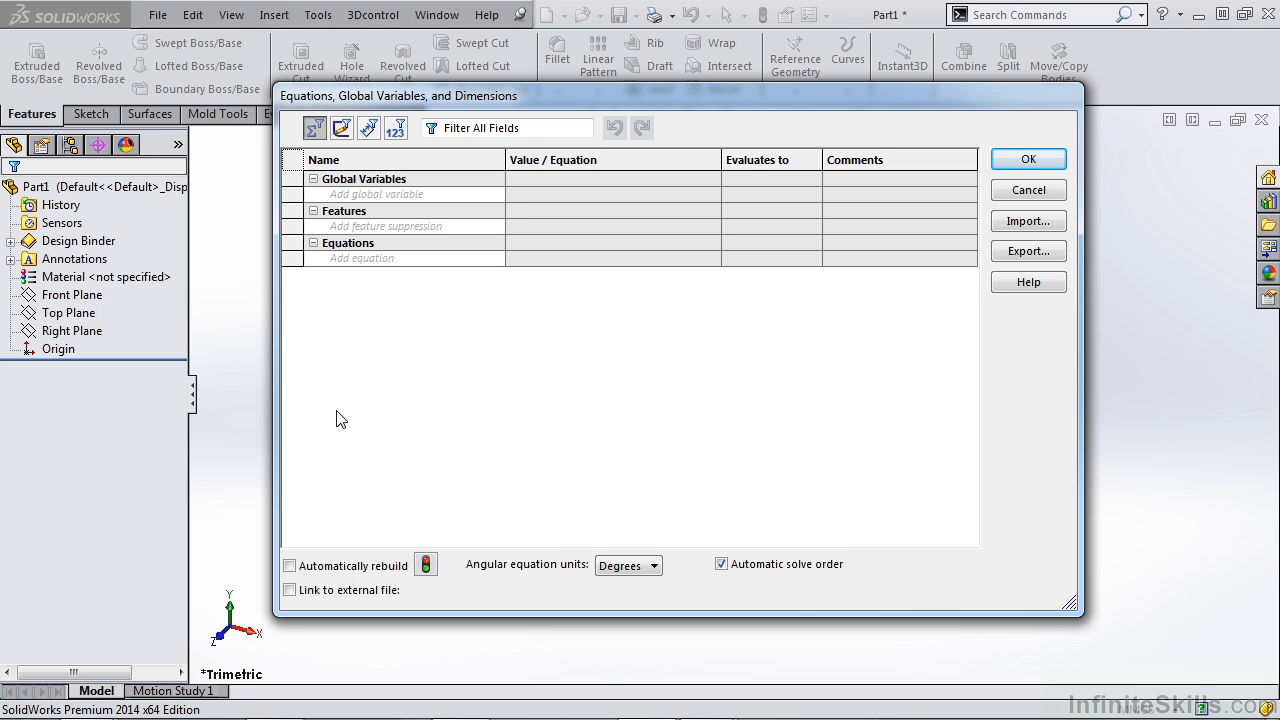
Add a global variable WallThickness with value 3
{"action": "left_click", "coordinate": [376, 194]}
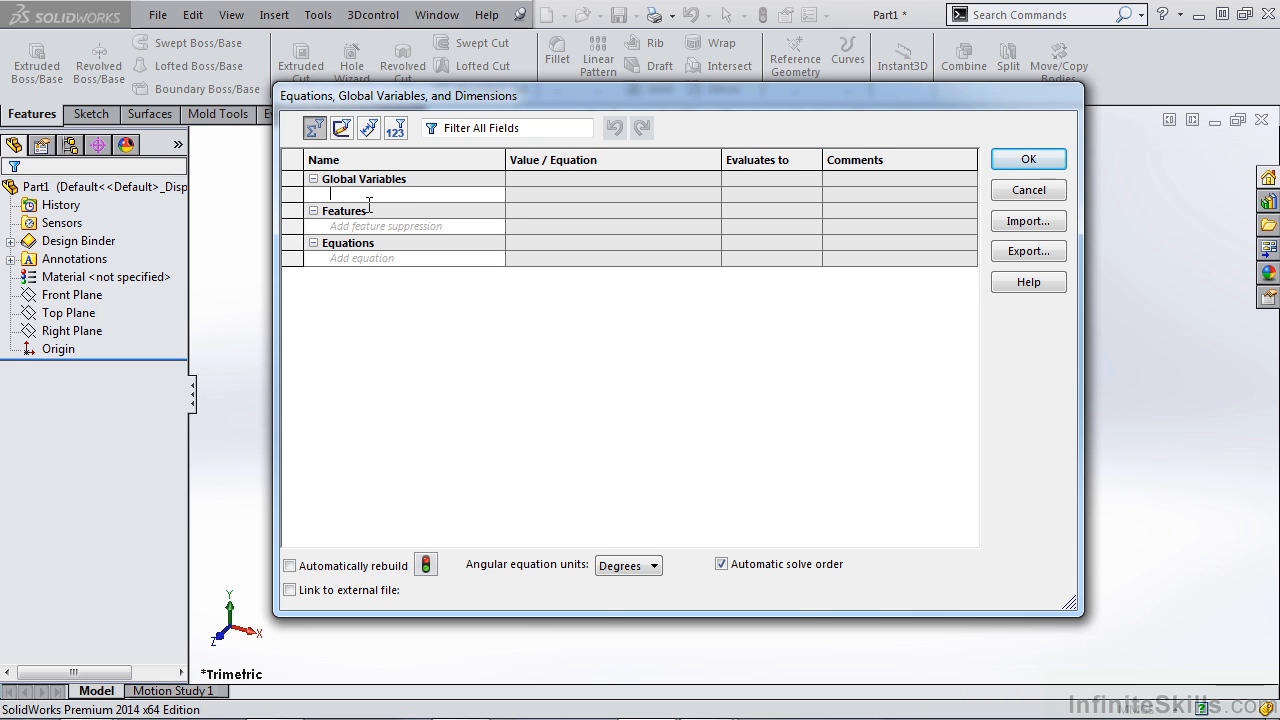
{"action": "type", "text": "Wall"}
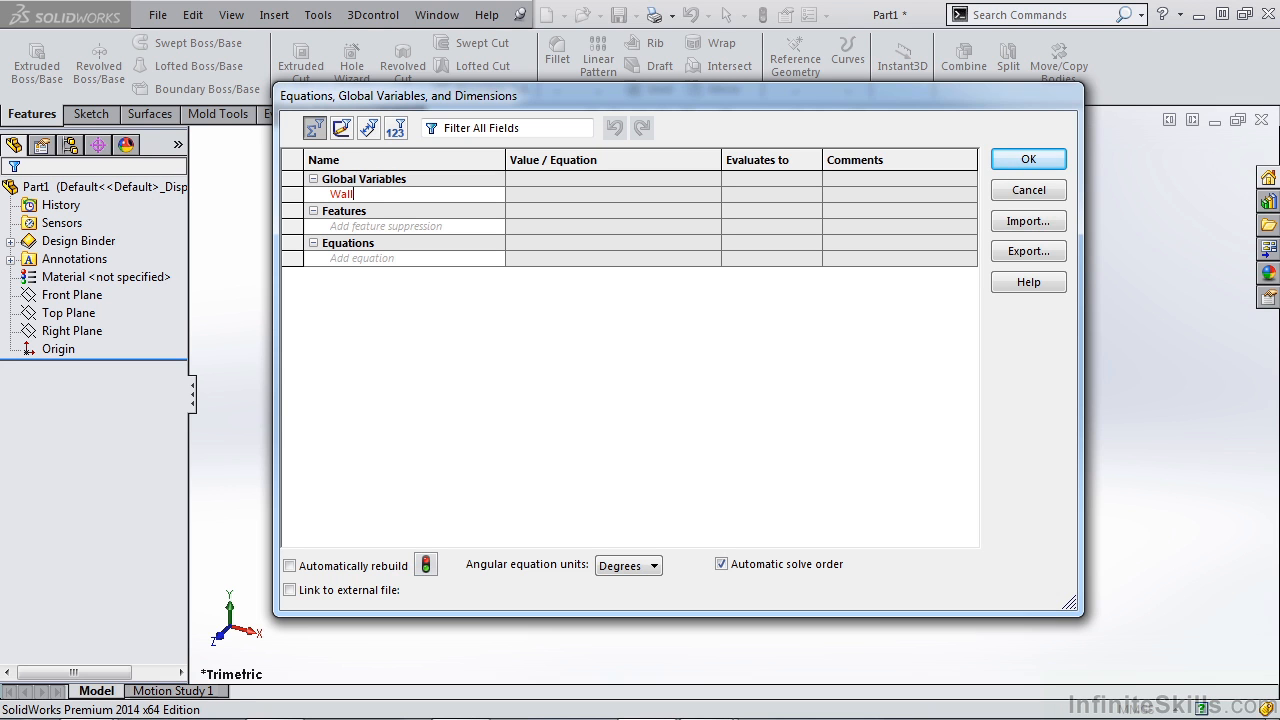
{"action": "type", "text": "Thickness"}
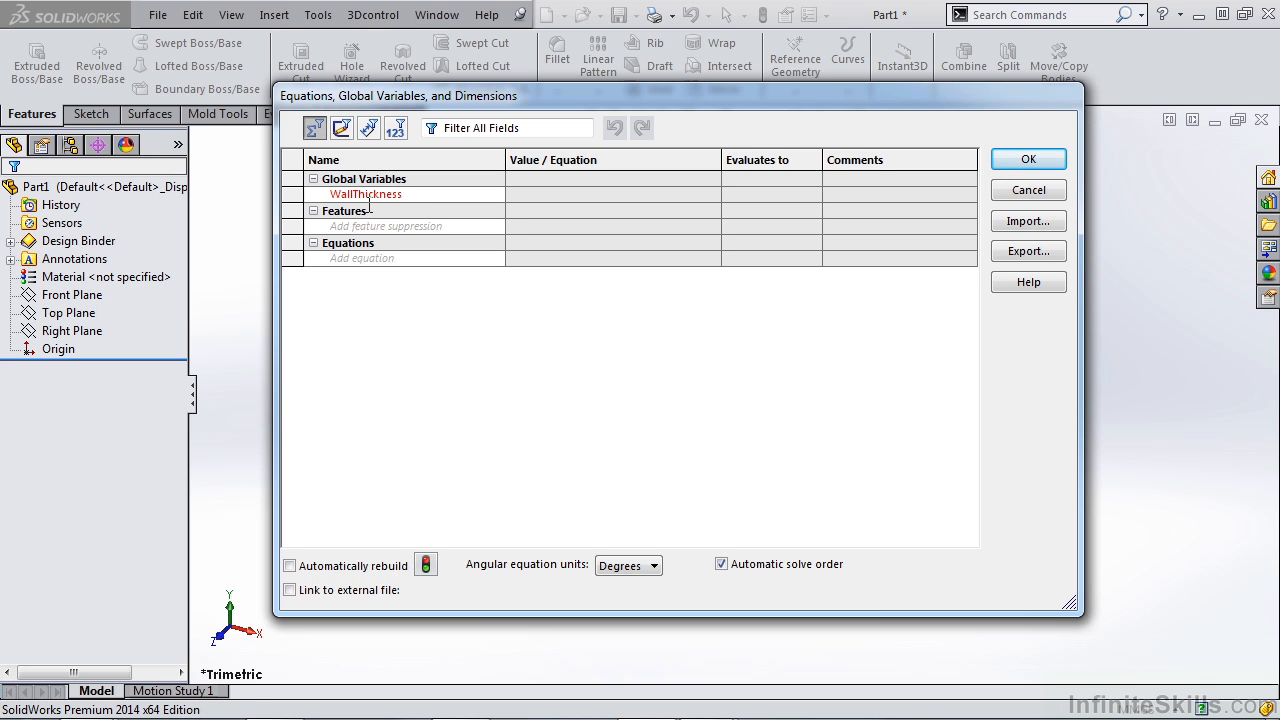
{"action": "left_click", "coordinate": [600, 194]}
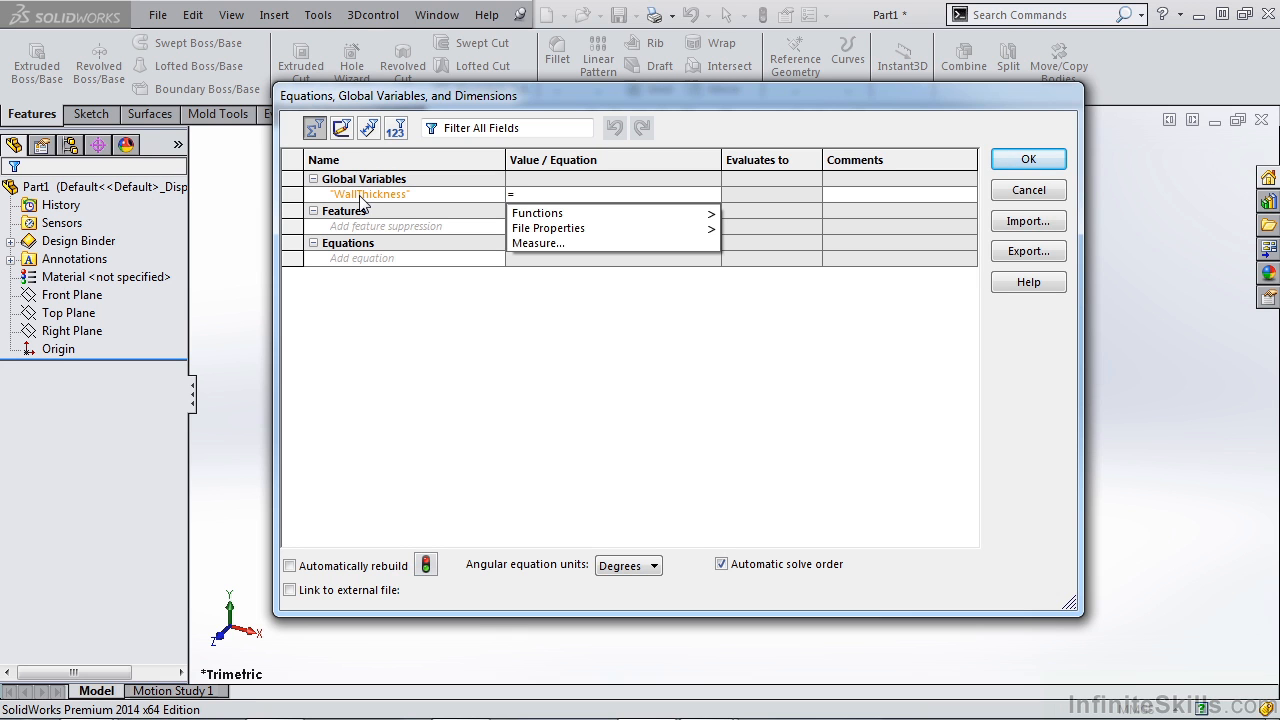
{"action": "left_click", "coordinate": [516, 194]}
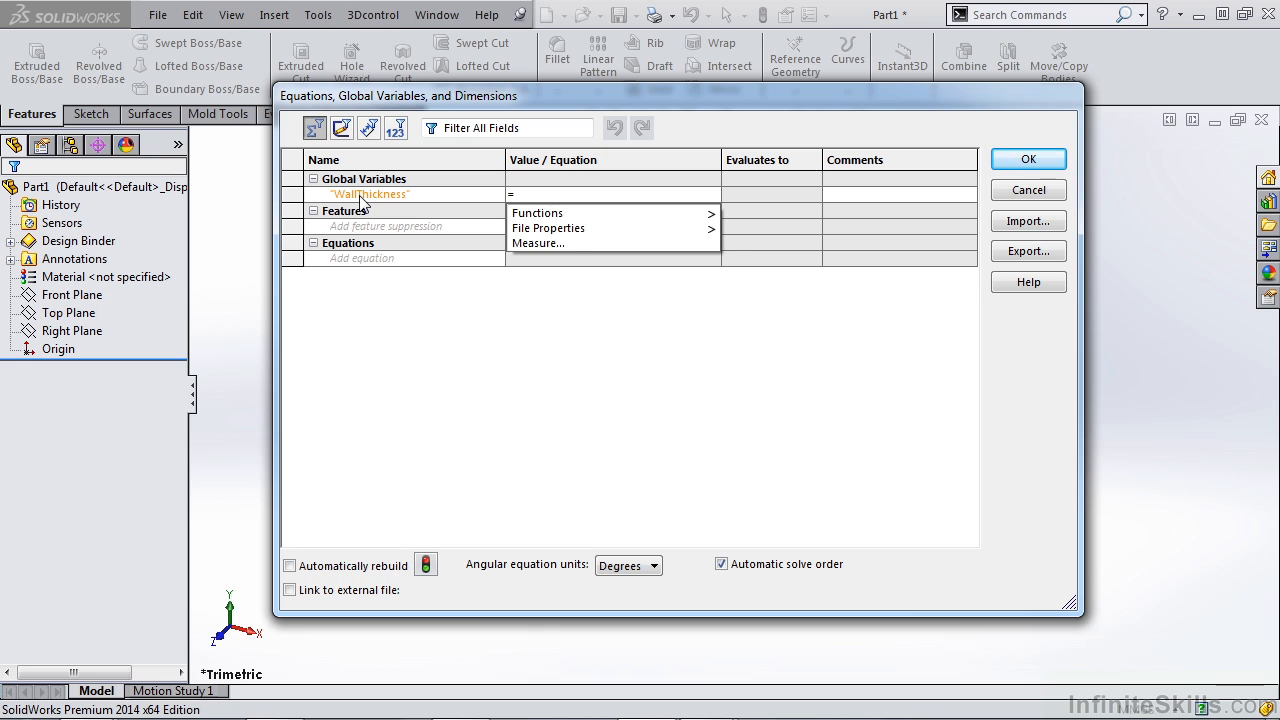
{"action": "type", "text": "3"}
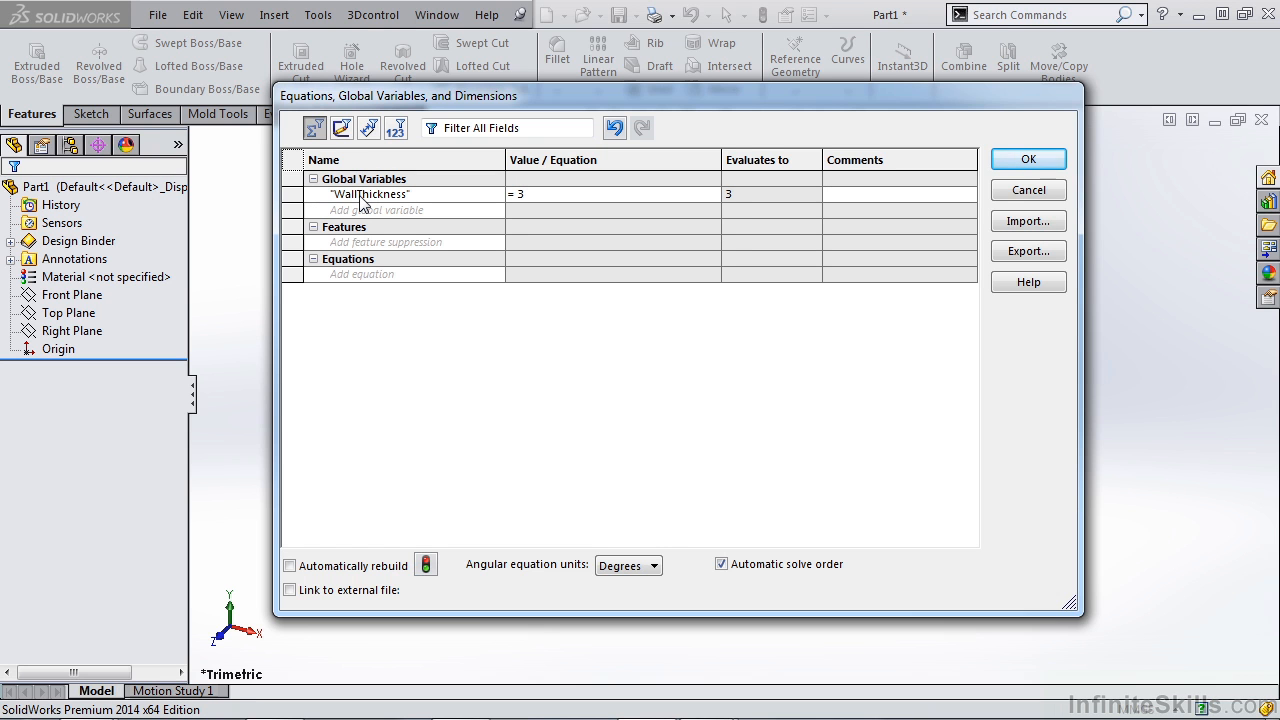
{"action": "mouse_move", "coordinate": [768, 202]}
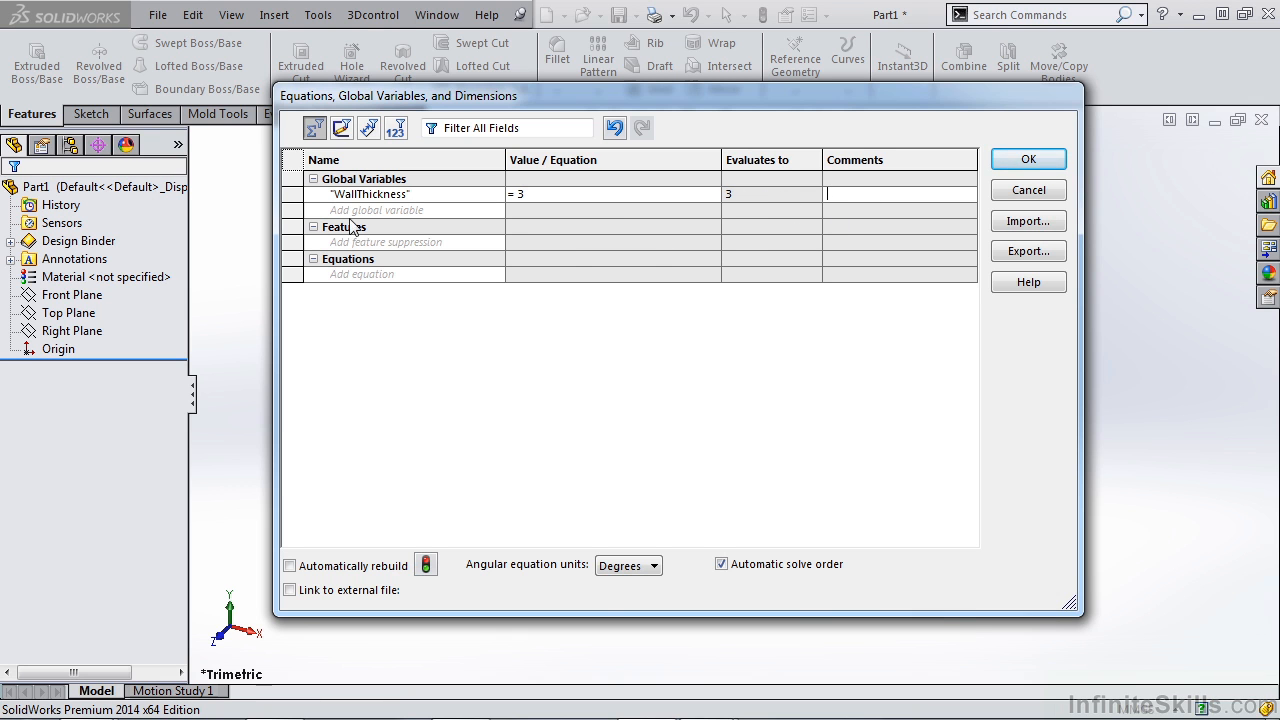
{"action": "mouse_move", "coordinate": [348, 200]}
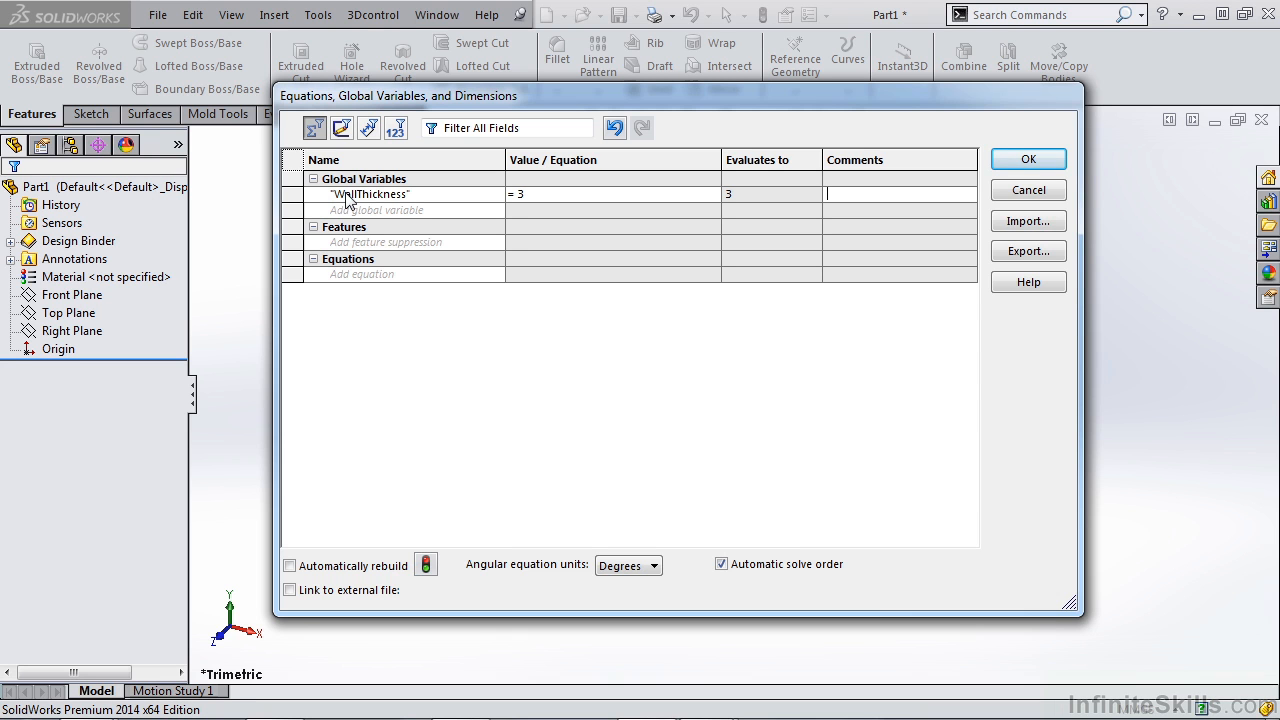
{"action": "mouse_move", "coordinate": [820, 212]}
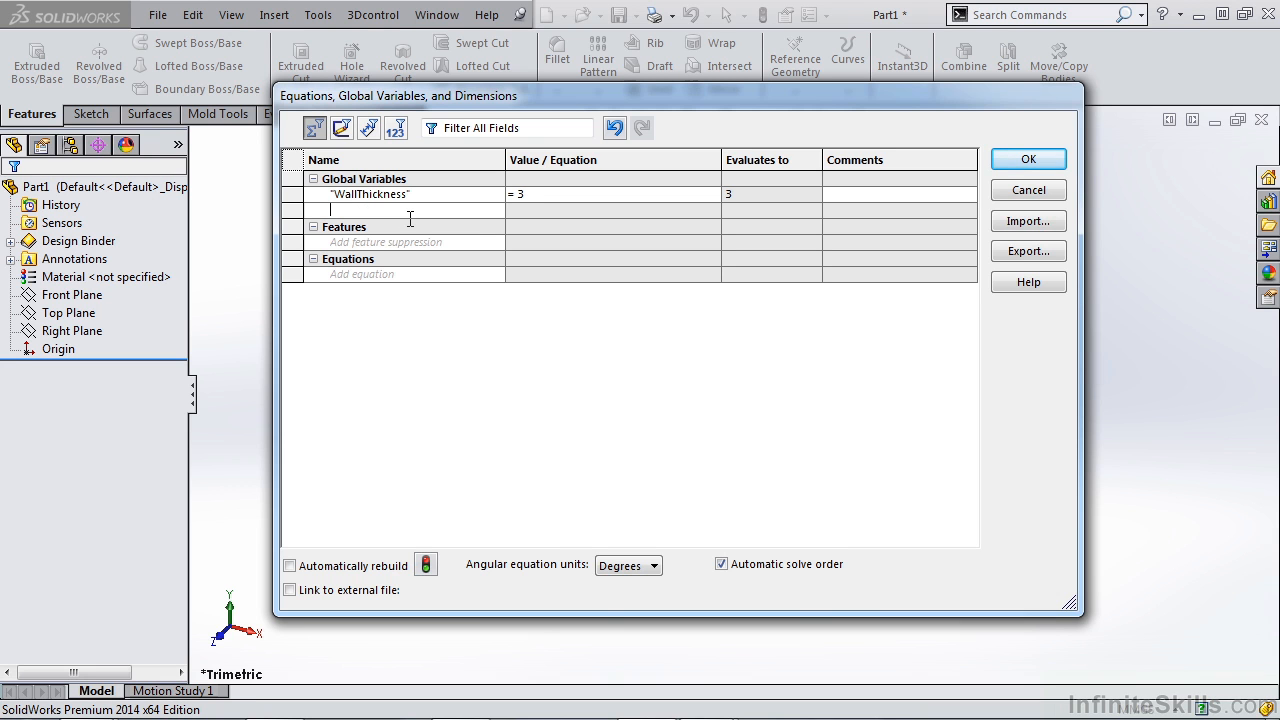
Add RibThickness defined as "WallThickness" * 0.6, evaluating to 1.8
{"action": "type", "text": "RibThickness\""}
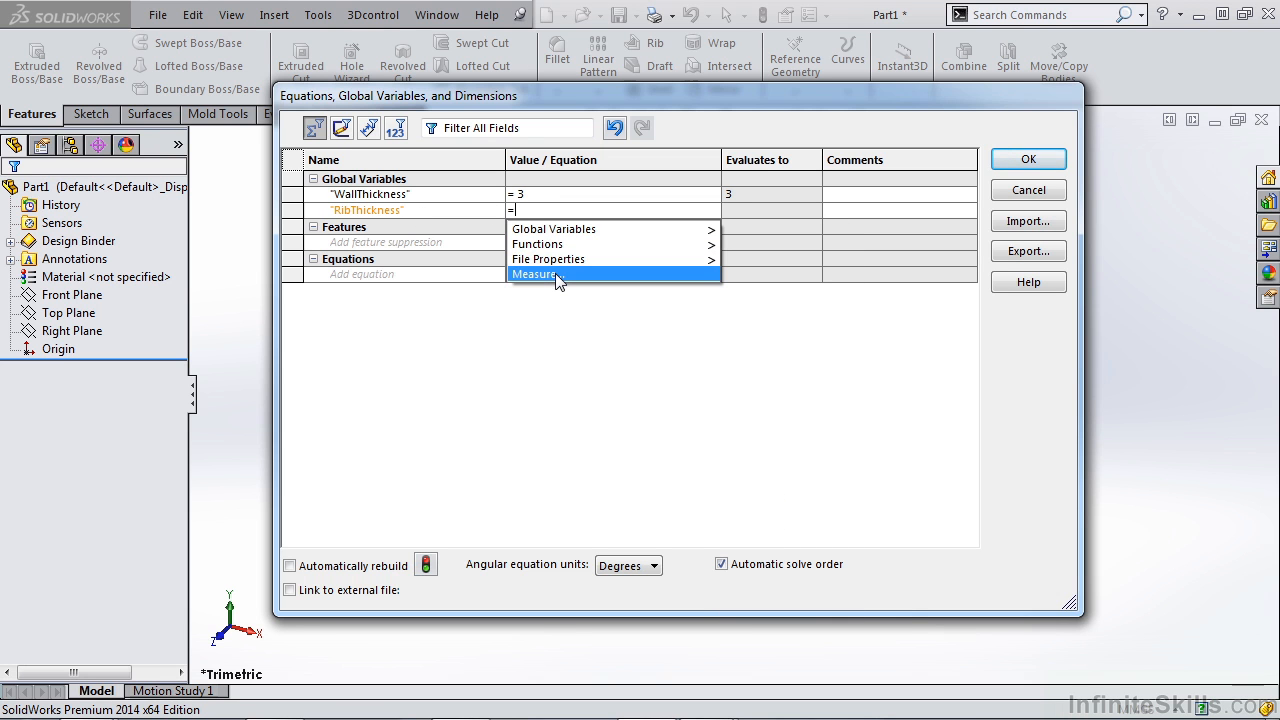
{"action": "mouse_move", "coordinate": [568, 228]}
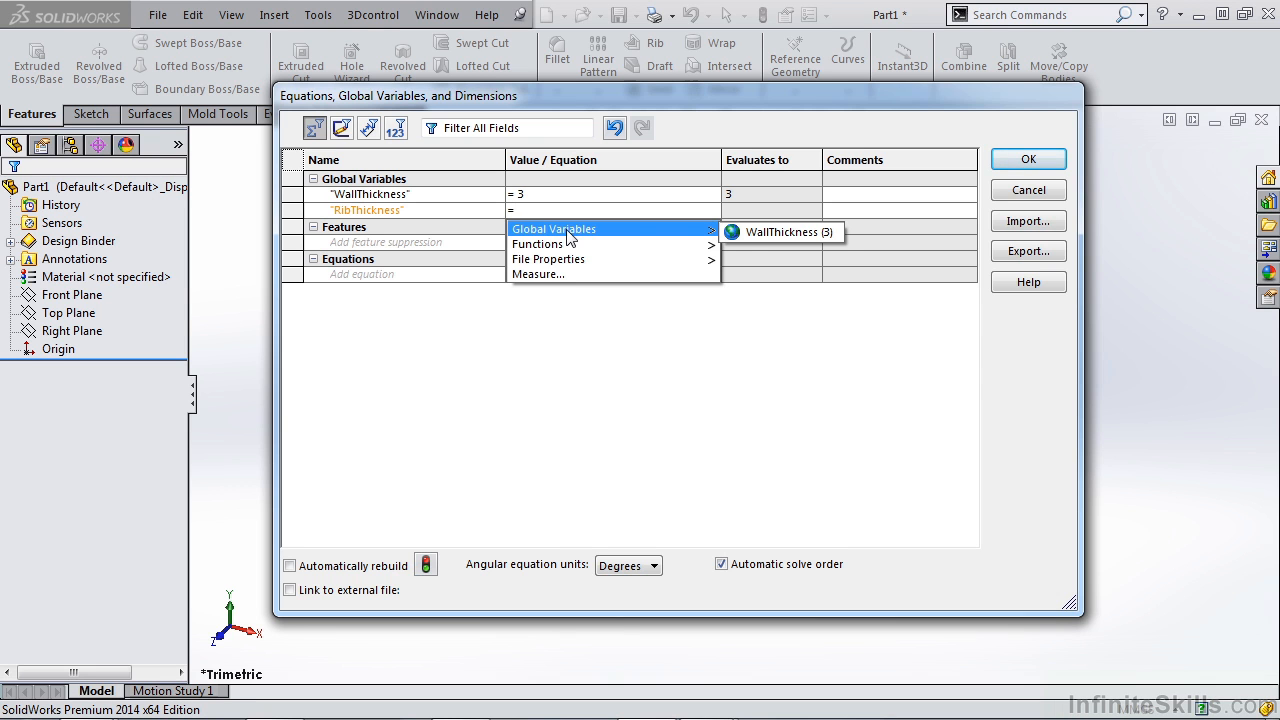
{"action": "left_click", "coordinate": [780, 232]}
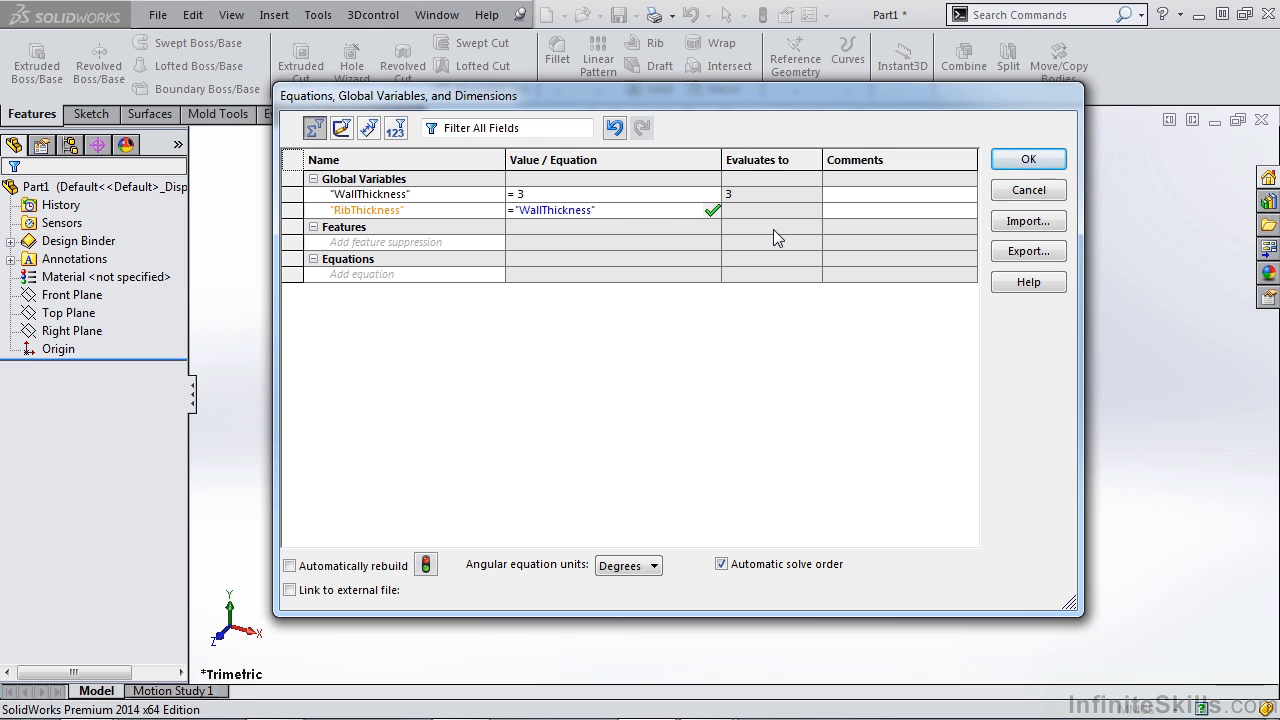
{"action": "type", "text": "*"}
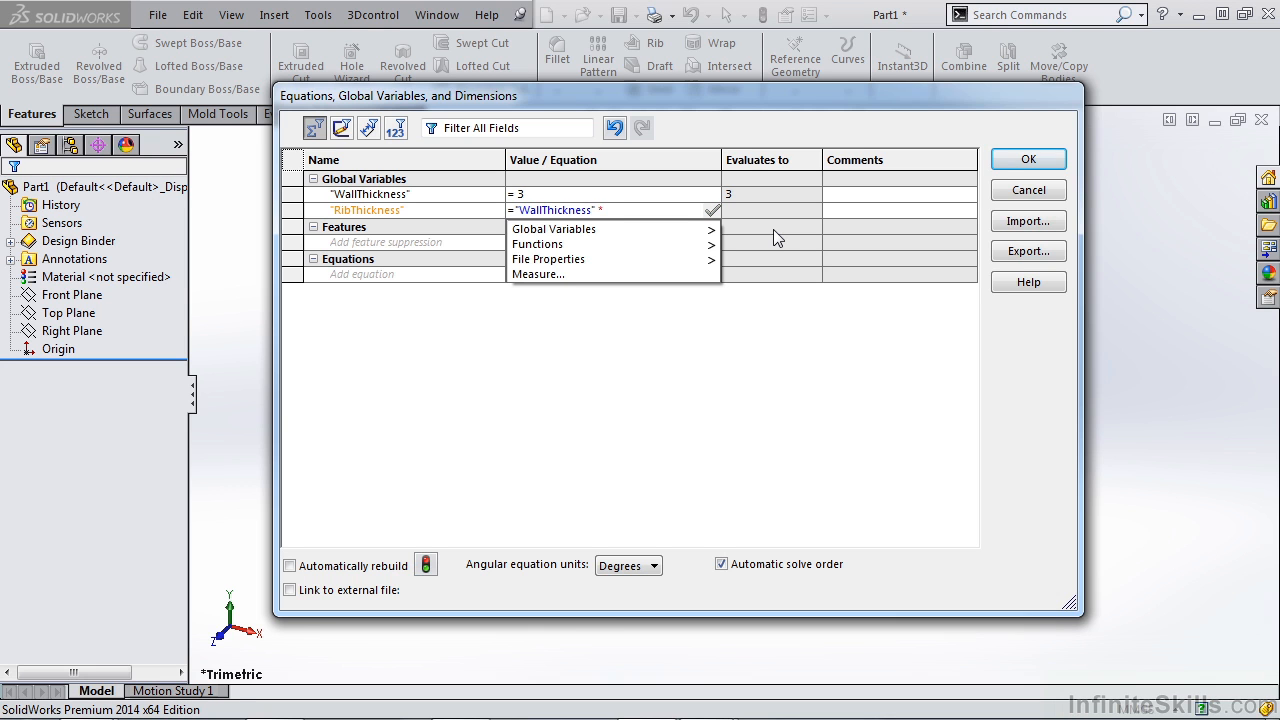
{"action": "type", "text": "0.6"}
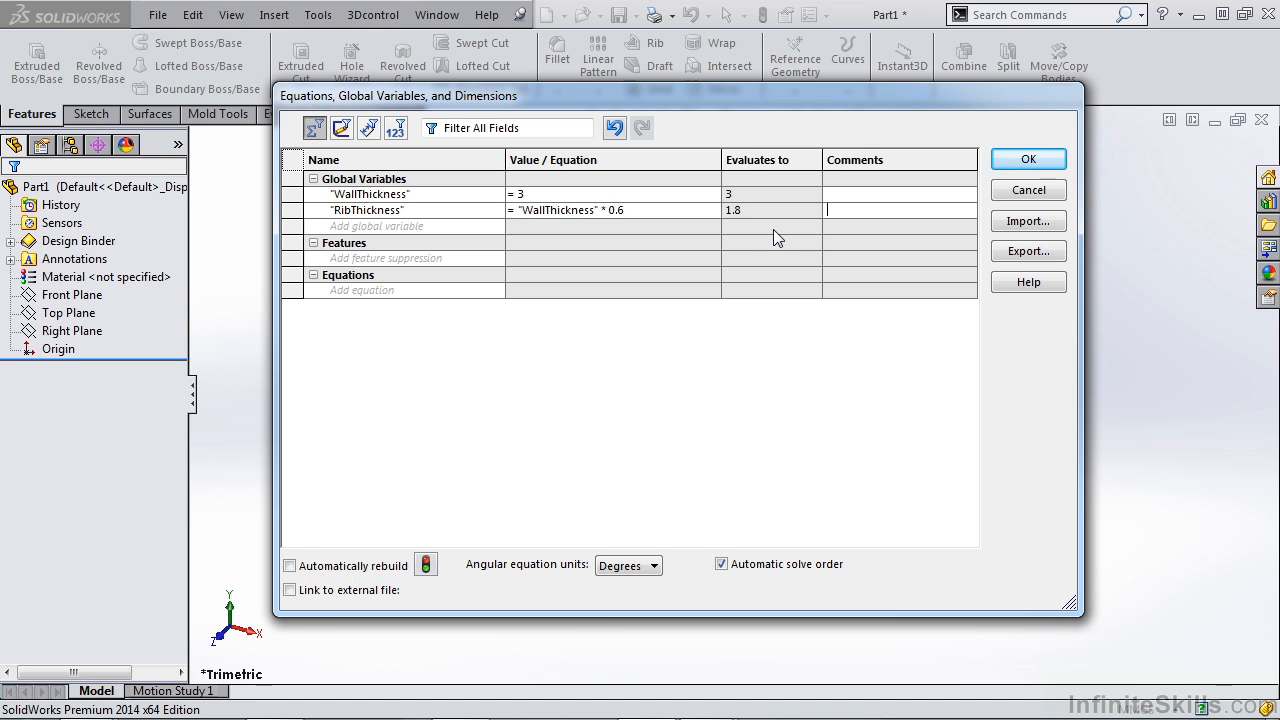
{"action": "mouse_move", "coordinate": [736, 220]}
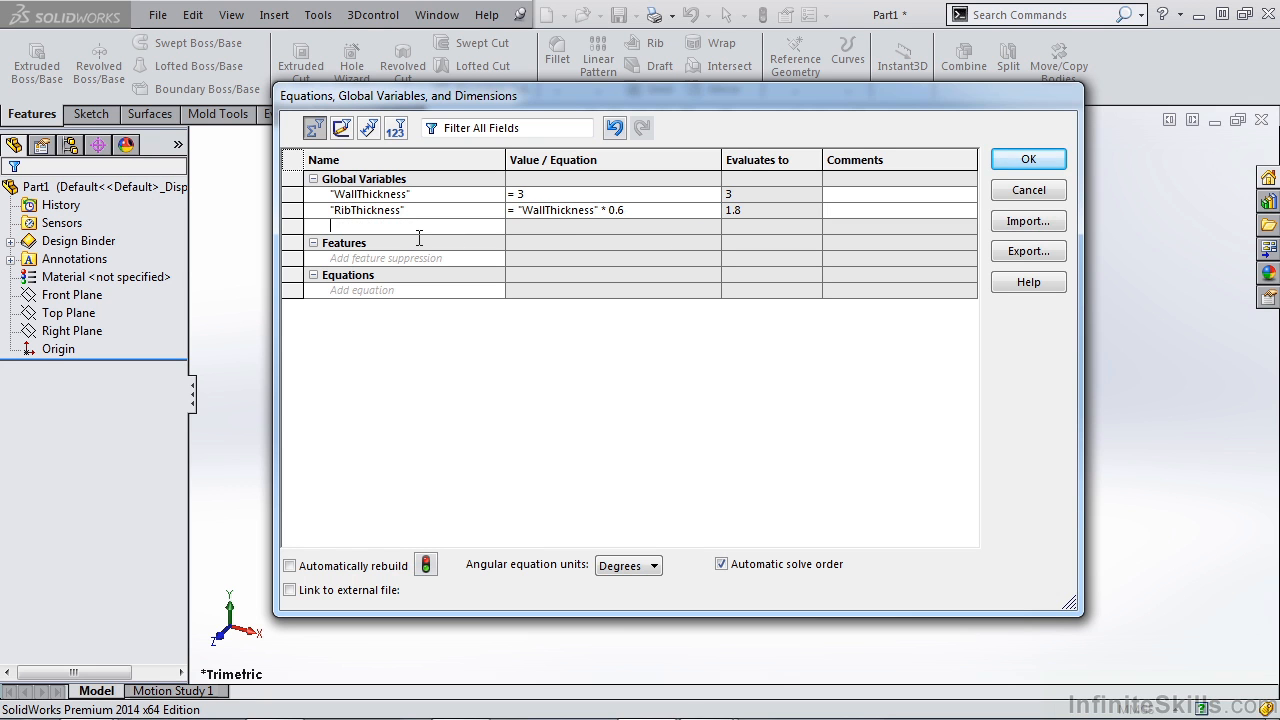
Add a global variable Draft equal to 3
{"action": "type", "text": "Draft\""}
{"action": "left_click", "coordinate": [612, 226]}
{"action": "type", "text": "= 3"}
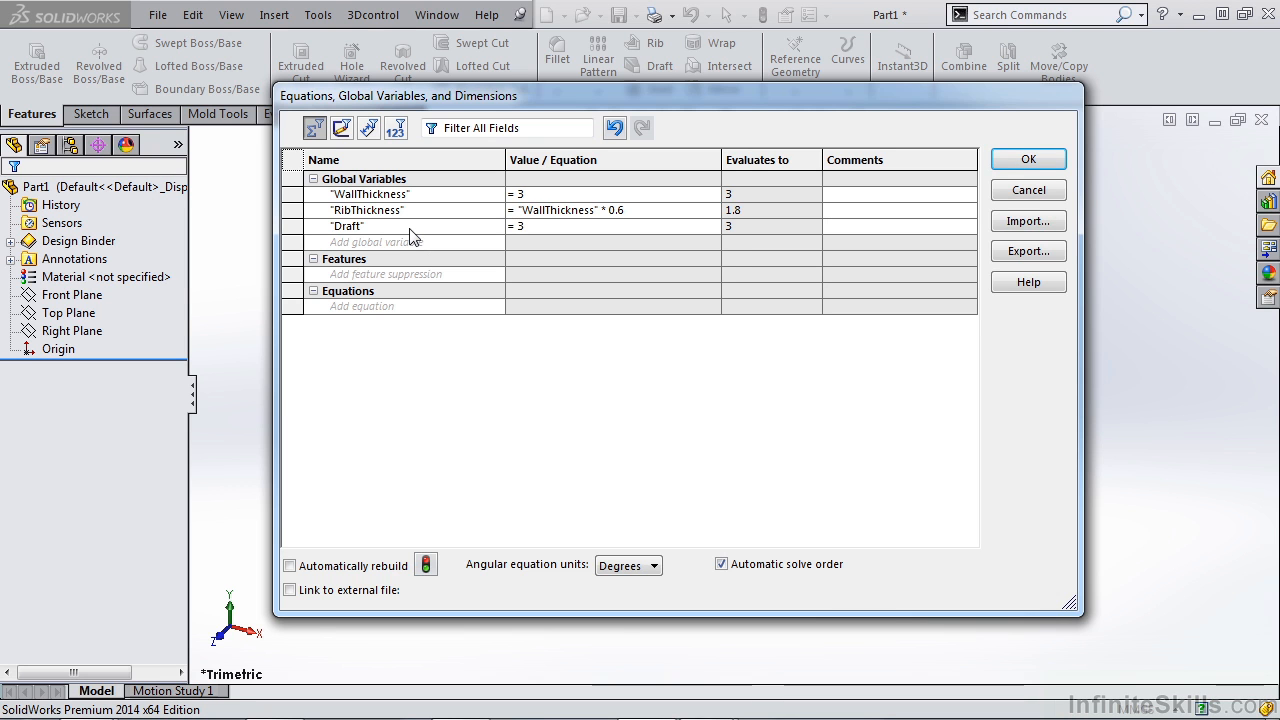
{"action": "left_click", "coordinate": [890, 224]}
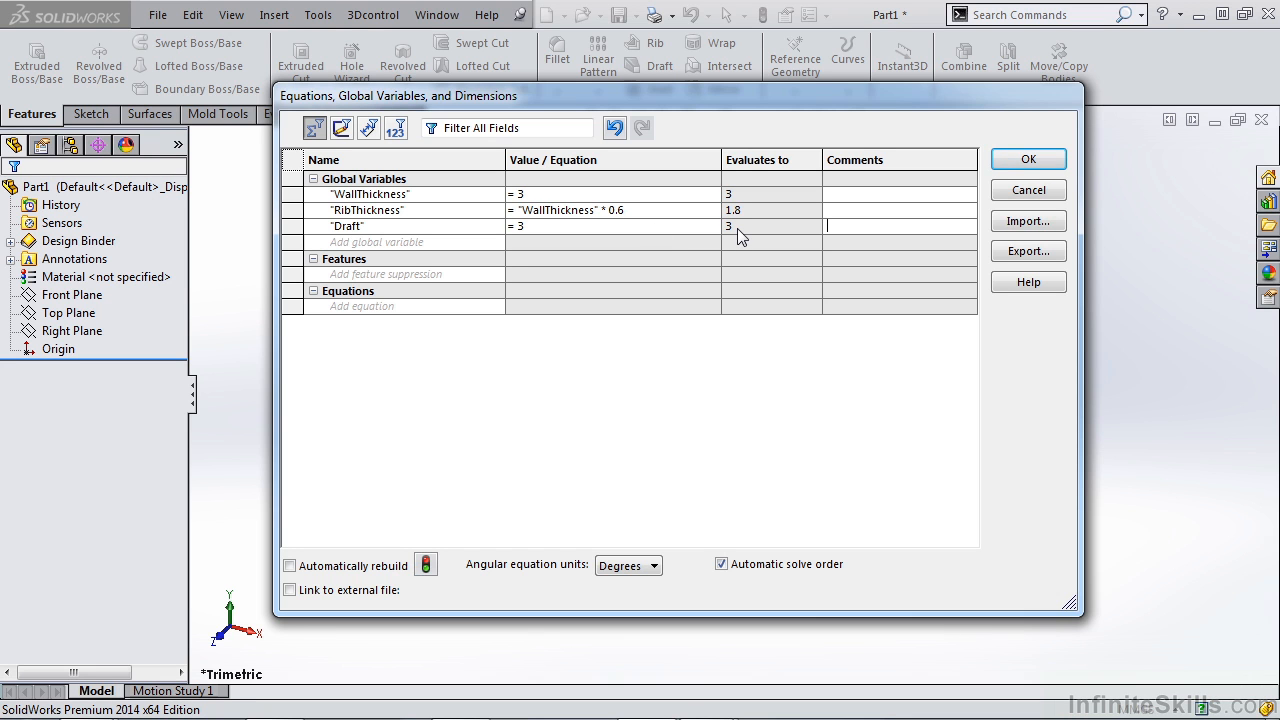
{"action": "mouse_move", "coordinate": [380, 232]}
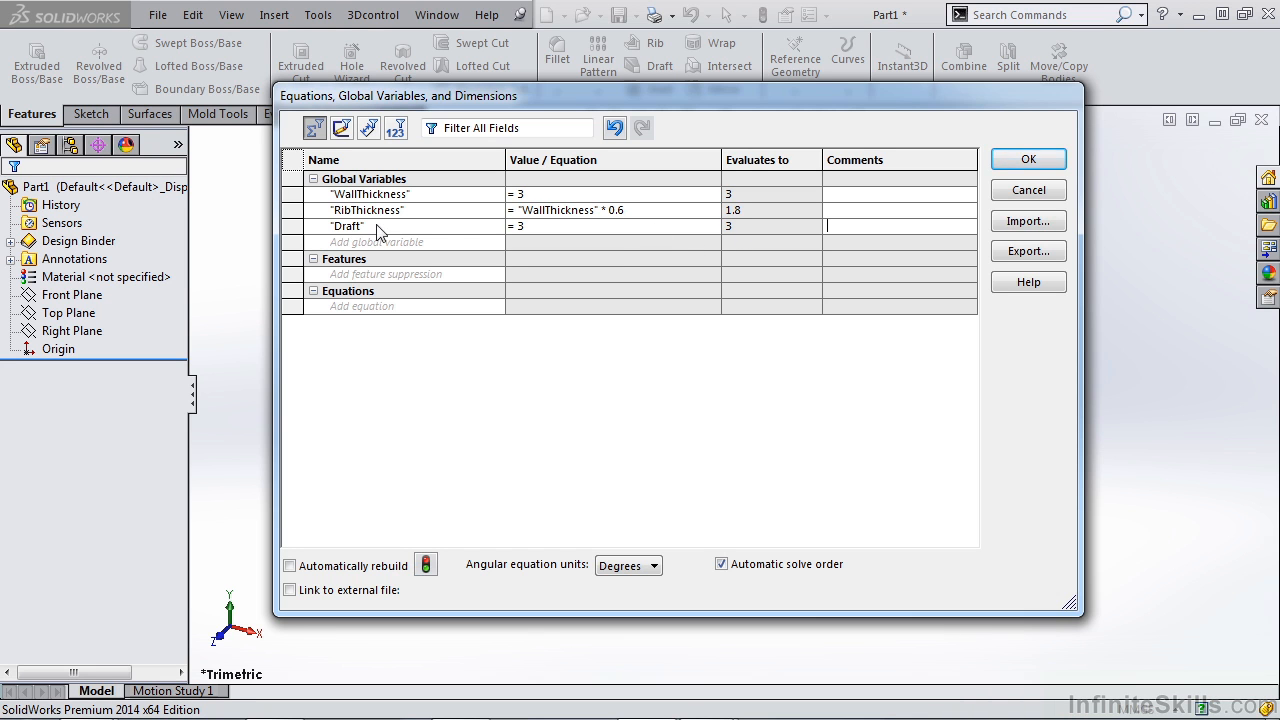
{"action": "mouse_move", "coordinate": [540, 232]}
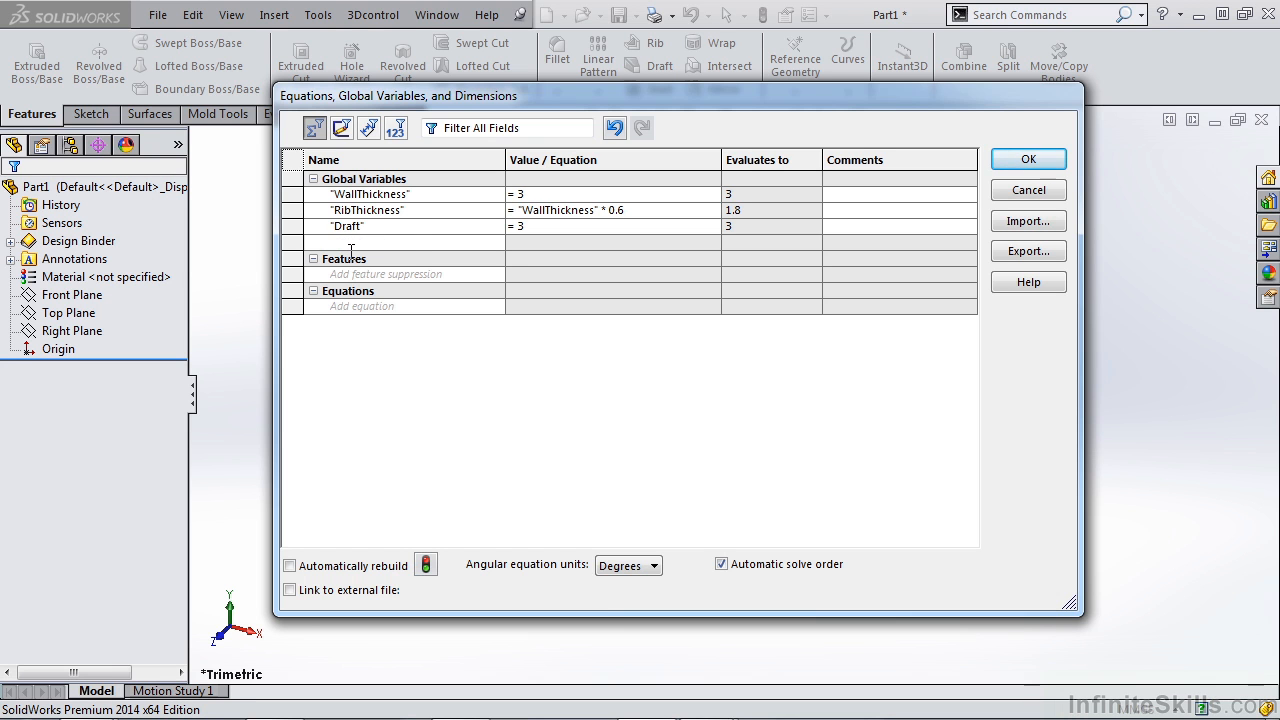
Add a global variable BossDiameter equal to 4
{"action": "type", "text": "BossDia"}
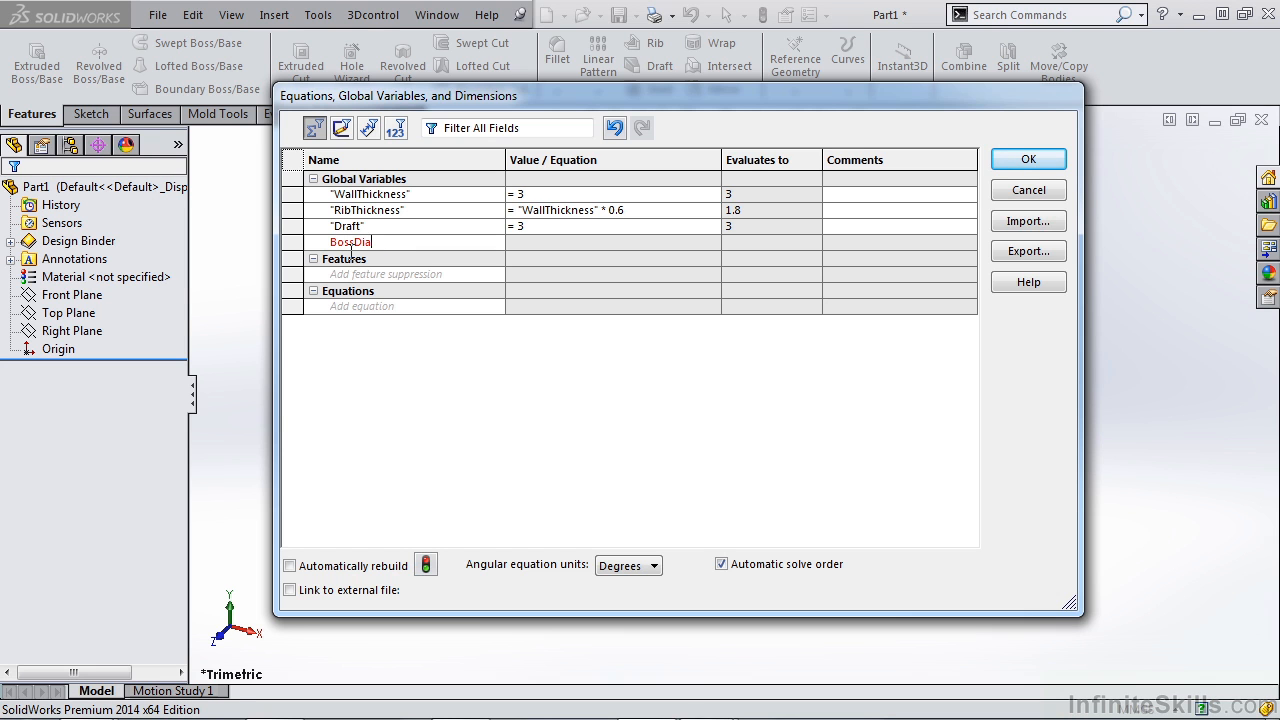
{"action": "left_click", "coordinate": [600, 242]}
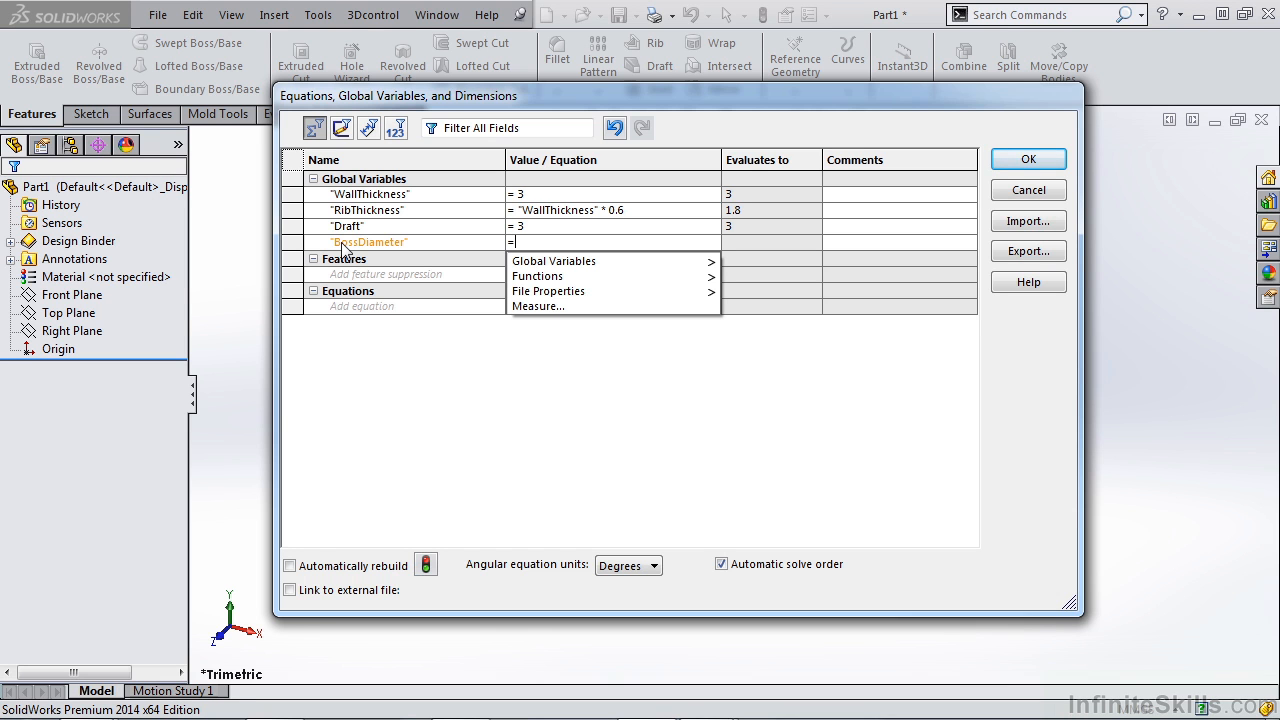
{"action": "type", "text": "4"}
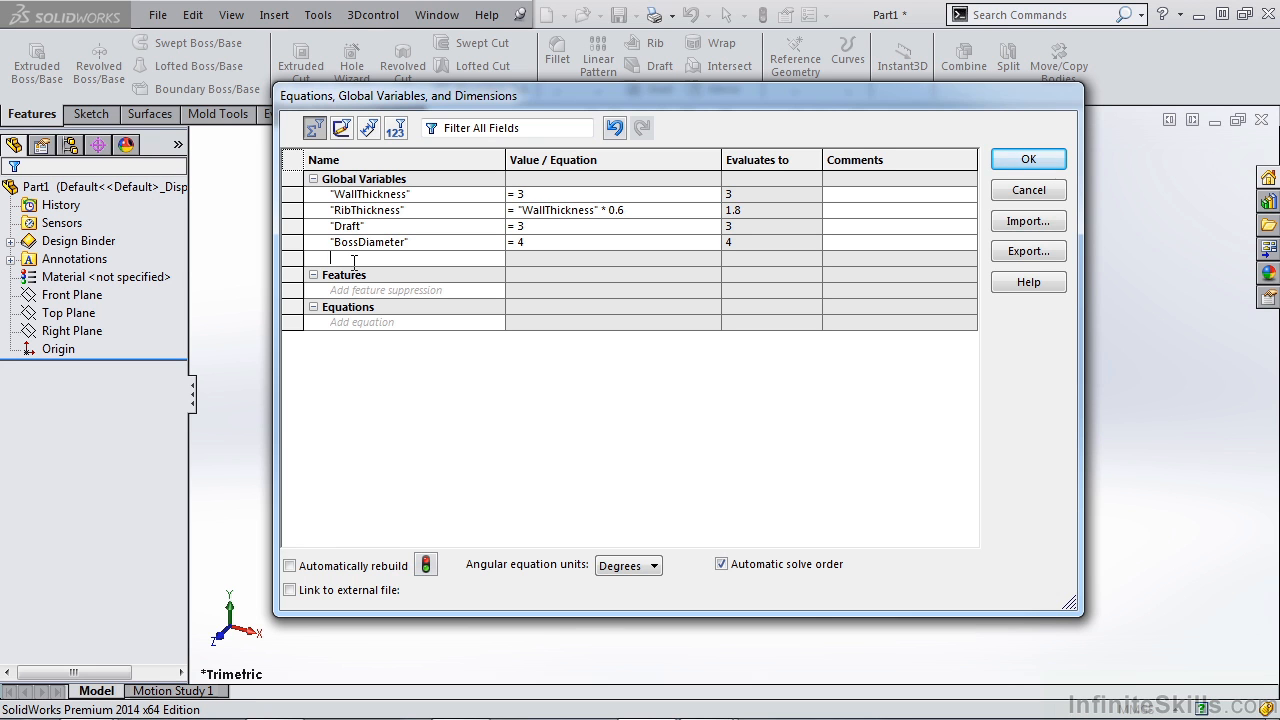
Add BossThickness defined as "BossDiameter" * 3, evaluating to 12
{"action": "type", "text": "Boss"}
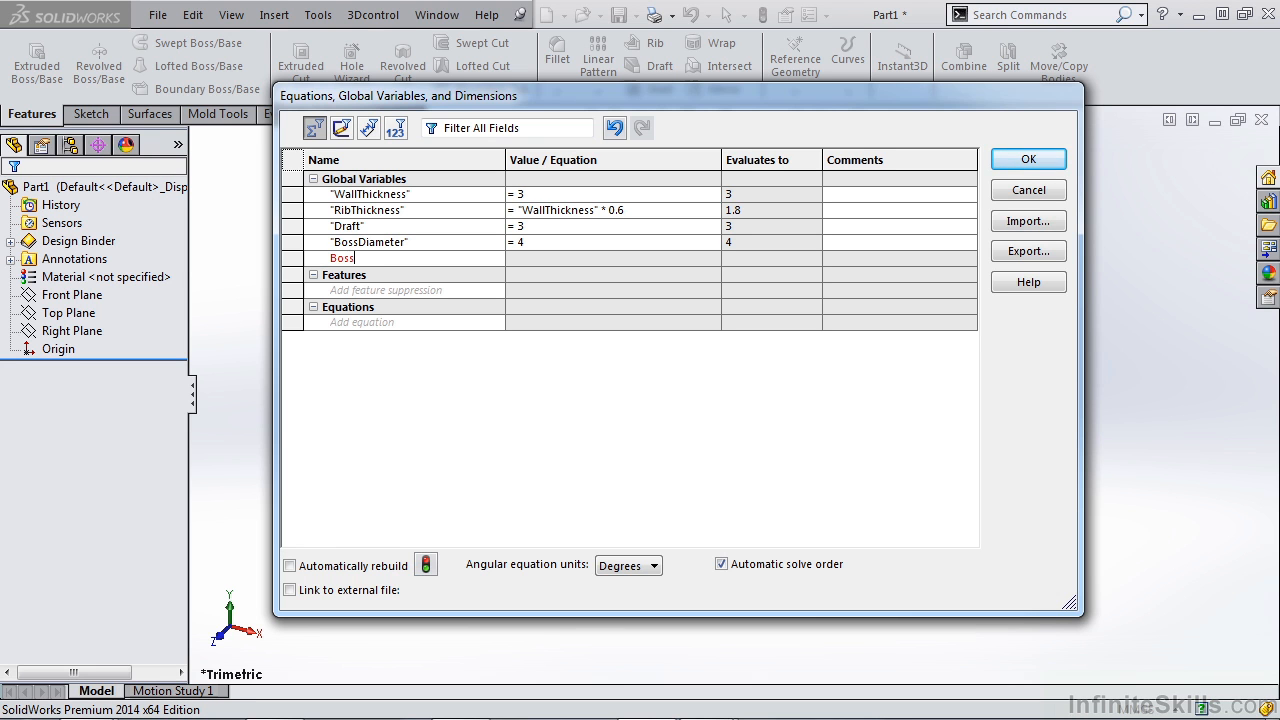
{"action": "type", "text": "Thickn"}
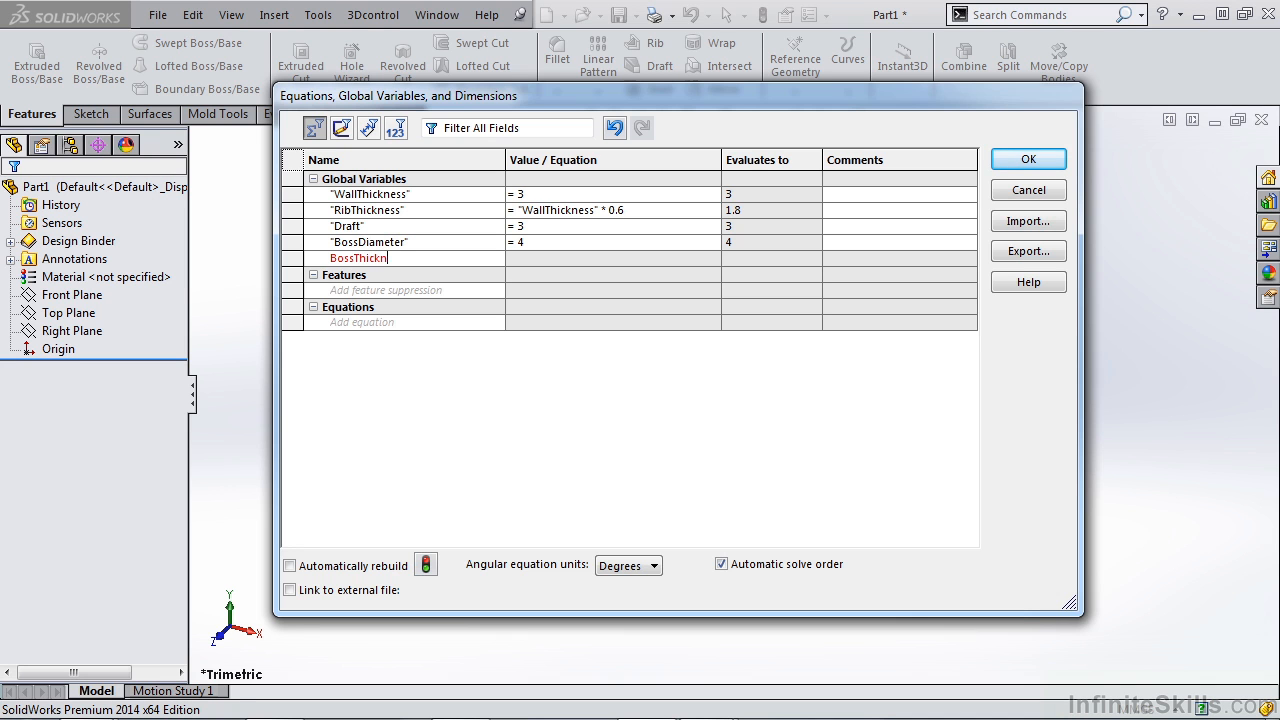
{"action": "left_click", "coordinate": [610, 258]}
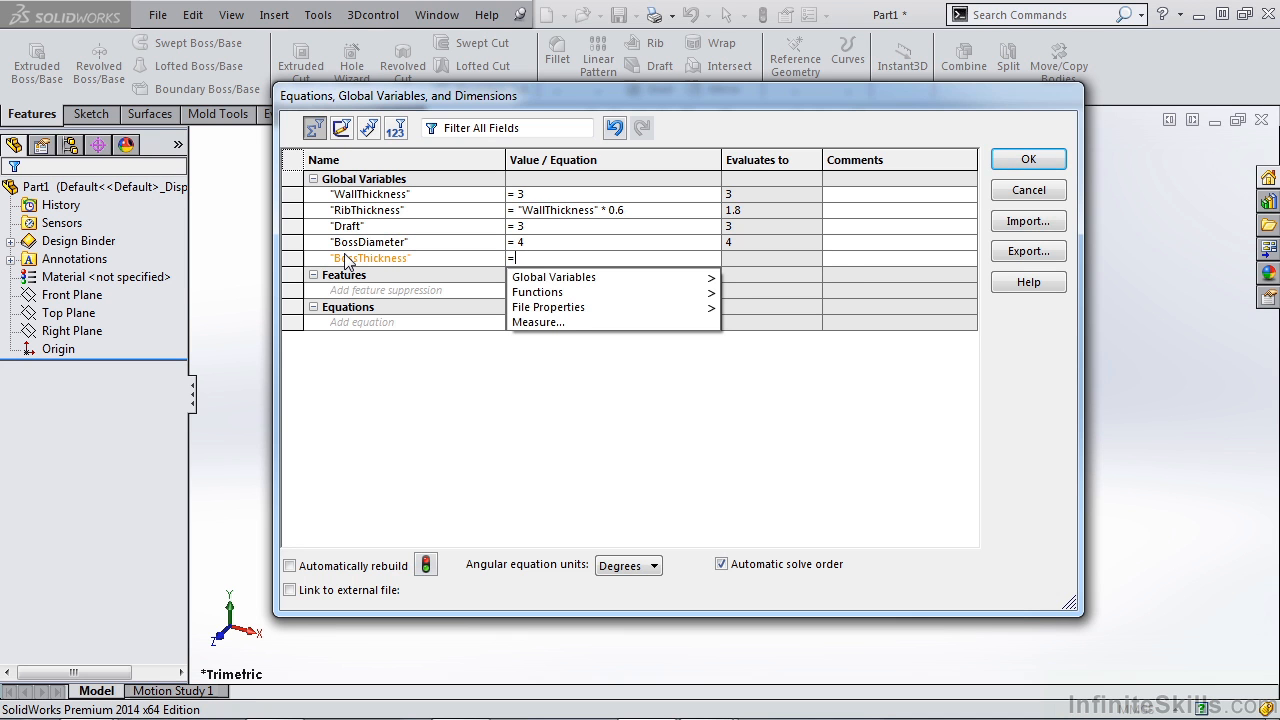
{"action": "mouse_move", "coordinate": [596, 276]}
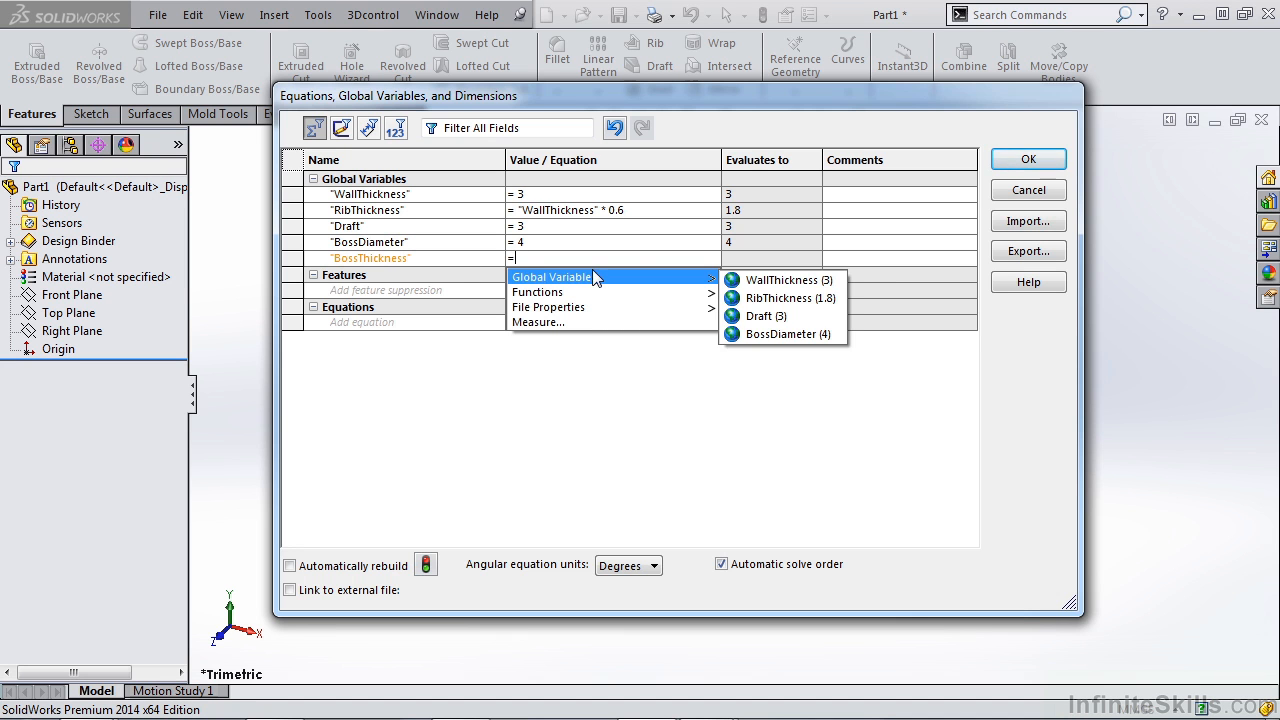
{"action": "left_click", "coordinate": [788, 334]}
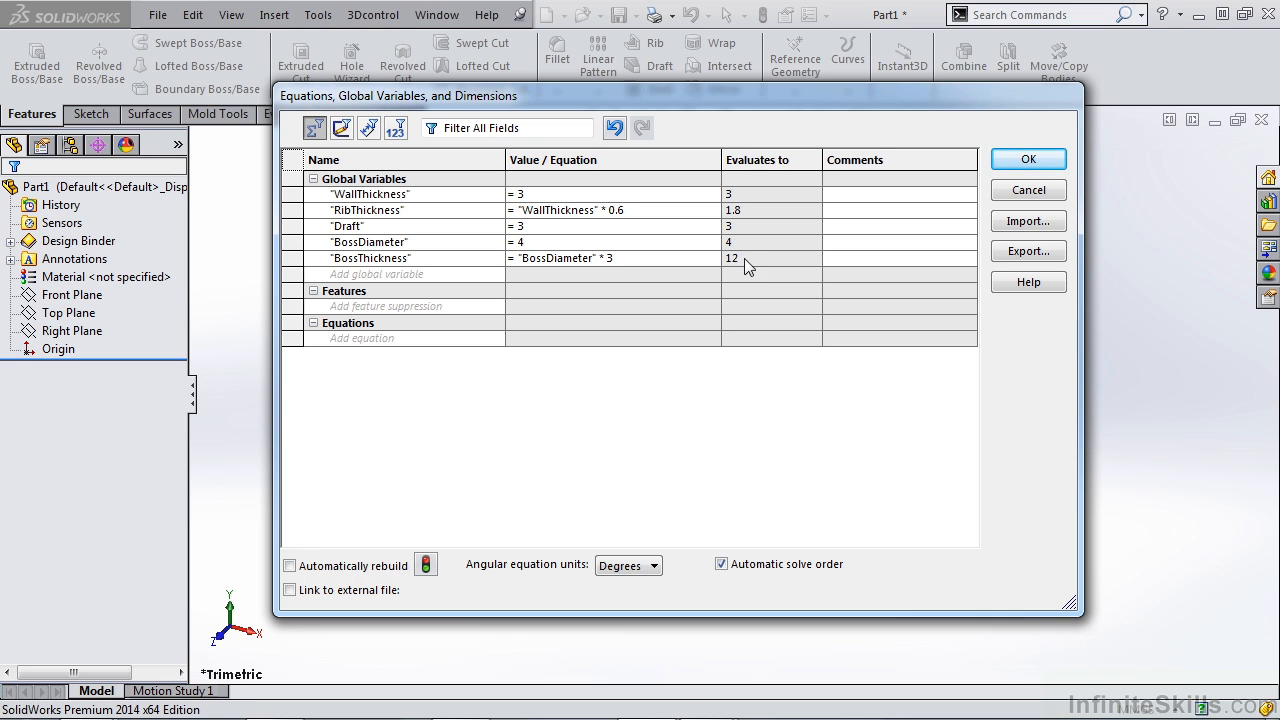
{"action": "left_click", "coordinate": [870, 258]}
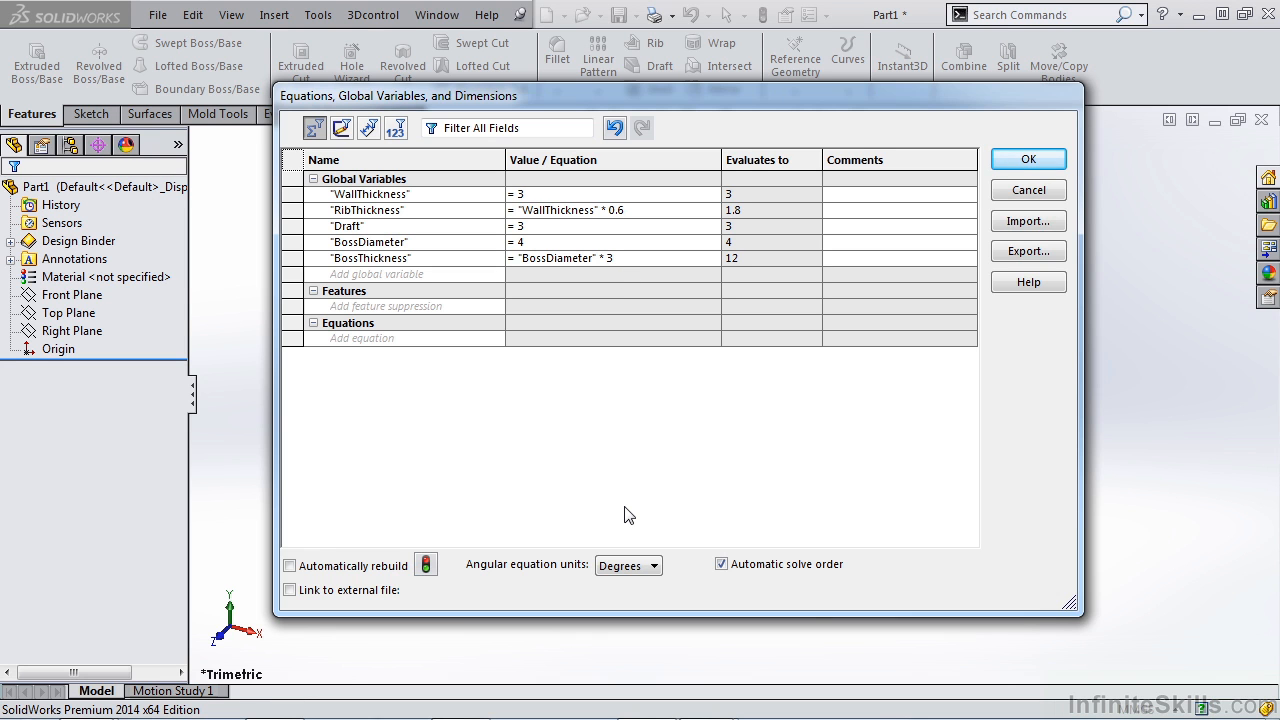
{"action": "left_click", "coordinate": [900, 258]}
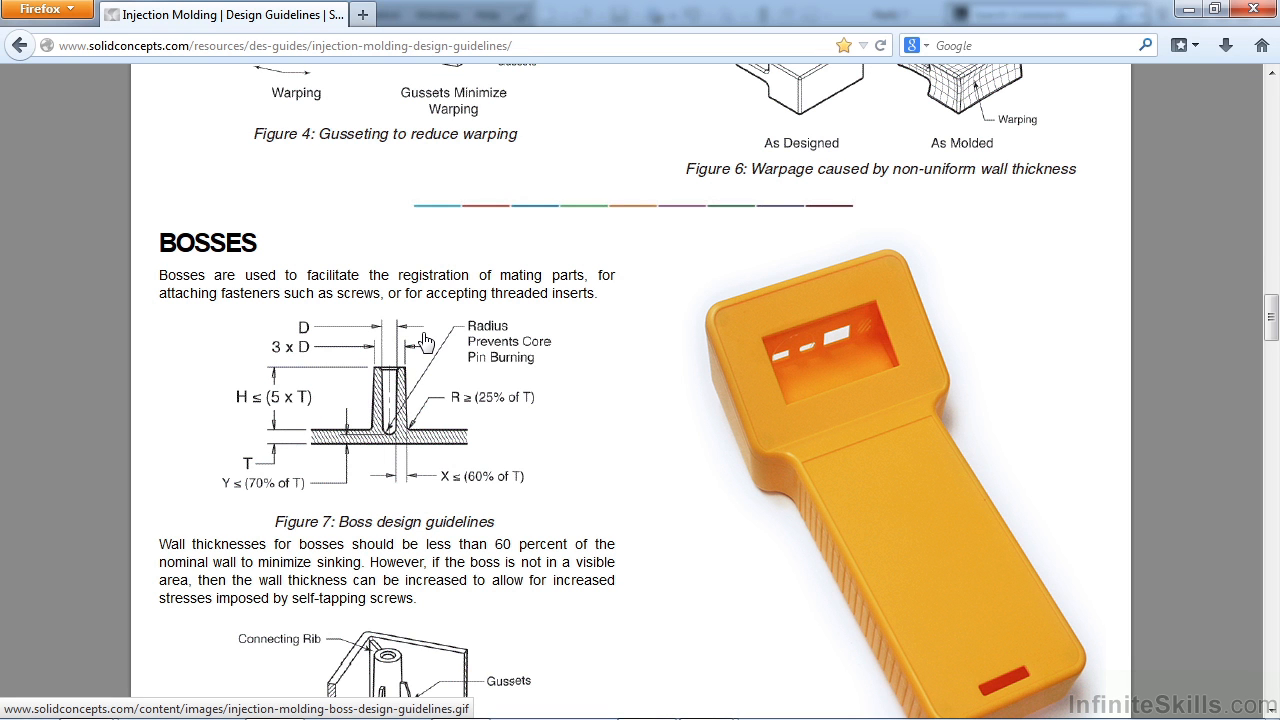
{"action": "mouse_move", "coordinate": [316, 342]}
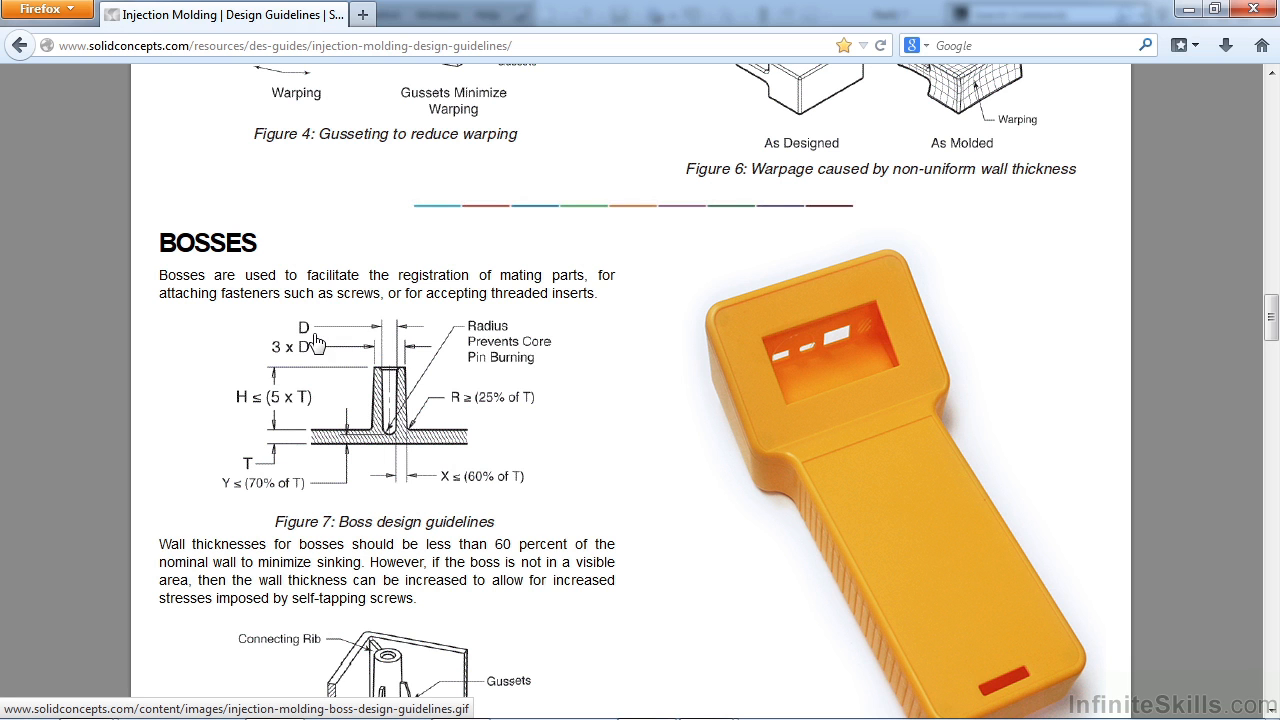
{"action": "mouse_move", "coordinate": [388, 362]}
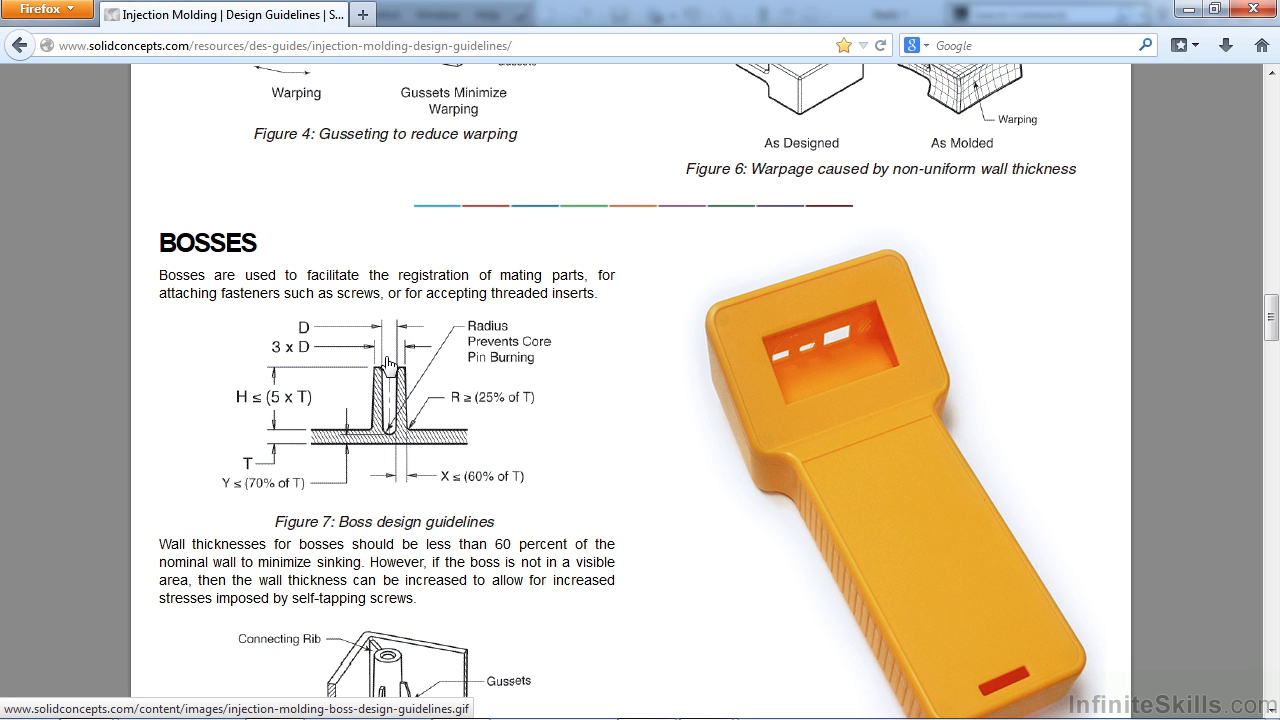
{"action": "mouse_move", "coordinate": [292, 358]}
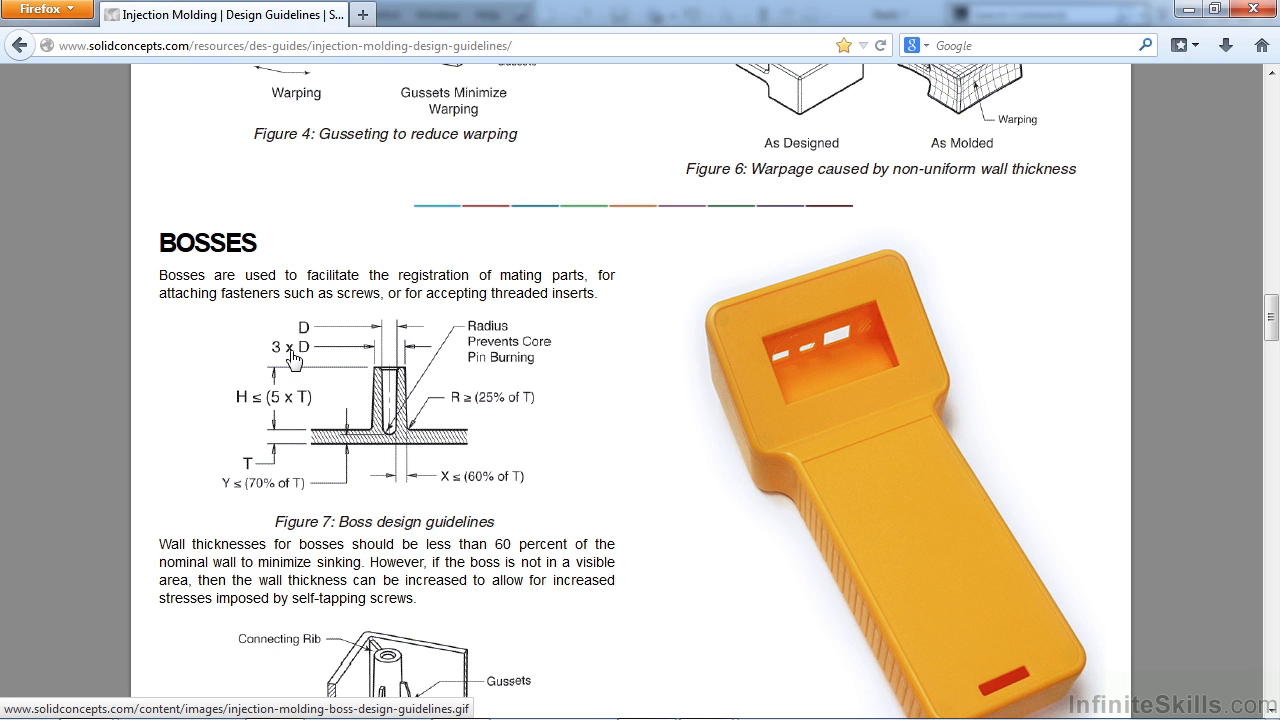
{"action": "mouse_move", "coordinate": [320, 364]}
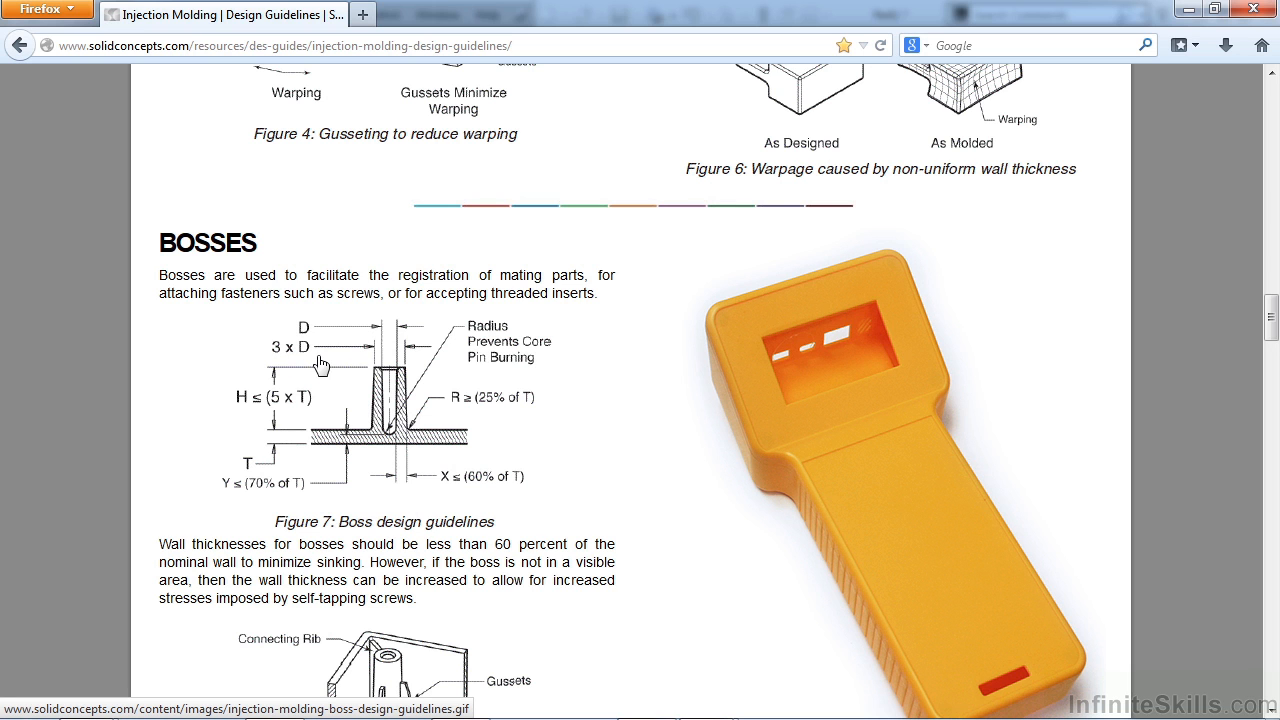
{"action": "mouse_move", "coordinate": [384, 380]}
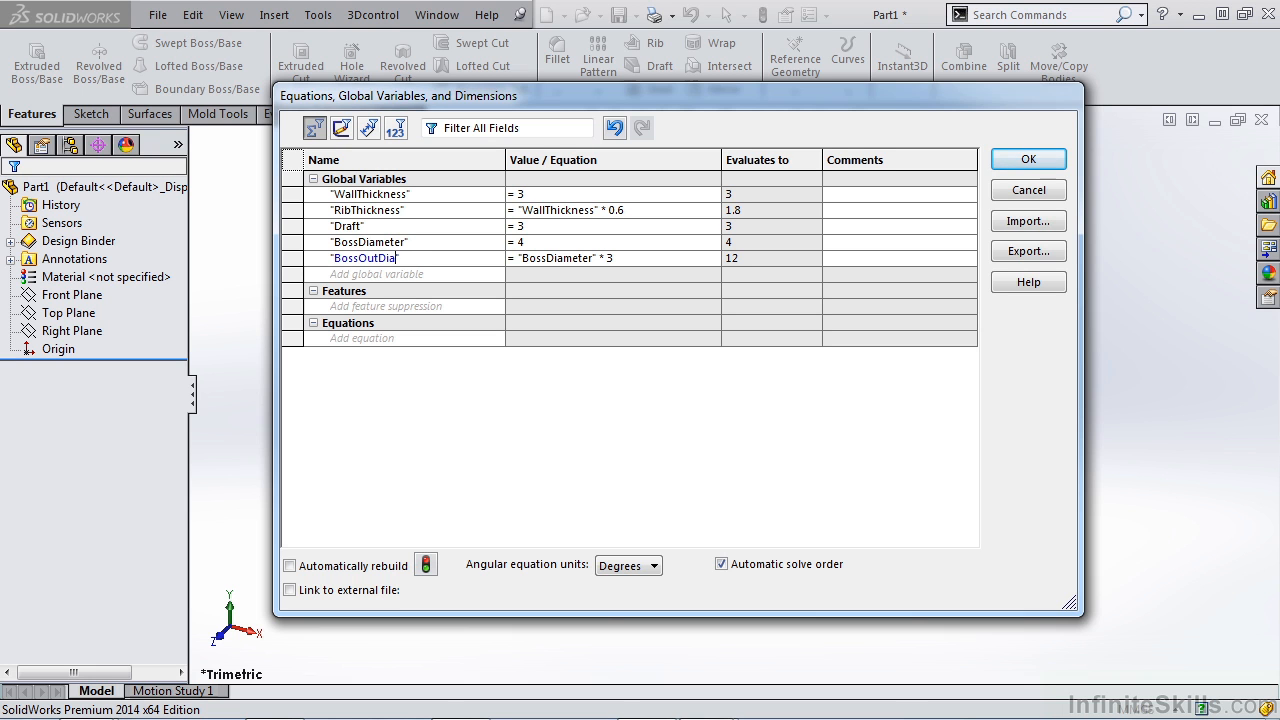
Finish renaming the BossThickness variable to BossOutDiameter
{"action": "type", "text": "meter"}
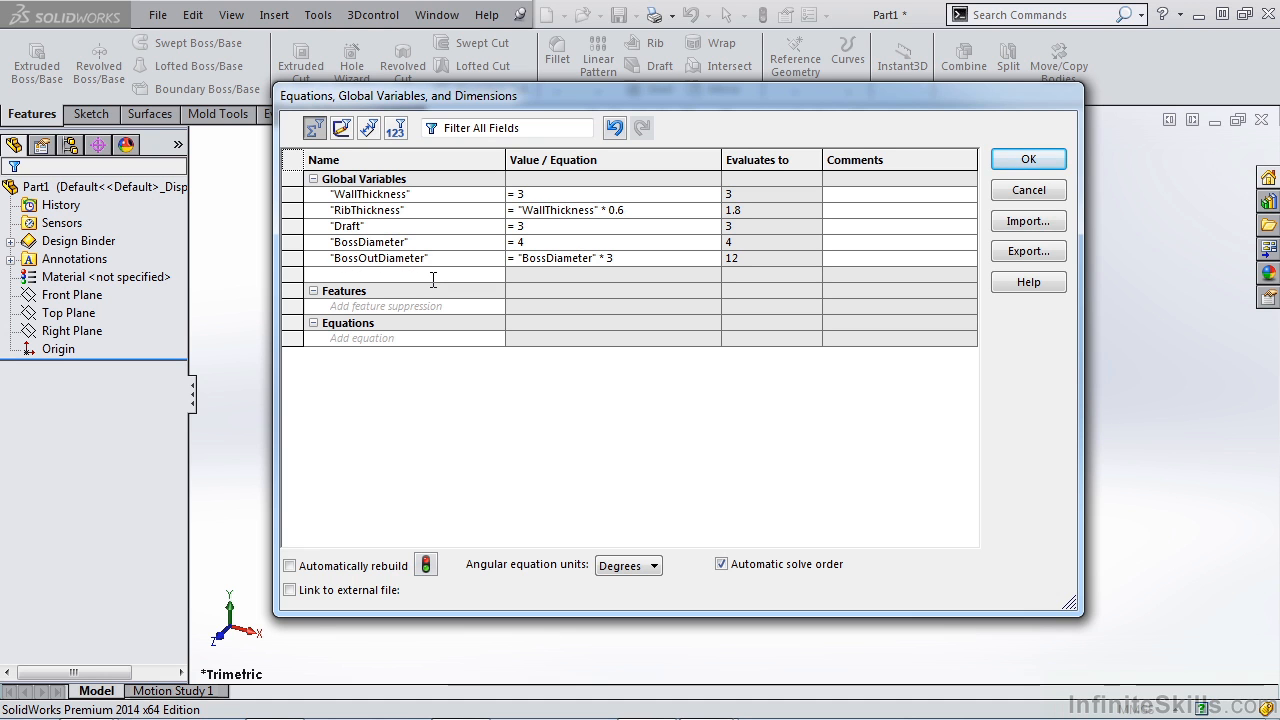
Add BossDepth defined as "WallThickness" * 0.7, evaluating to 2.1
{"action": "type", "text": "BossDe"}
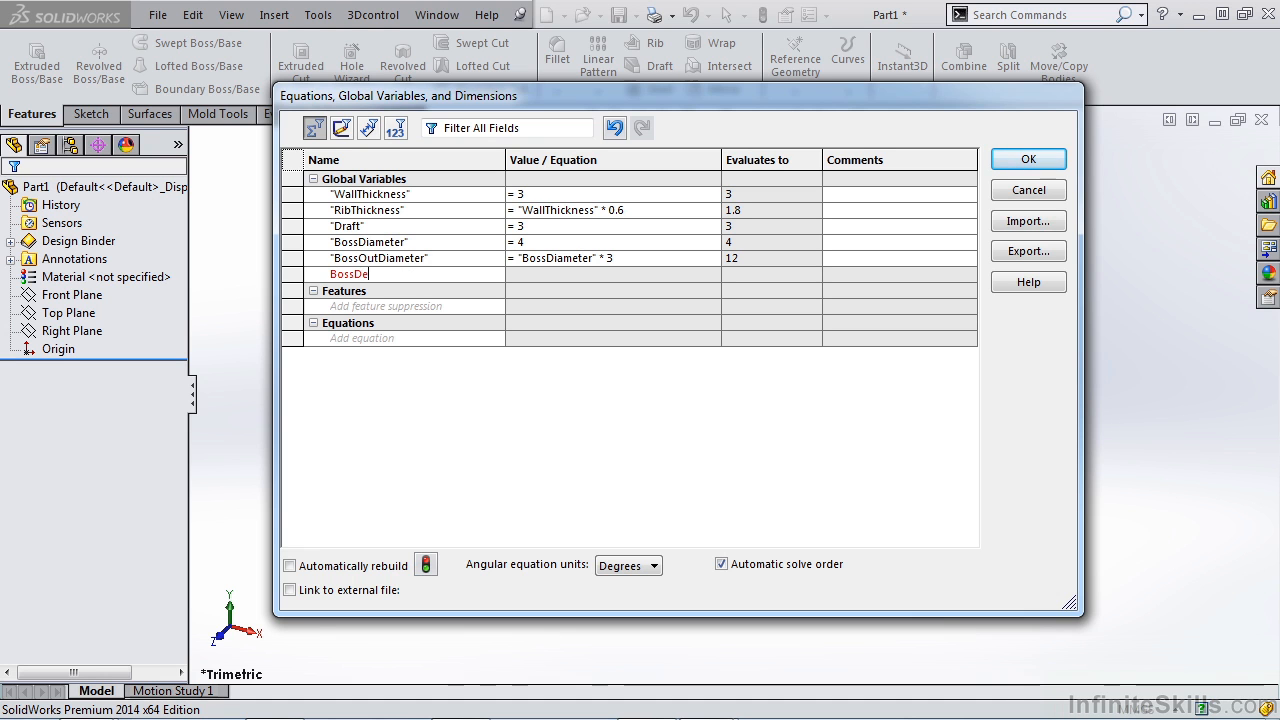
{"action": "type", "text": "pth"}
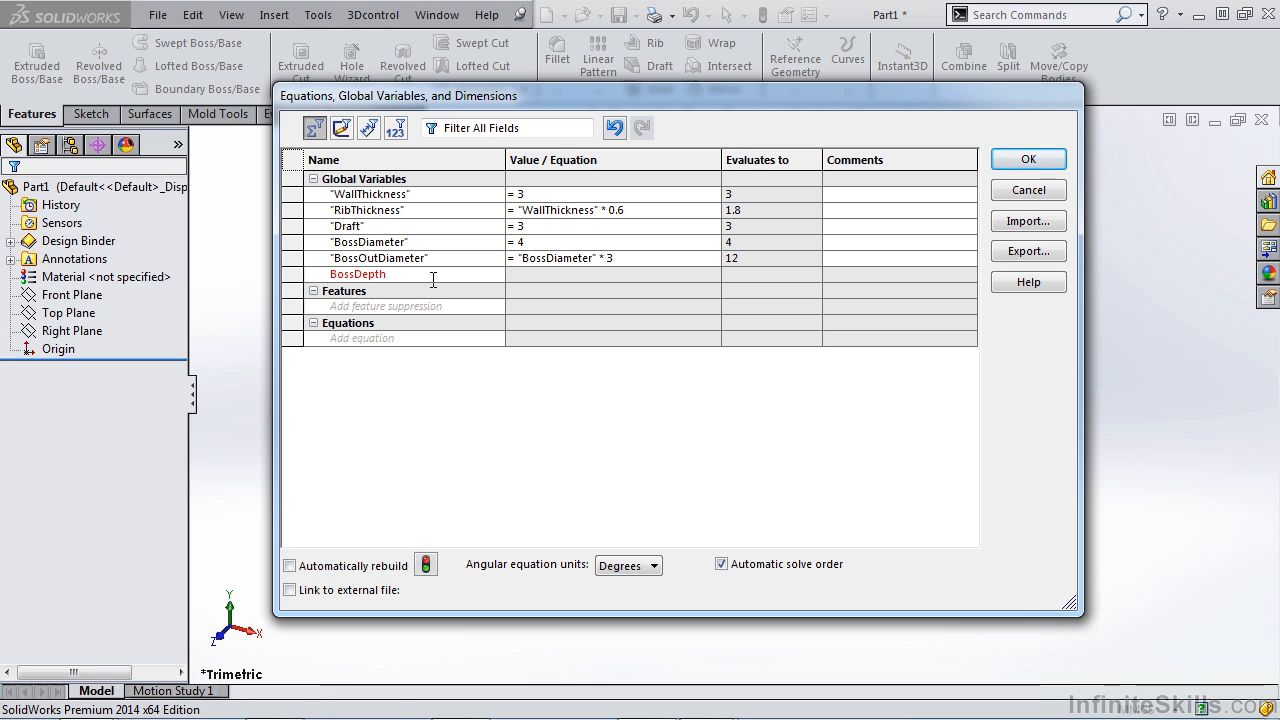
{"action": "left_click", "coordinate": [610, 274]}
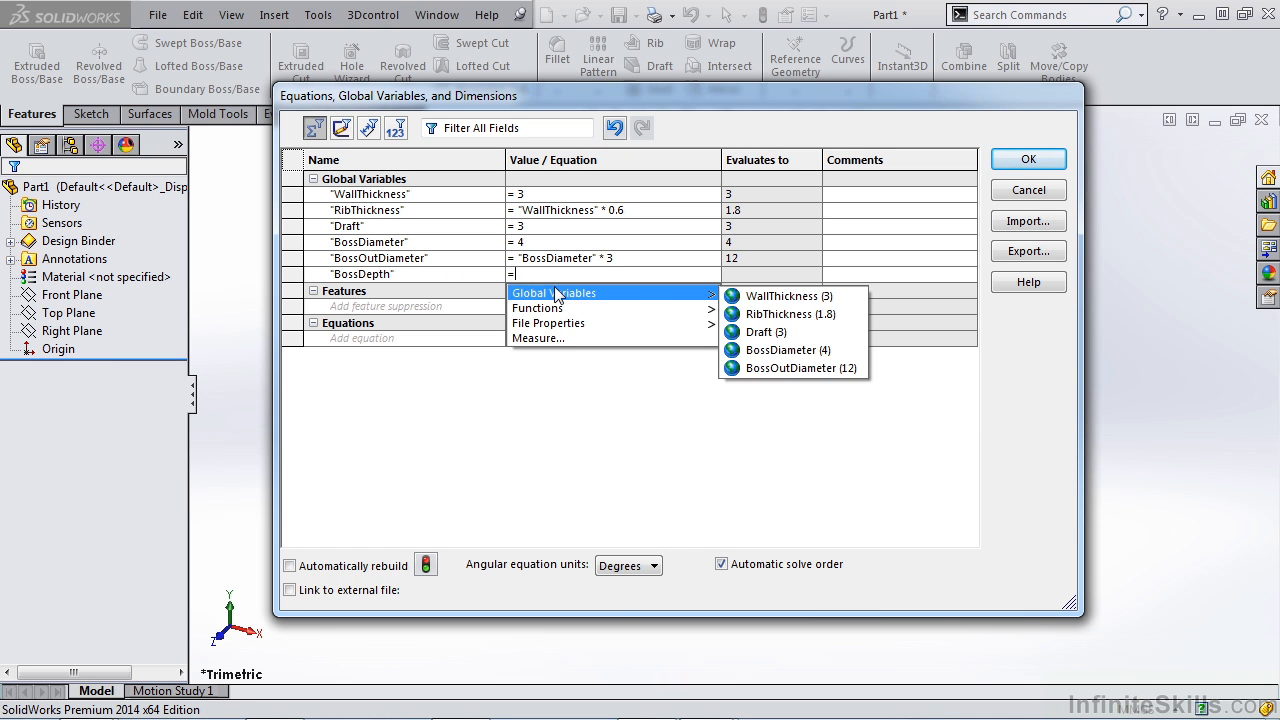
{"action": "left_click", "coordinate": [786, 296]}
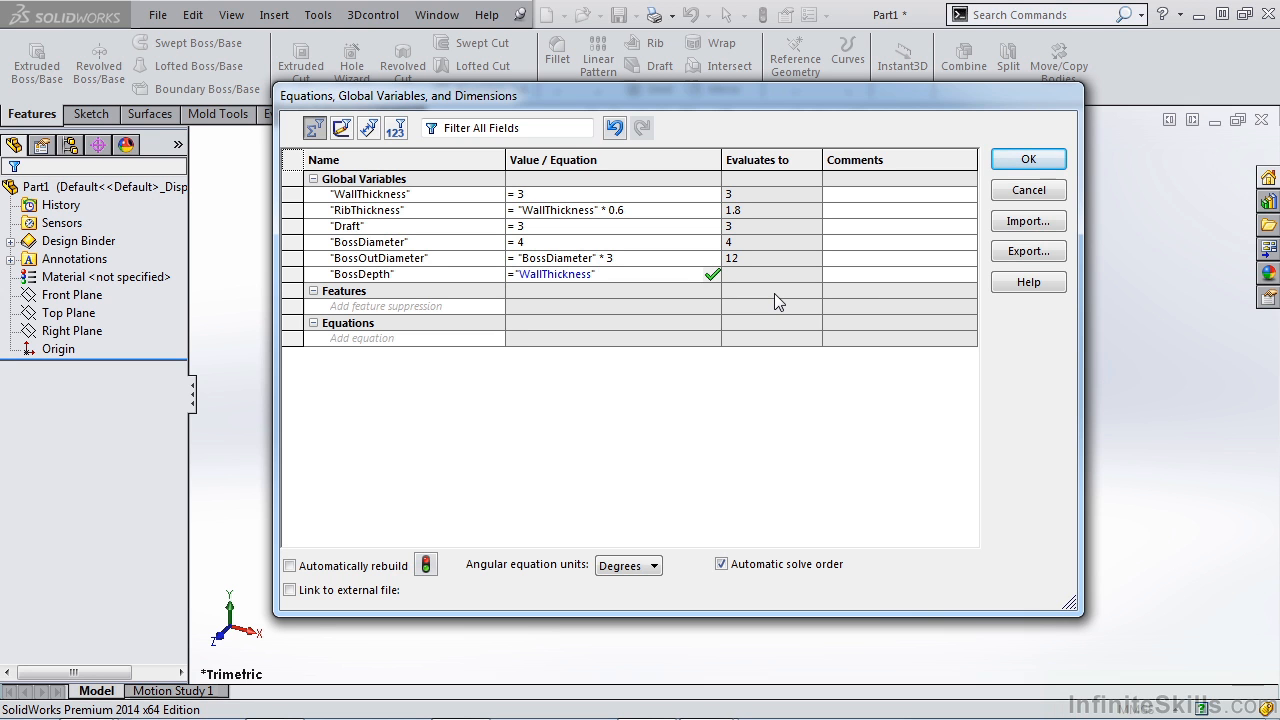
{"action": "type", "text": "* 0.7"}
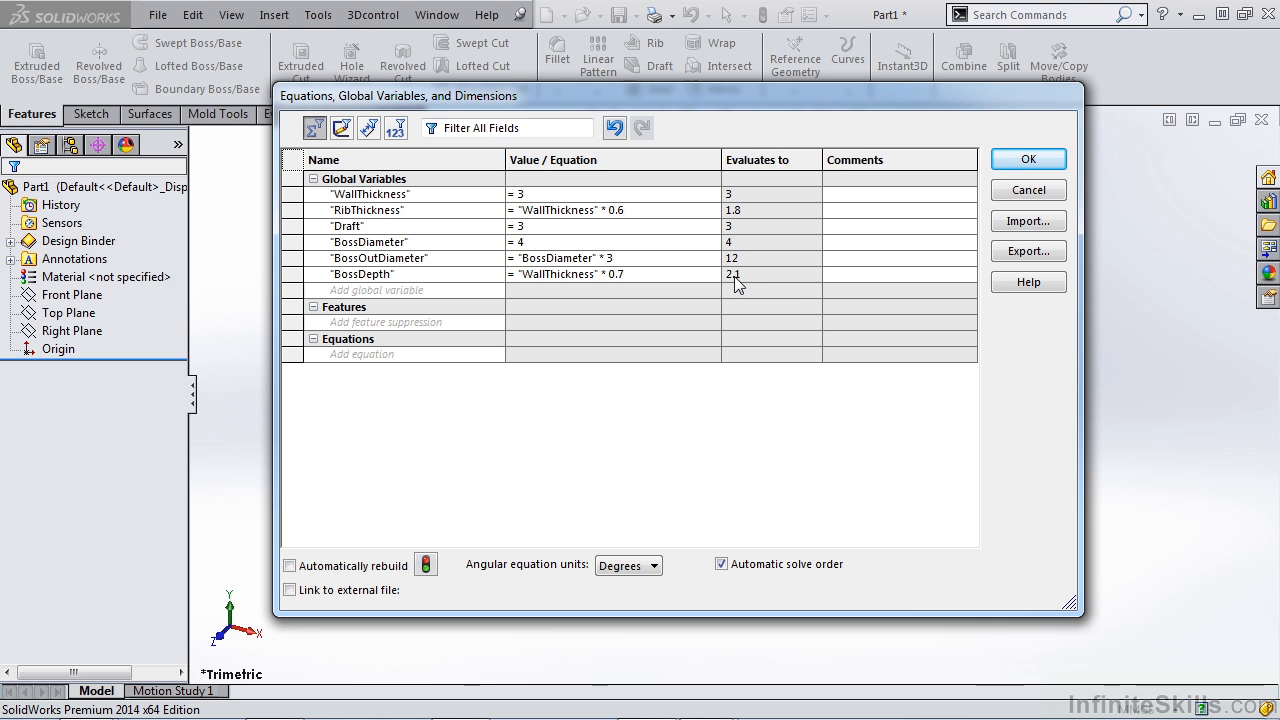
{"action": "mouse_move", "coordinate": [742, 284]}
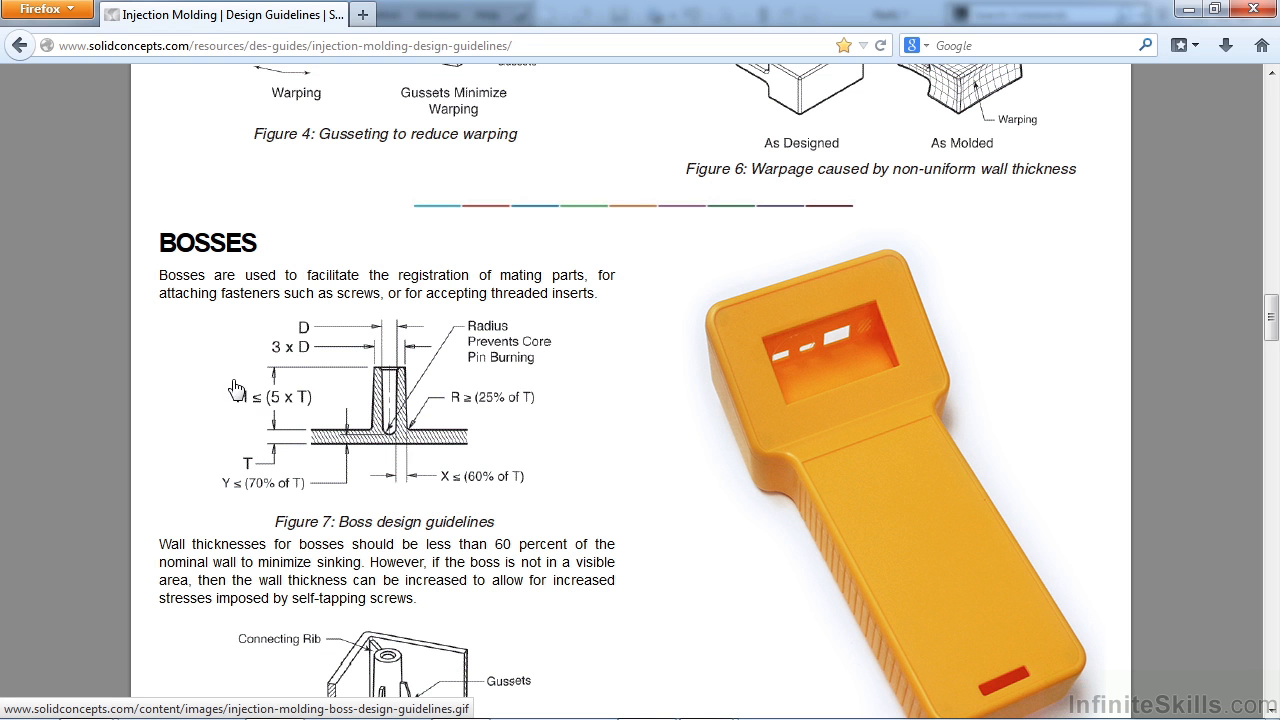
{"action": "mouse_move", "coordinate": [284, 390]}
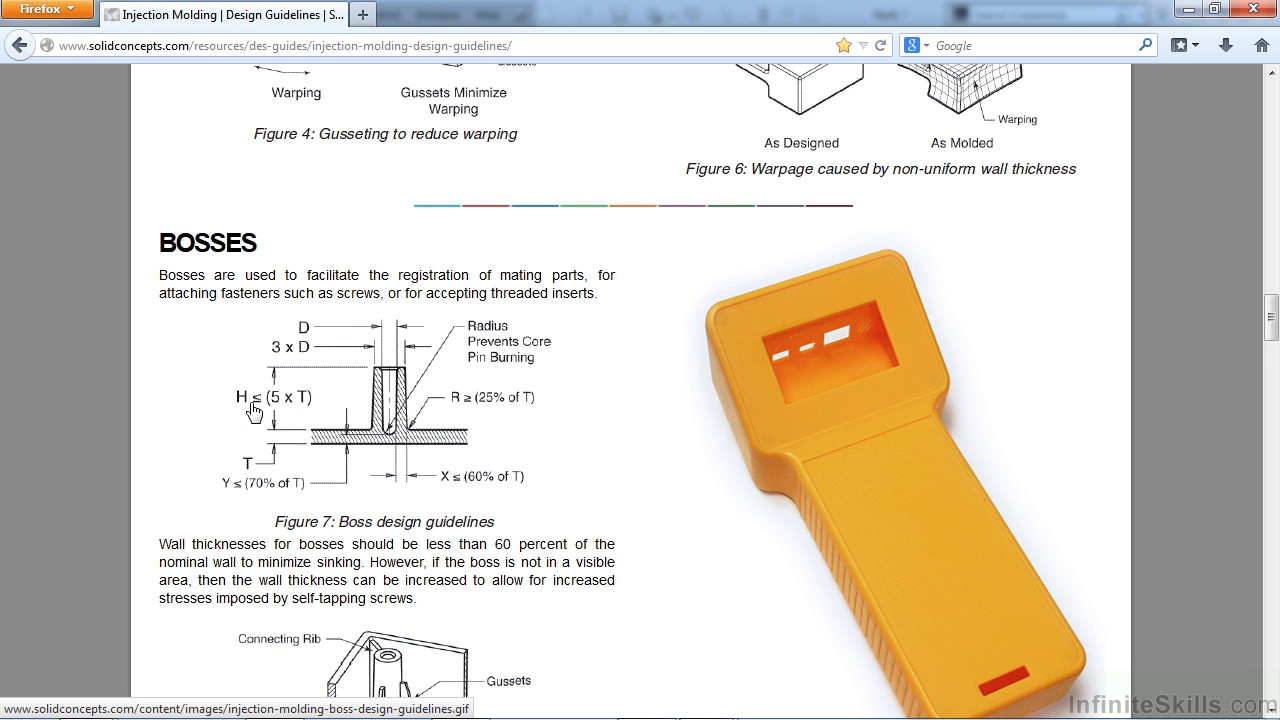
{"action": "mouse_move", "coordinate": [256, 412]}
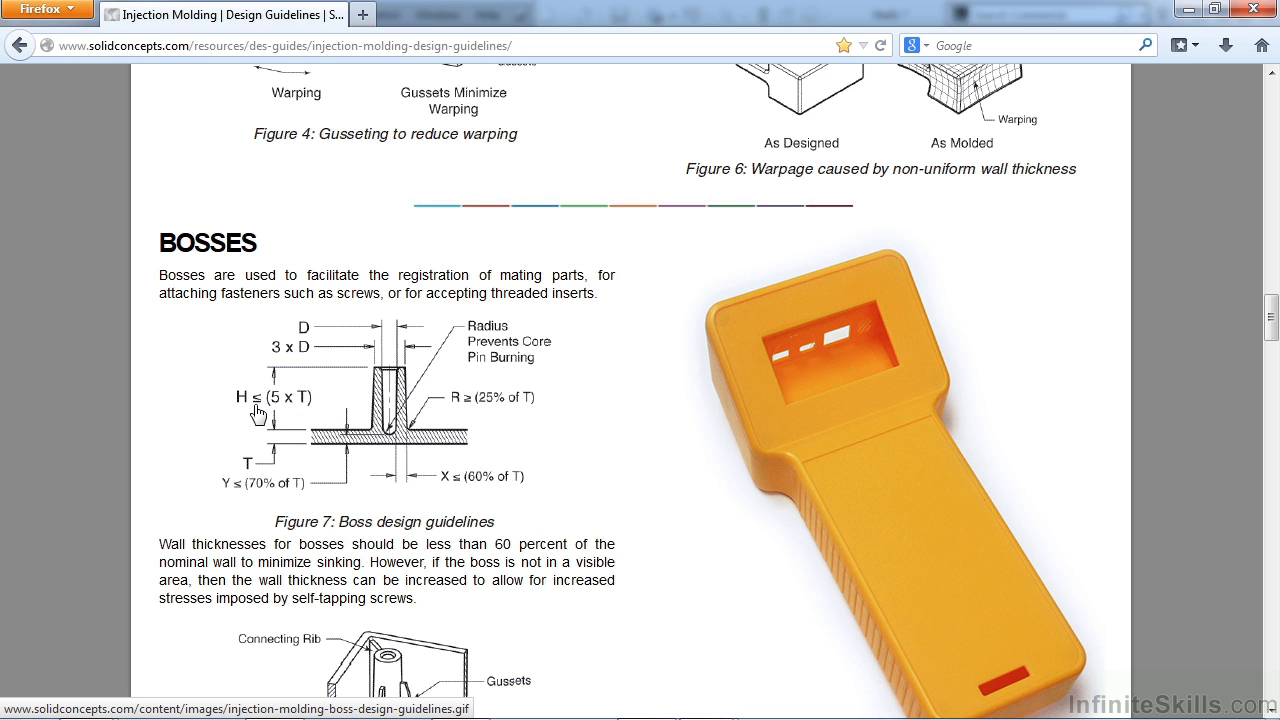
{"action": "mouse_move", "coordinate": [284, 412]}
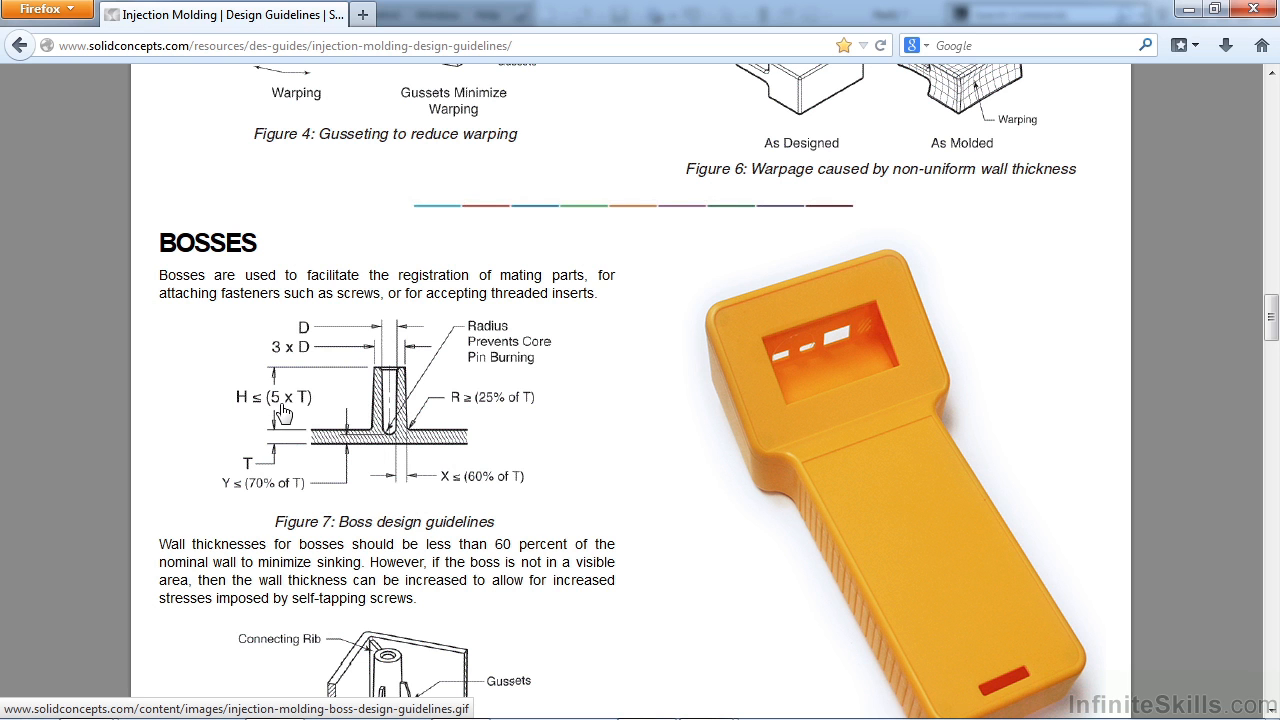
{"action": "mouse_move", "coordinate": [308, 412]}
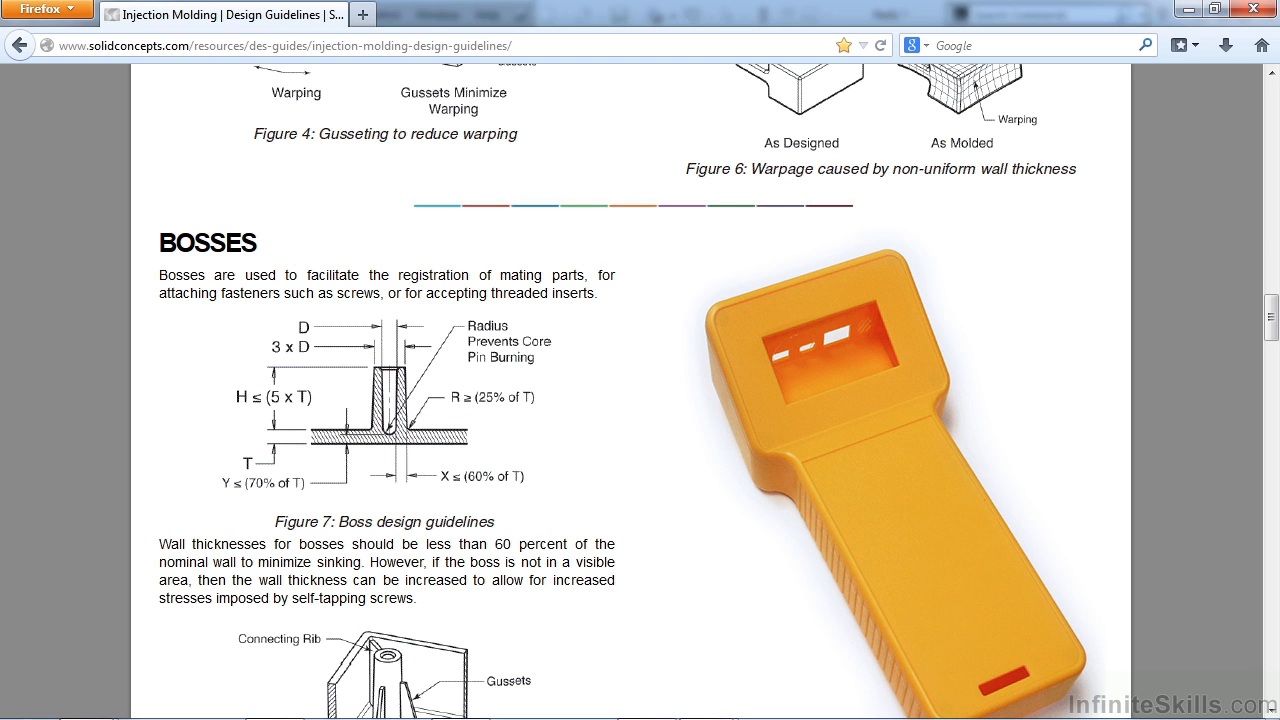
{"action": "mouse_move", "coordinate": [490, 436]}
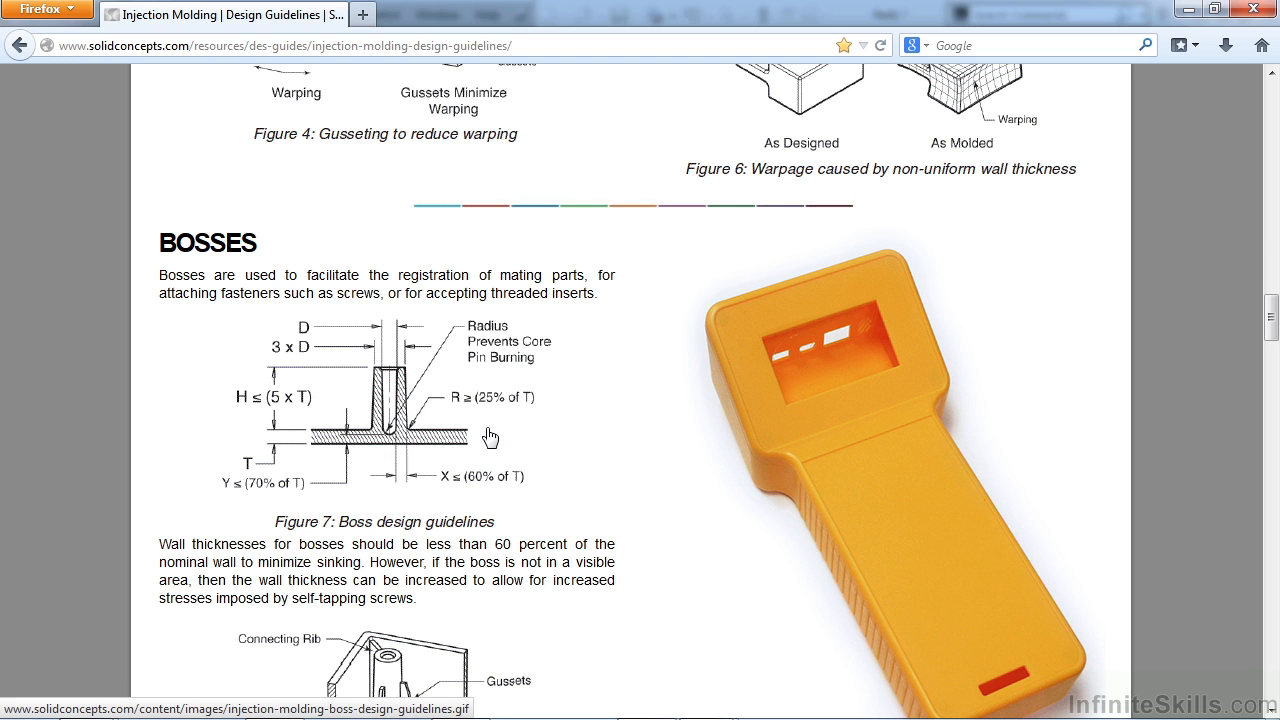
{"action": "mouse_move", "coordinate": [388, 444]}
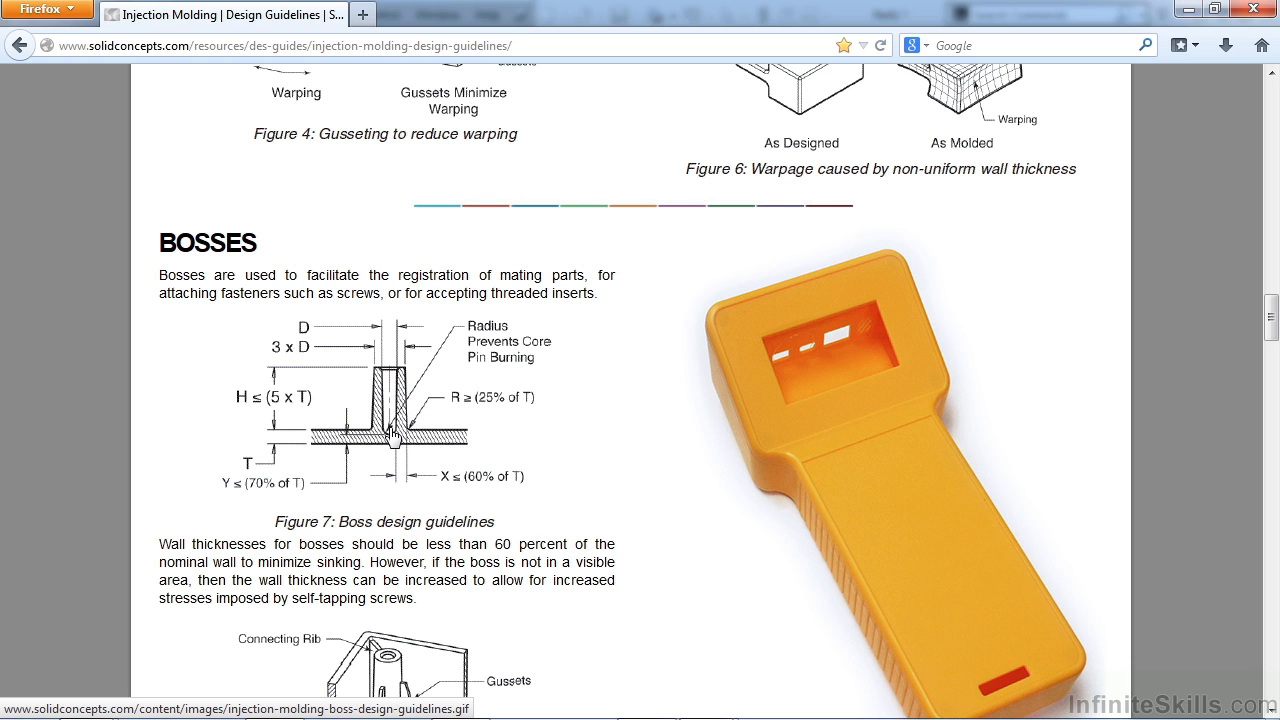
{"action": "mouse_move", "coordinate": [396, 404]}
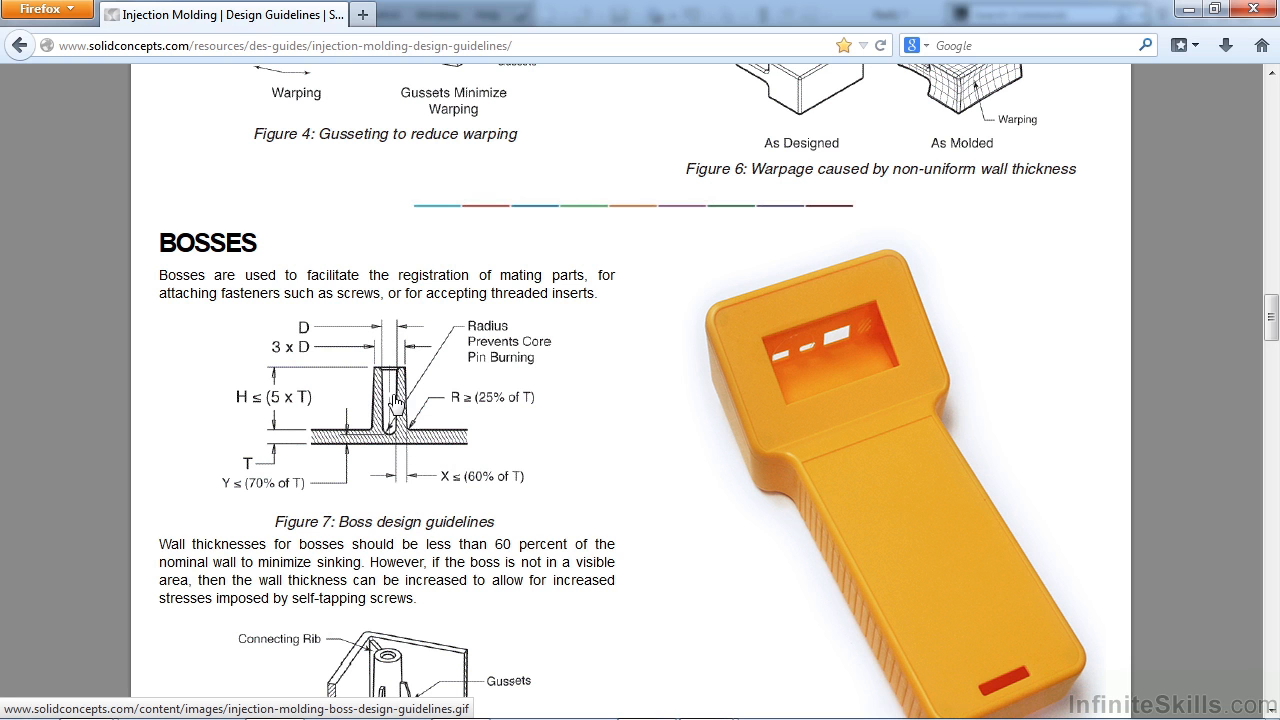
{"action": "mouse_move", "coordinate": [398, 440]}
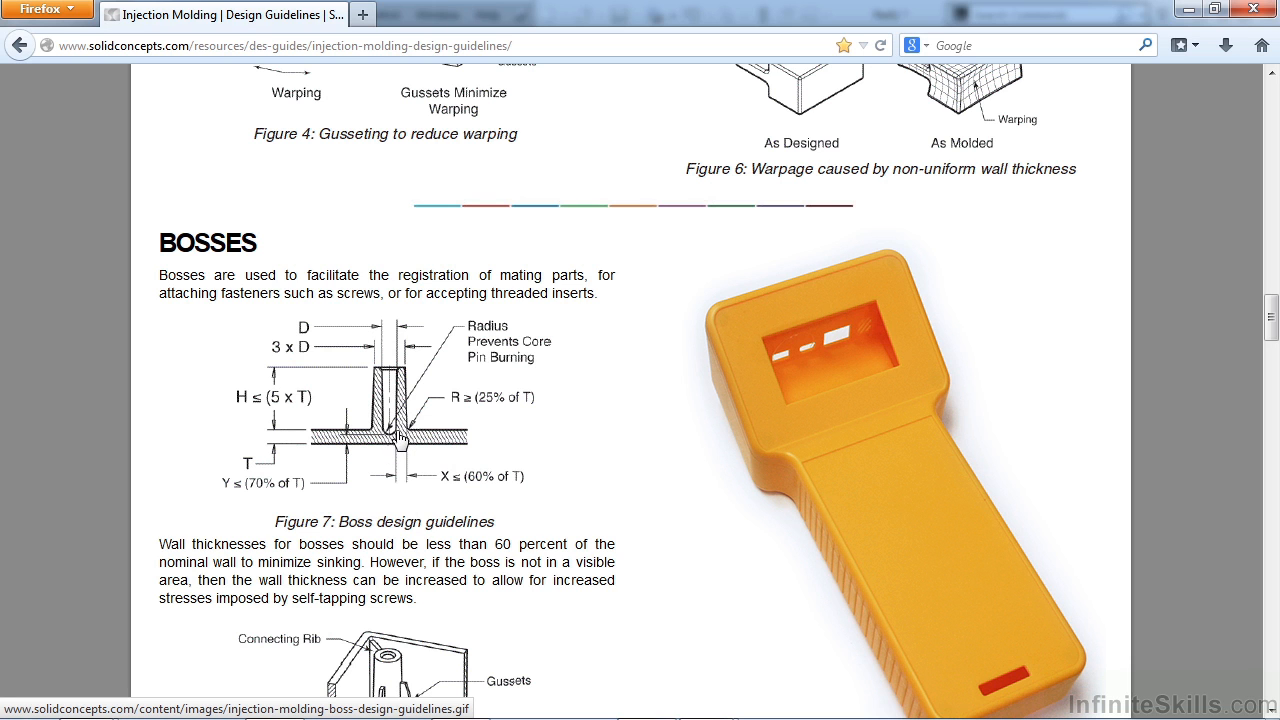
{"action": "mouse_move", "coordinate": [436, 440]}
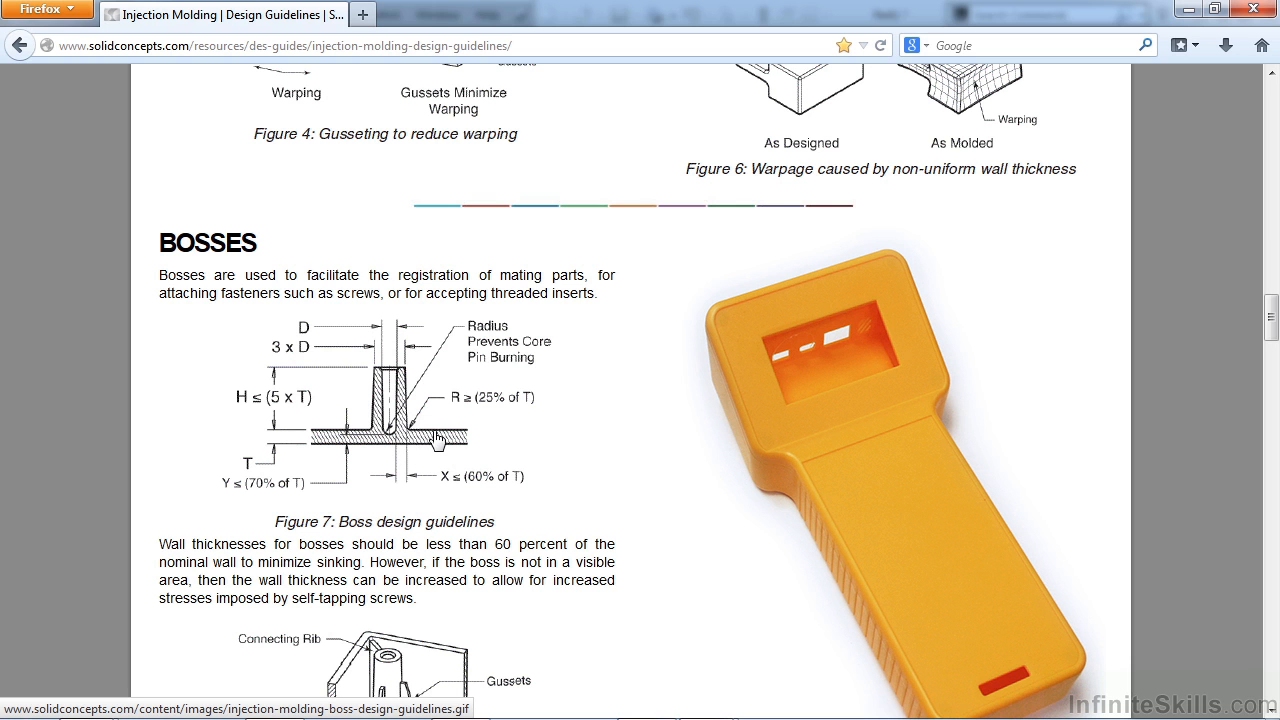
{"action": "mouse_move", "coordinate": [268, 492]}
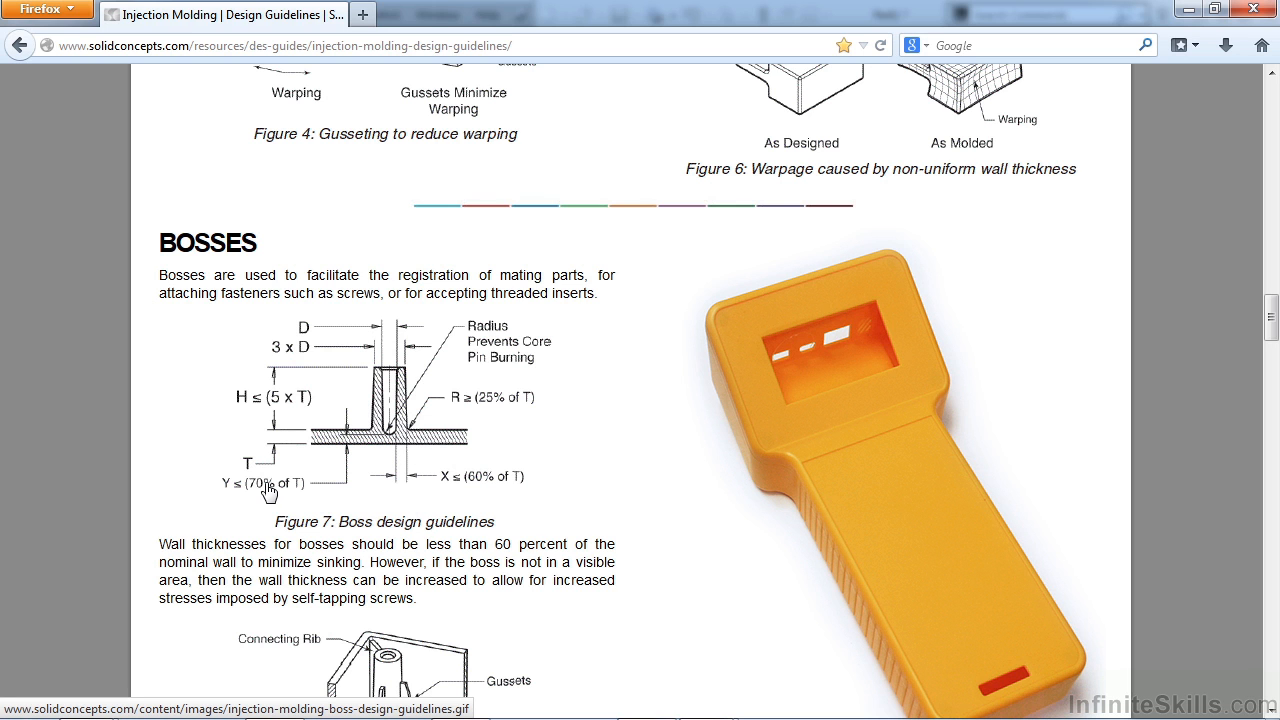
{"action": "mouse_move", "coordinate": [358, 428]}
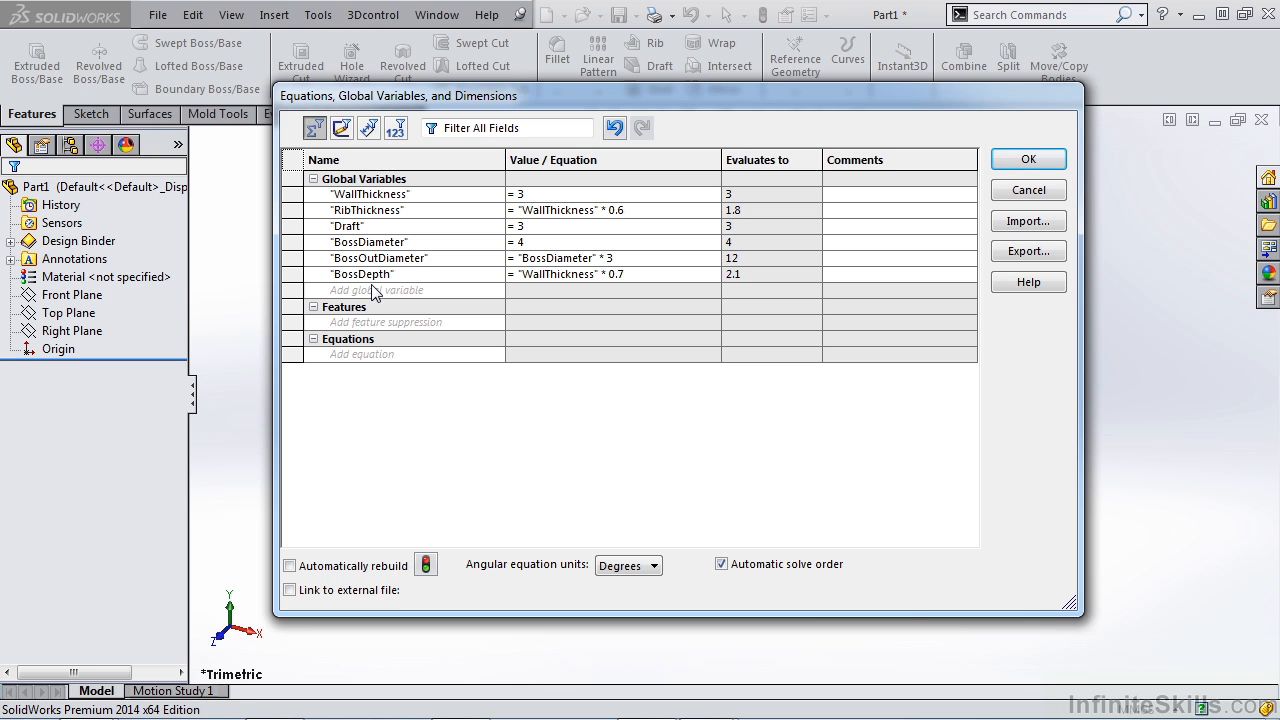
{"action": "mouse_move", "coordinate": [402, 294]}
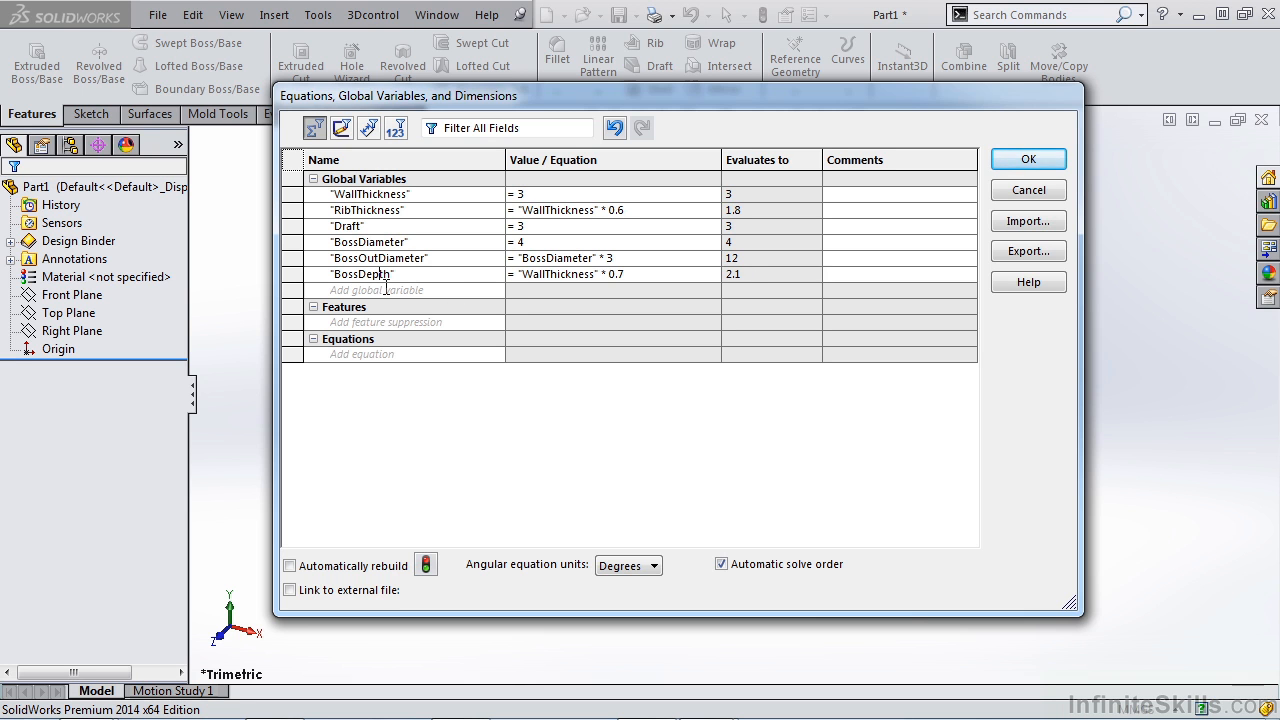
Rename BossDepth to BossEndDepth and comment it Extrude Past Thickness
{"action": "double_click", "coordinate": [364, 274]}
{"action": "type", "text": "End"}
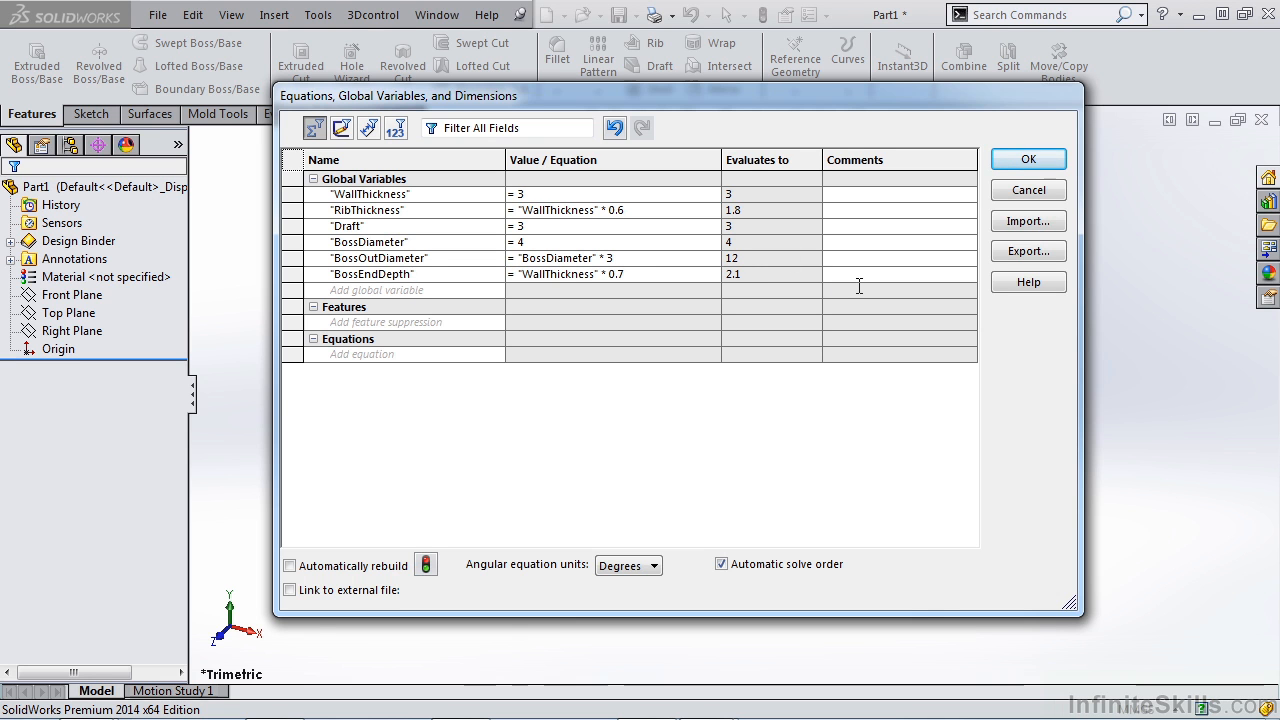
{"action": "type", "text": "Extrude Past Thickness"}
{"action": "type", "text": "\"MinRadius"}
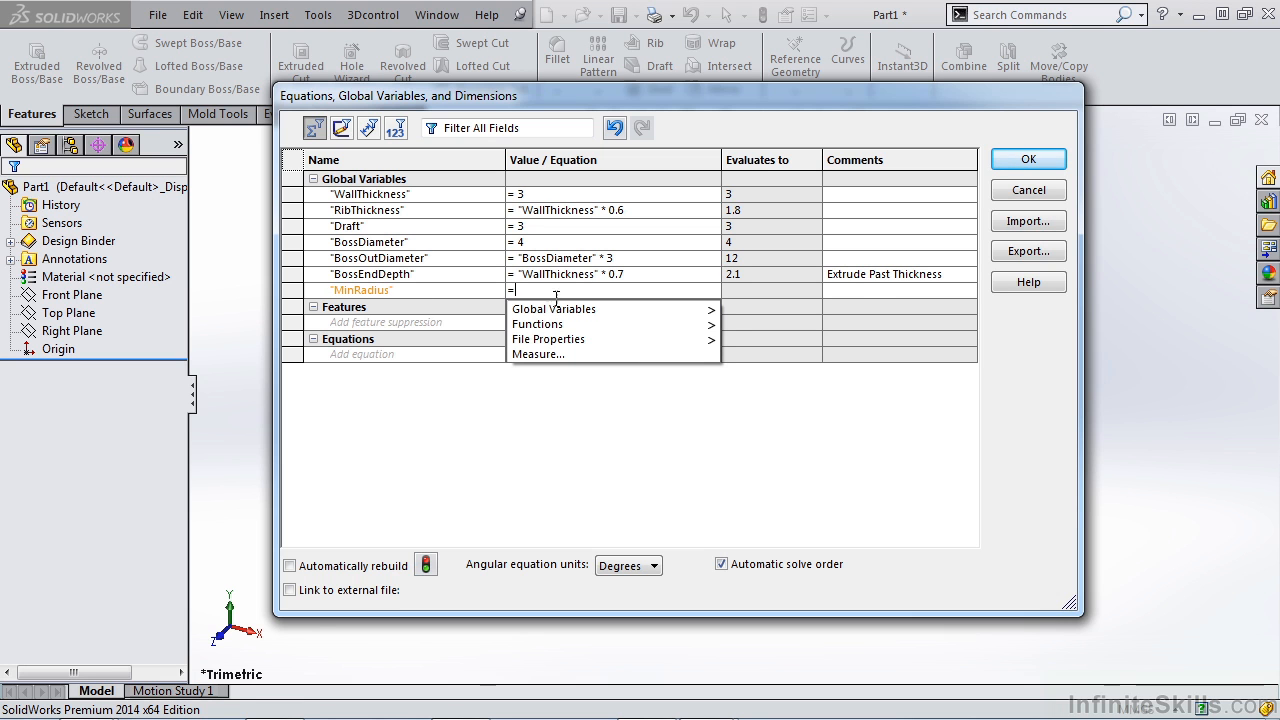
Define MinRadius as WallThickness * 0.25 and start InternalRadius at WallThickness * 0.50
{"action": "type", "text": "\"WallThickness\" * 0.25"}
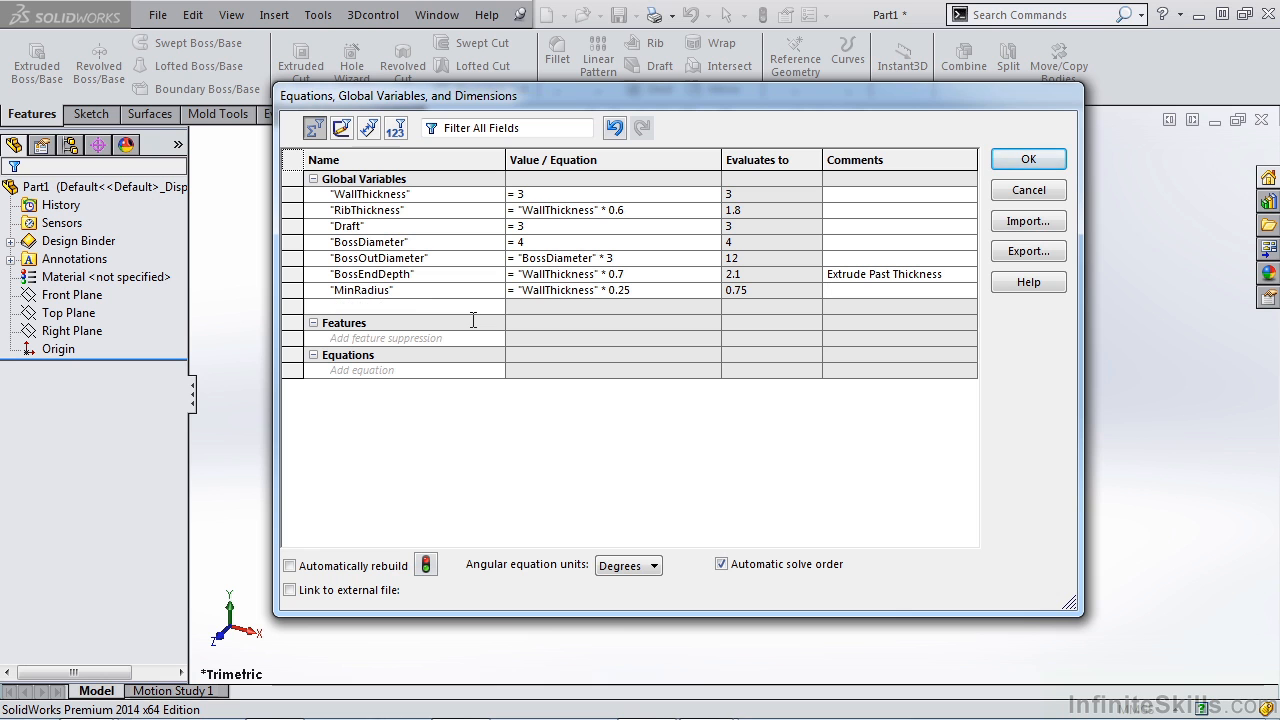
{"action": "left_click", "coordinate": [336, 304]}
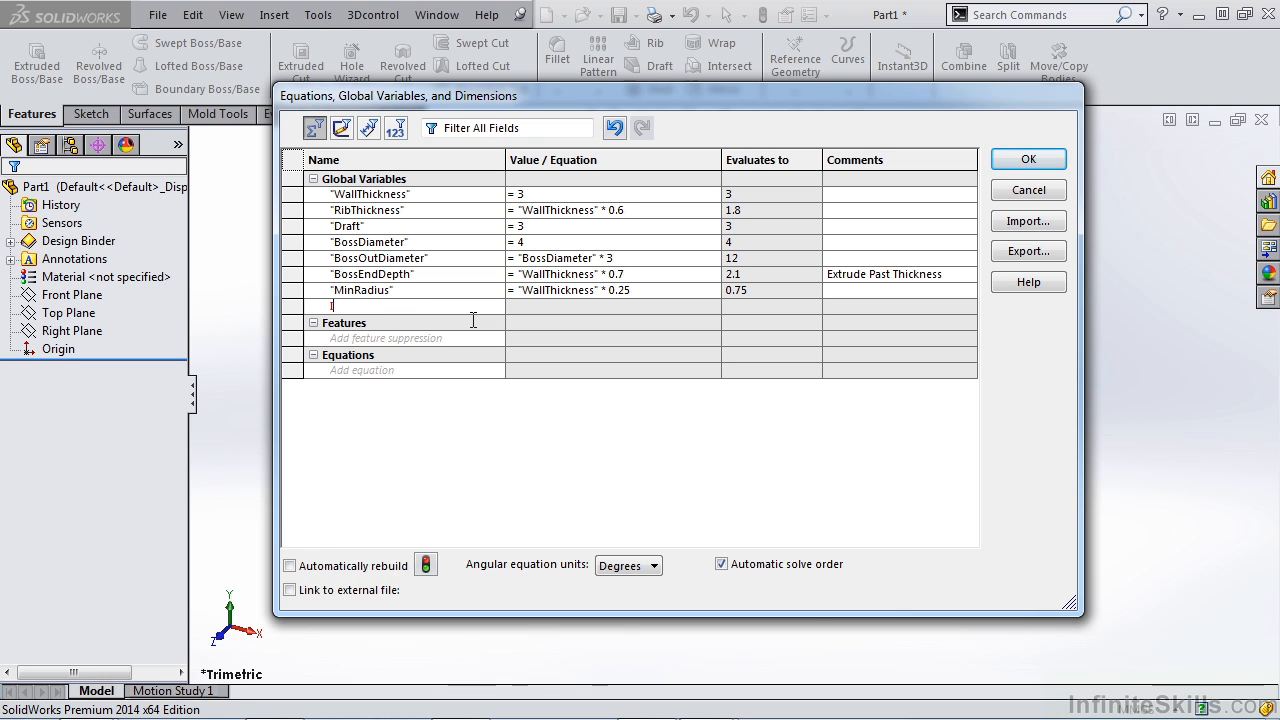
{"action": "type", "text": "InternalRadius\""}
{"action": "left_click", "coordinate": [612, 304]}
{"action": "type", "text": "= \"WallThickness\" * 0.50"}
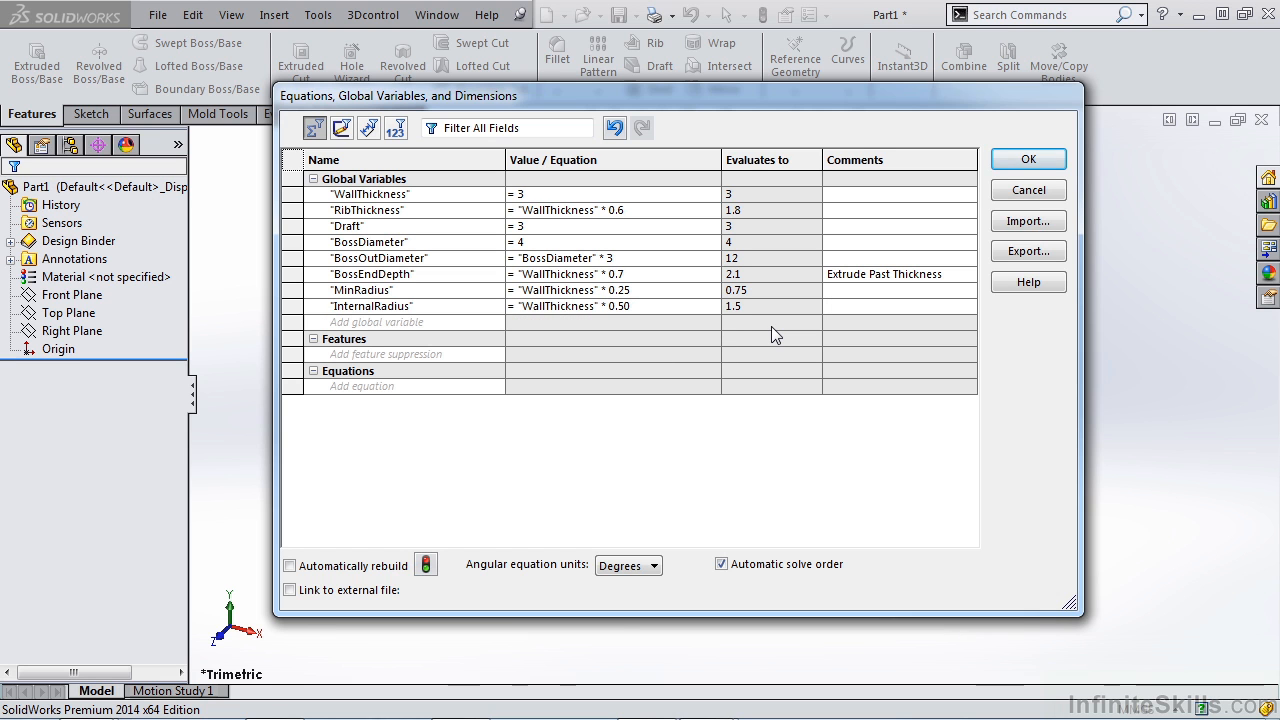
{"action": "mouse_move", "coordinate": [360, 336]}
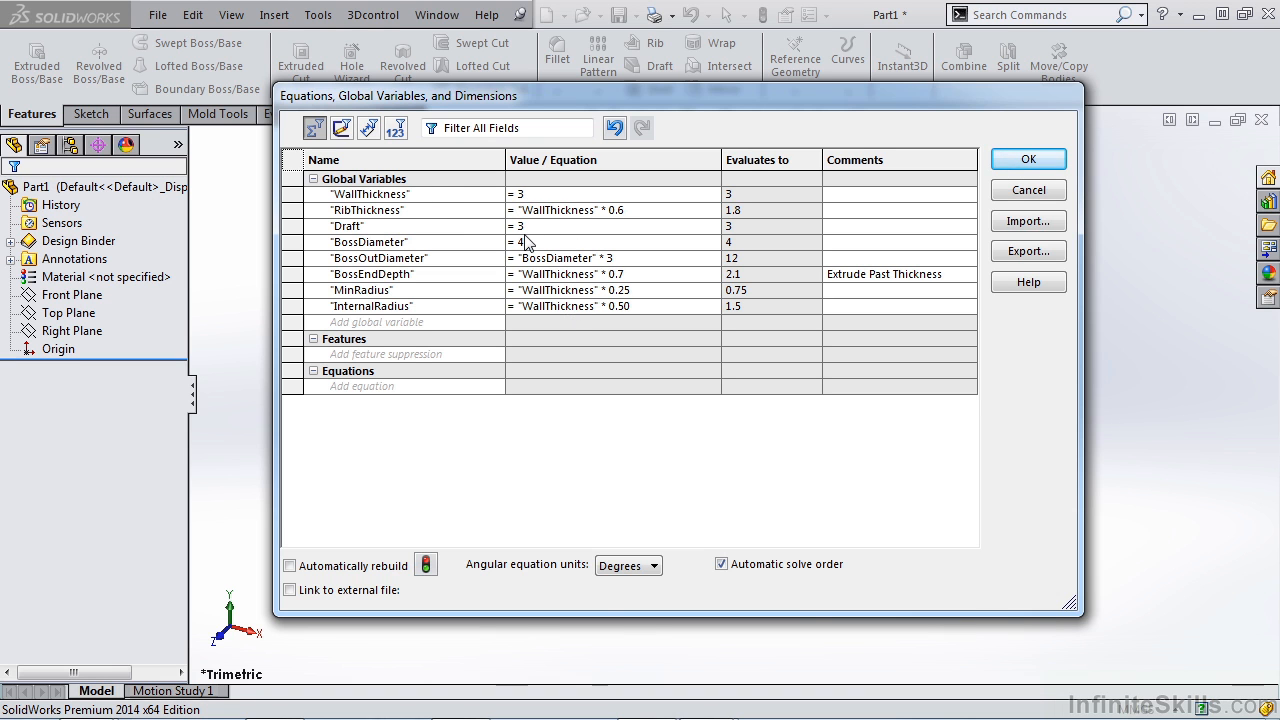
{"action": "mouse_move", "coordinate": [400, 344]}
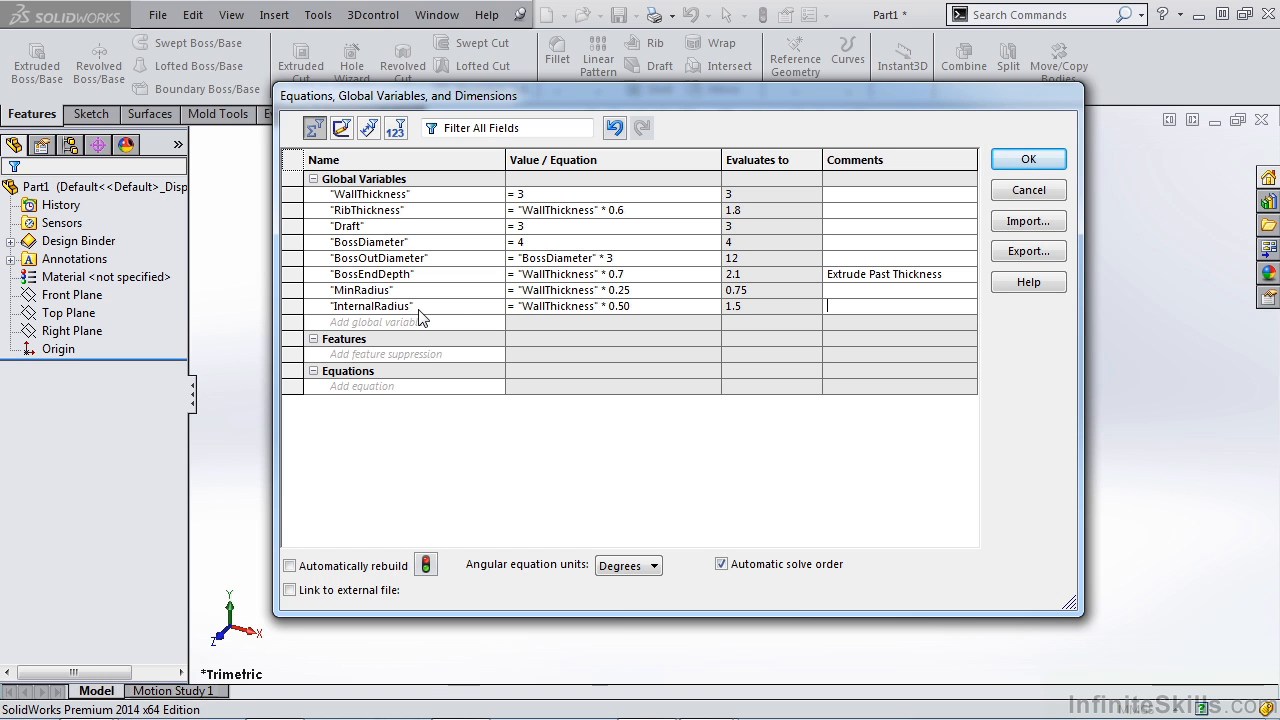
Add ExternalRadius as WallThickness * 1.5 and accept all global variables
{"action": "left_click", "coordinate": [390, 322]}
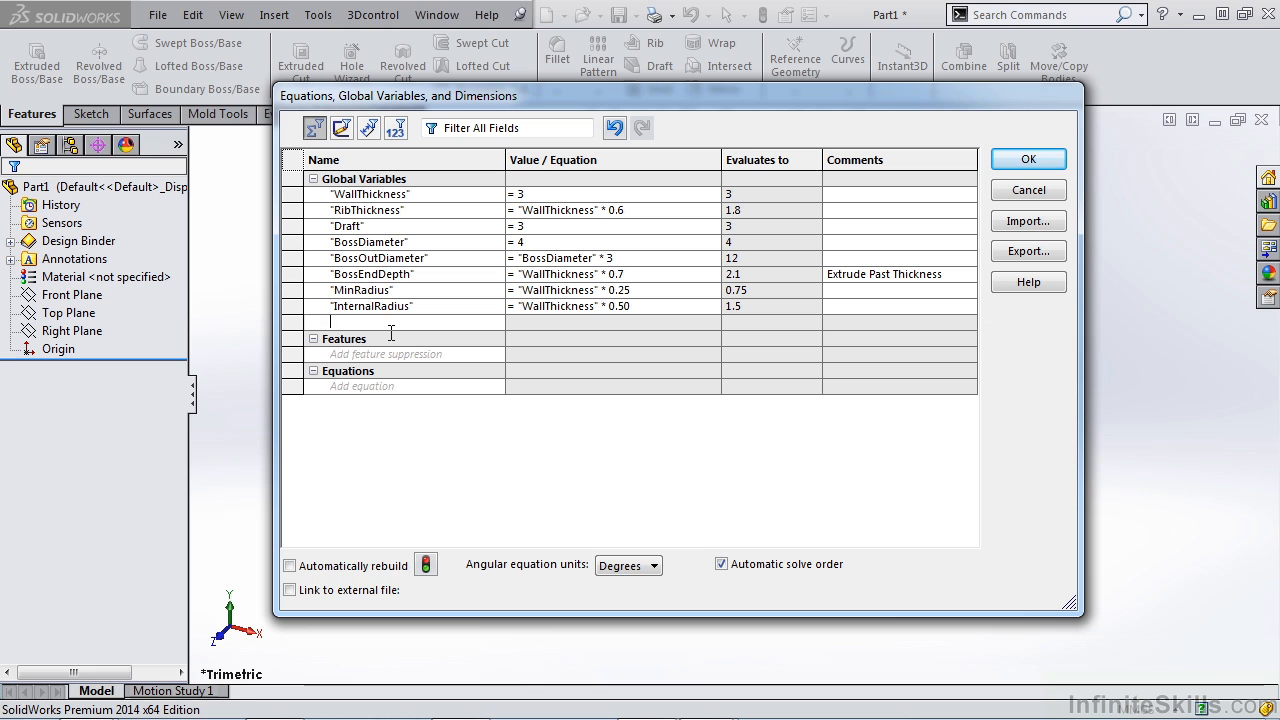
{"action": "type", "text": "ExternalRadius\""}
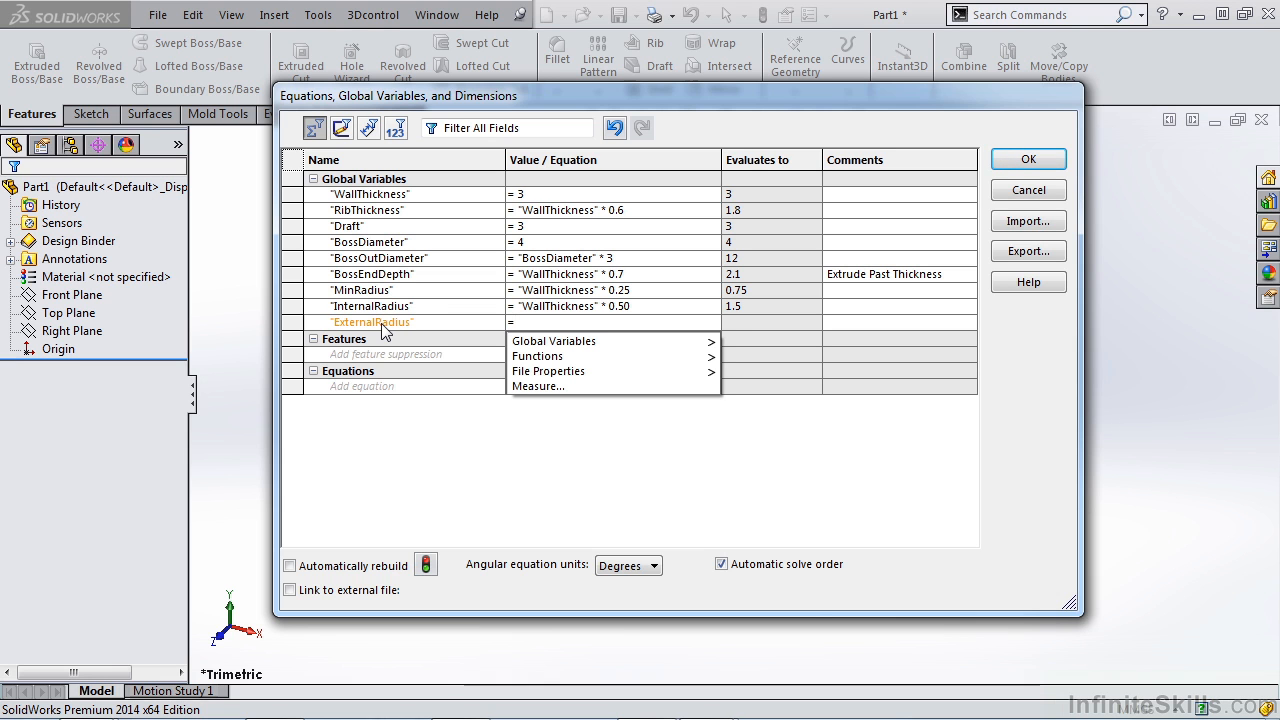
{"action": "mouse_move", "coordinate": [552, 340]}
{"action": "type", "text": " \"WallThickness\" * 1.5"}
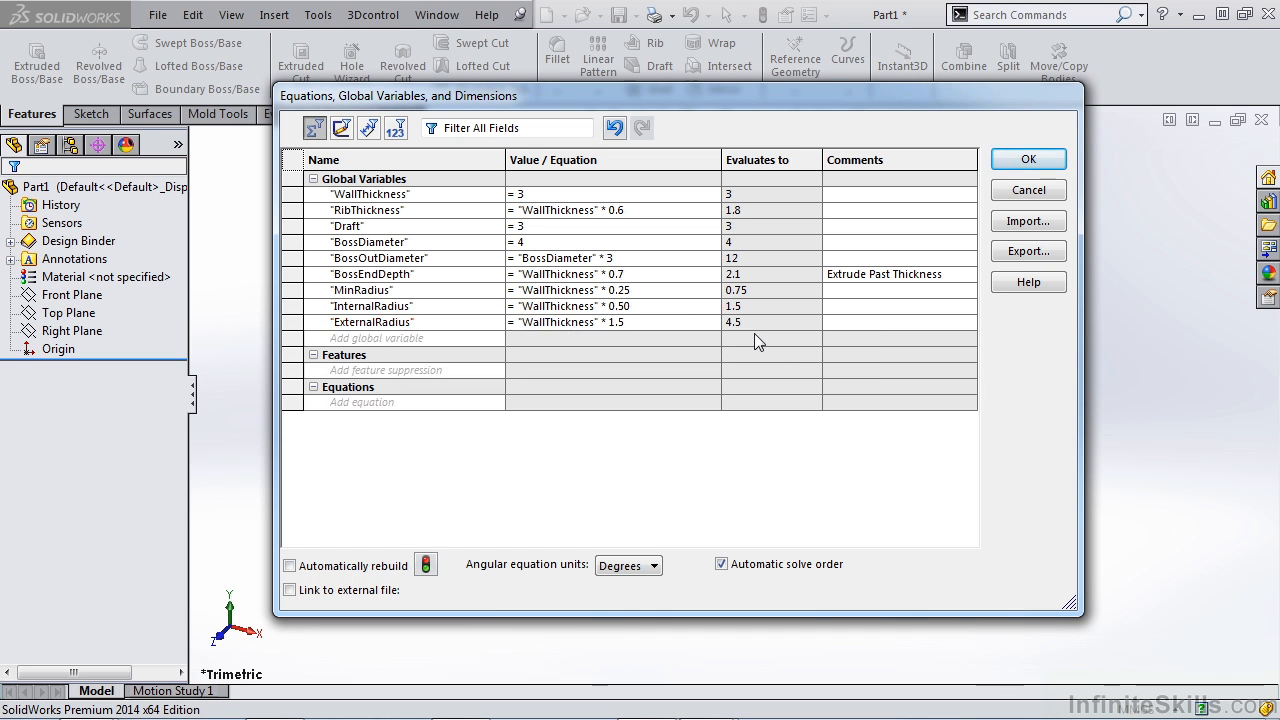
{"action": "left_click", "coordinate": [898, 320]}
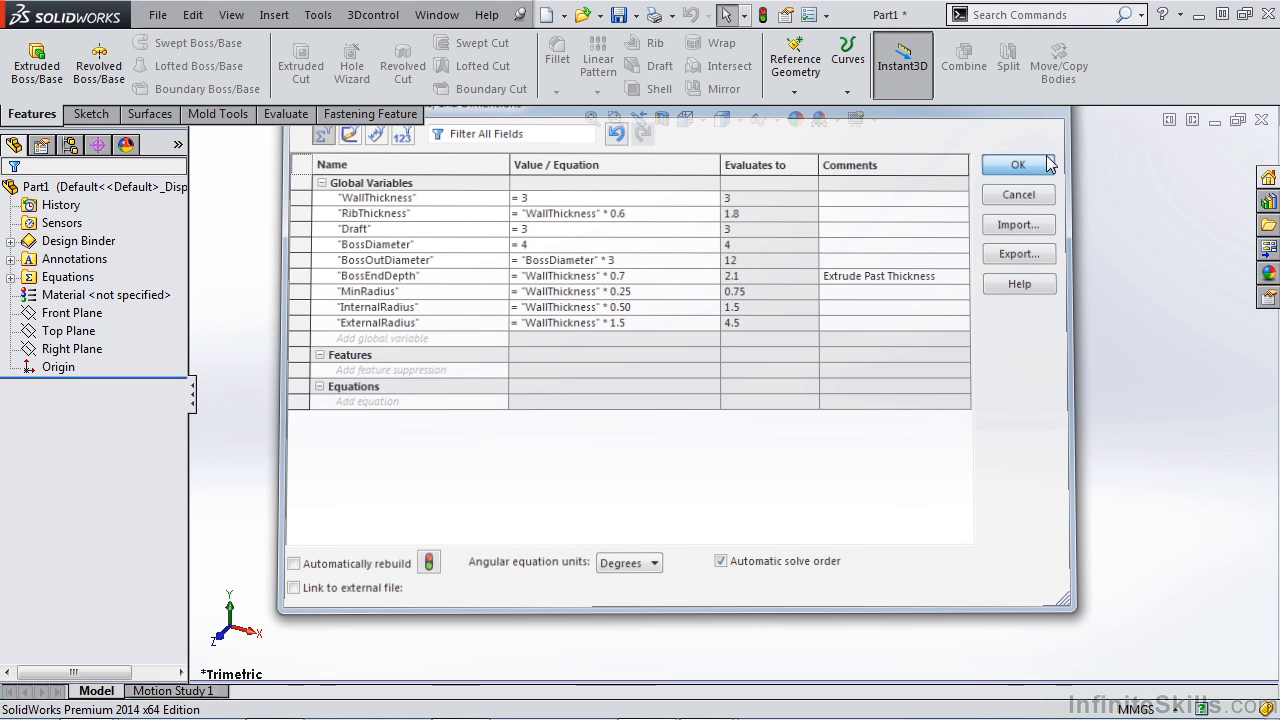
Save the part as a Part Template (*.prtdot) named MoldPart_mm
{"action": "left_click", "coordinate": [1018, 164]}
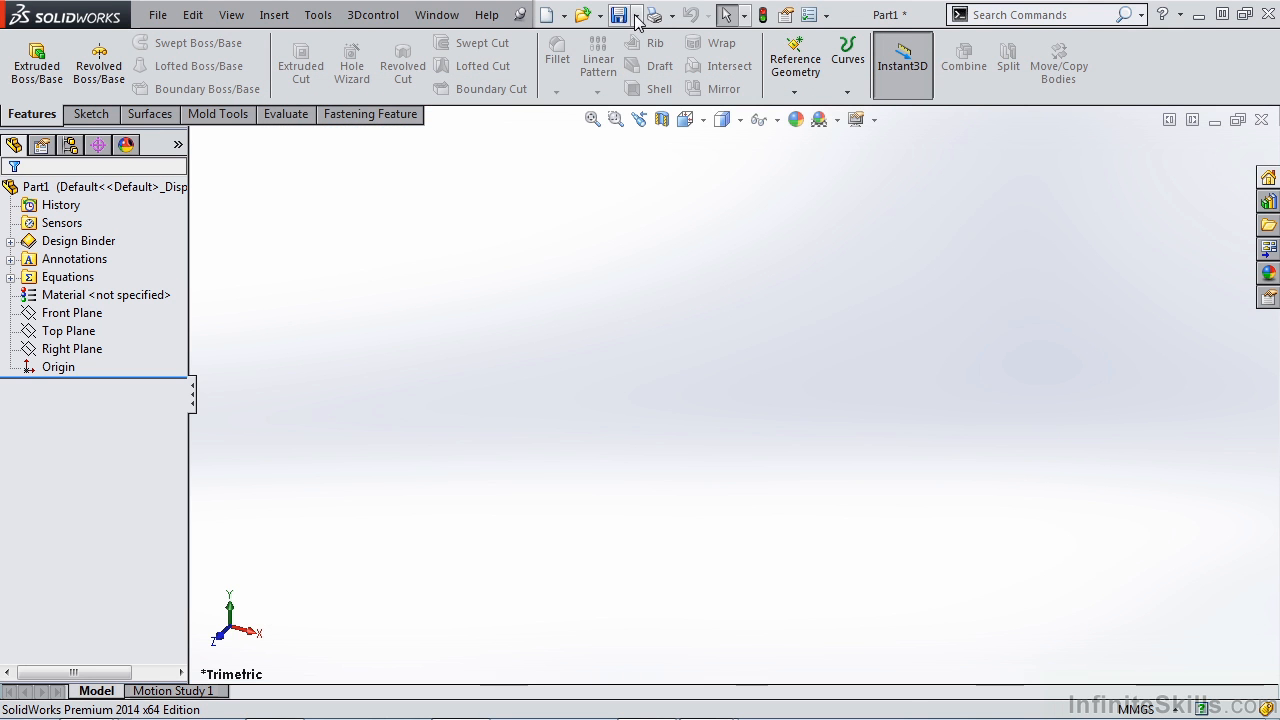
{"action": "left_click", "coordinate": [636, 14]}
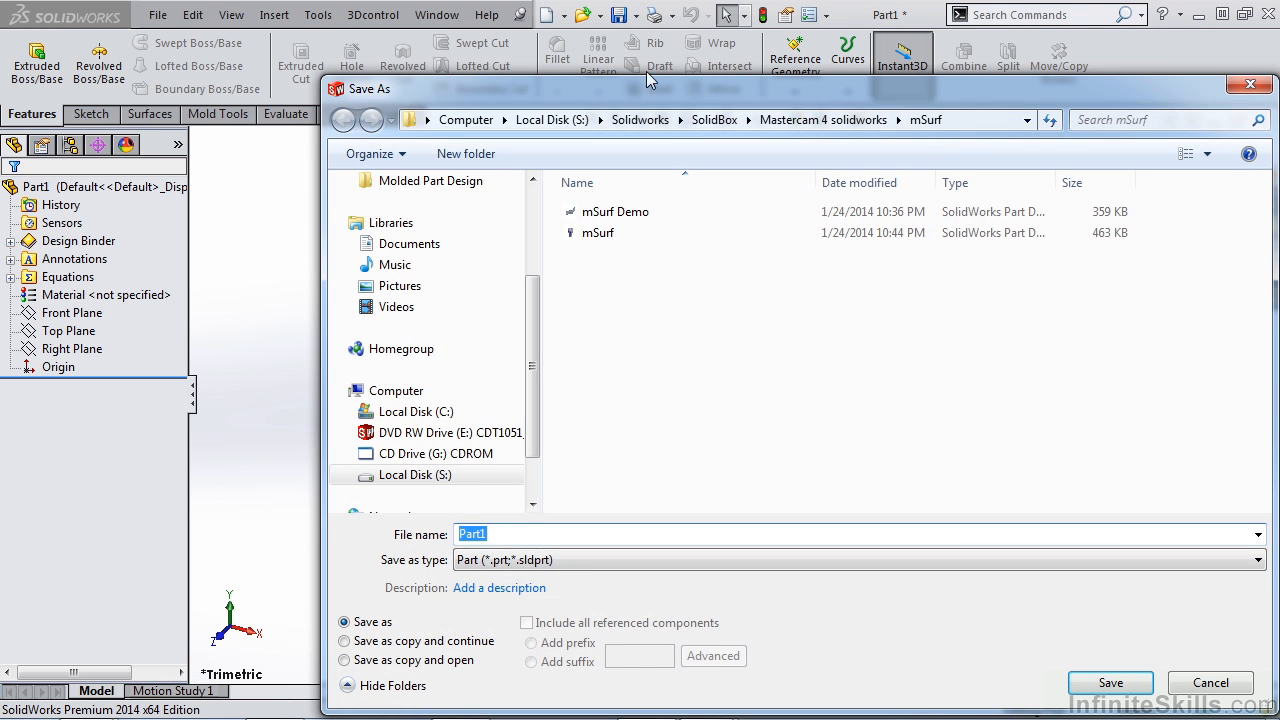
{"action": "left_click", "coordinate": [1268, 560]}
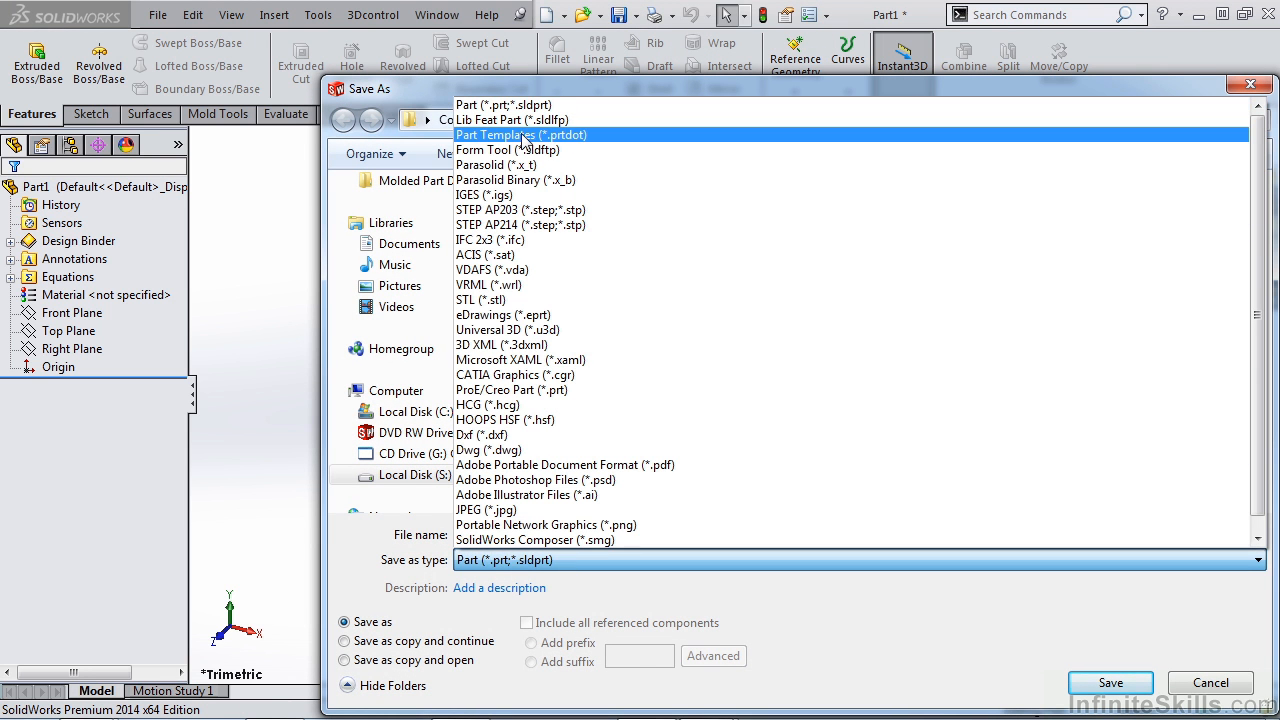
{"action": "left_click", "coordinate": [520, 136]}
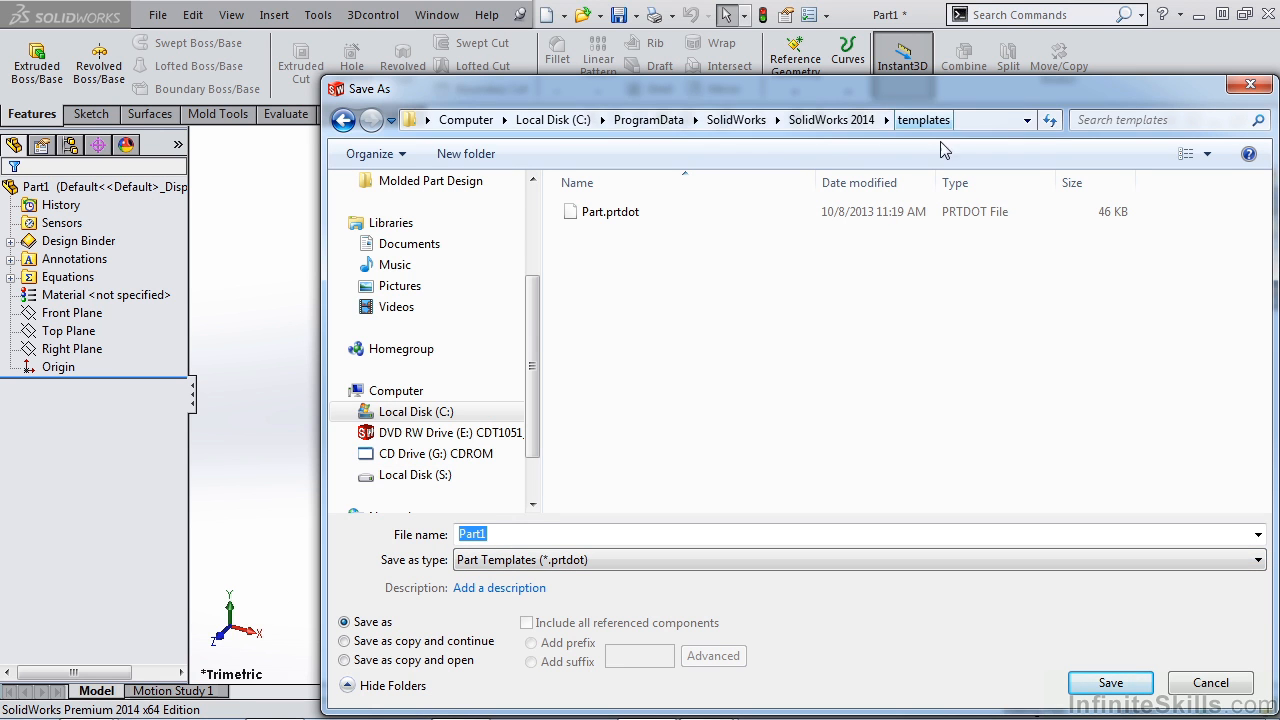
{"action": "mouse_move", "coordinate": [616, 212]}
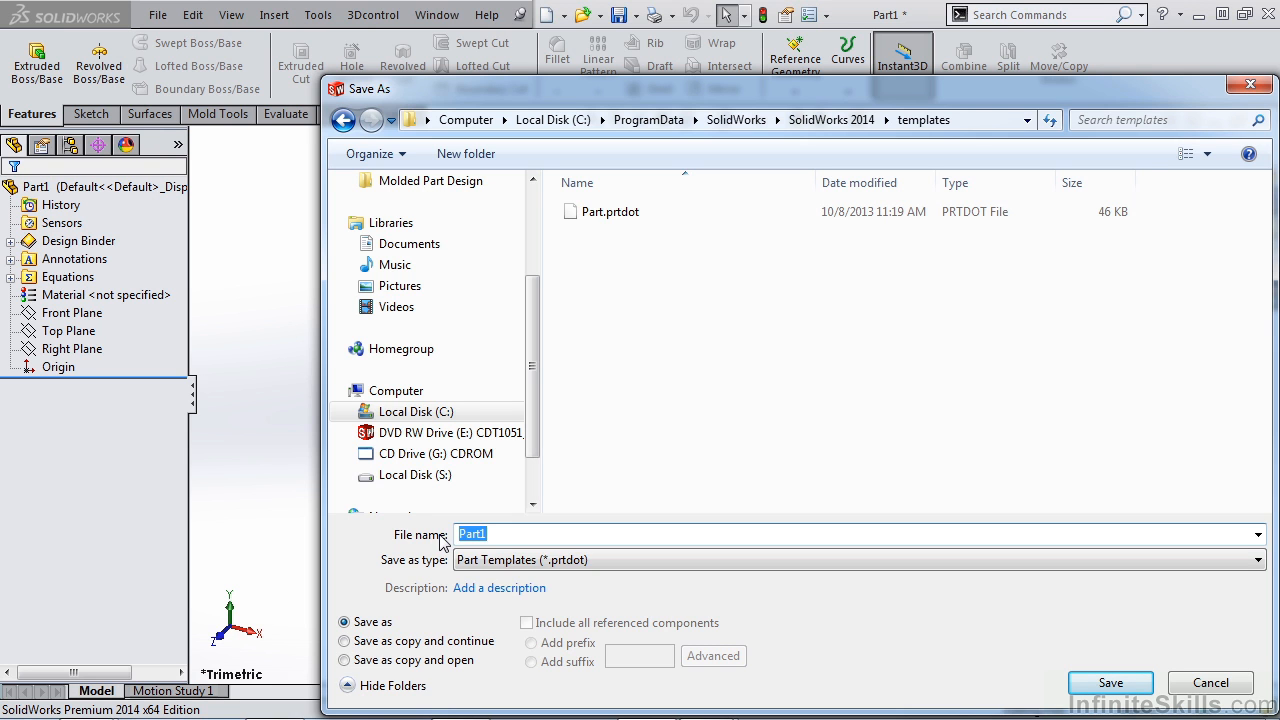
{"action": "type", "text": "MoldPart"}
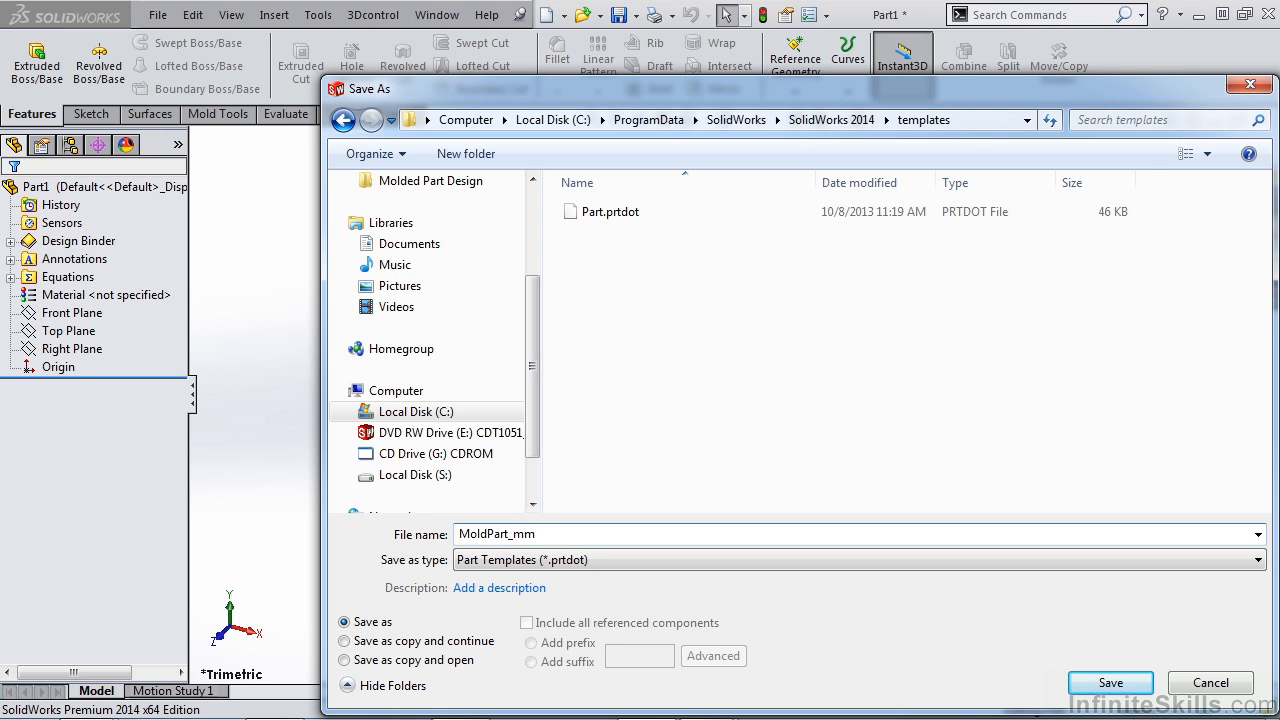
{"action": "left_click", "coordinate": [1110, 684]}
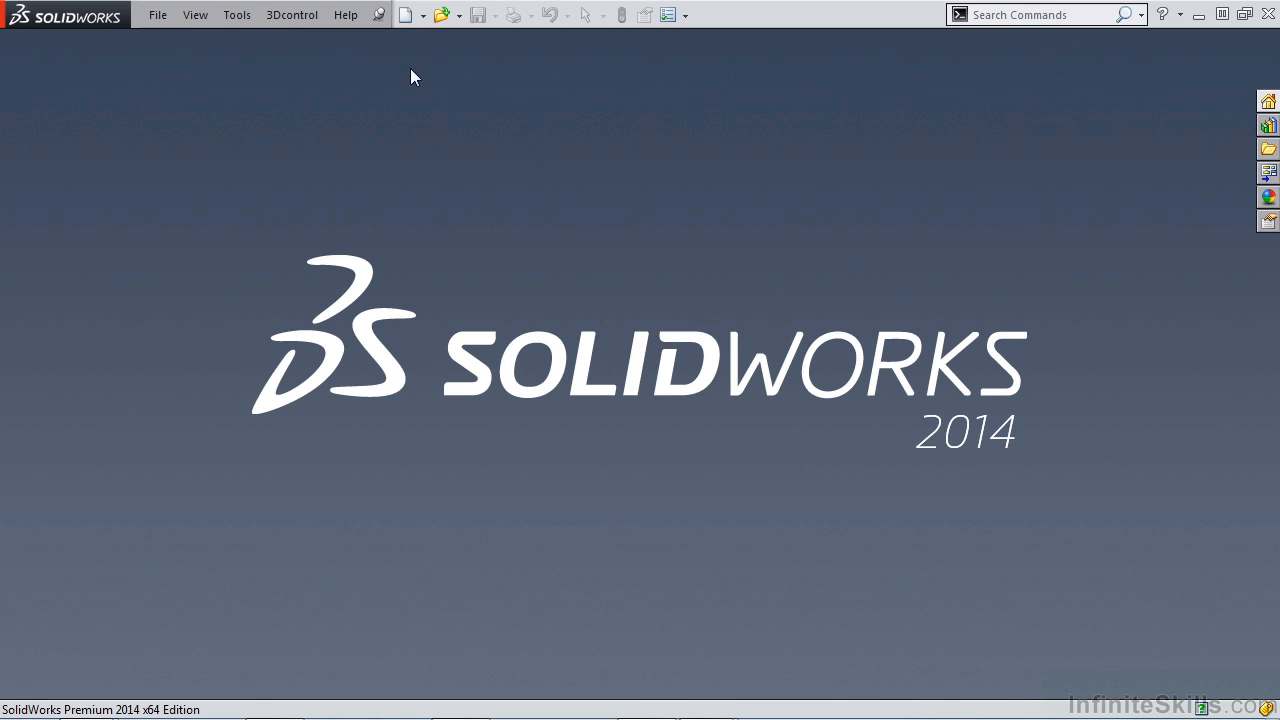
Create a new part from MoldPart_mm and expand its Equations folder to WallThickness
{"action": "left_click", "coordinate": [404, 14]}
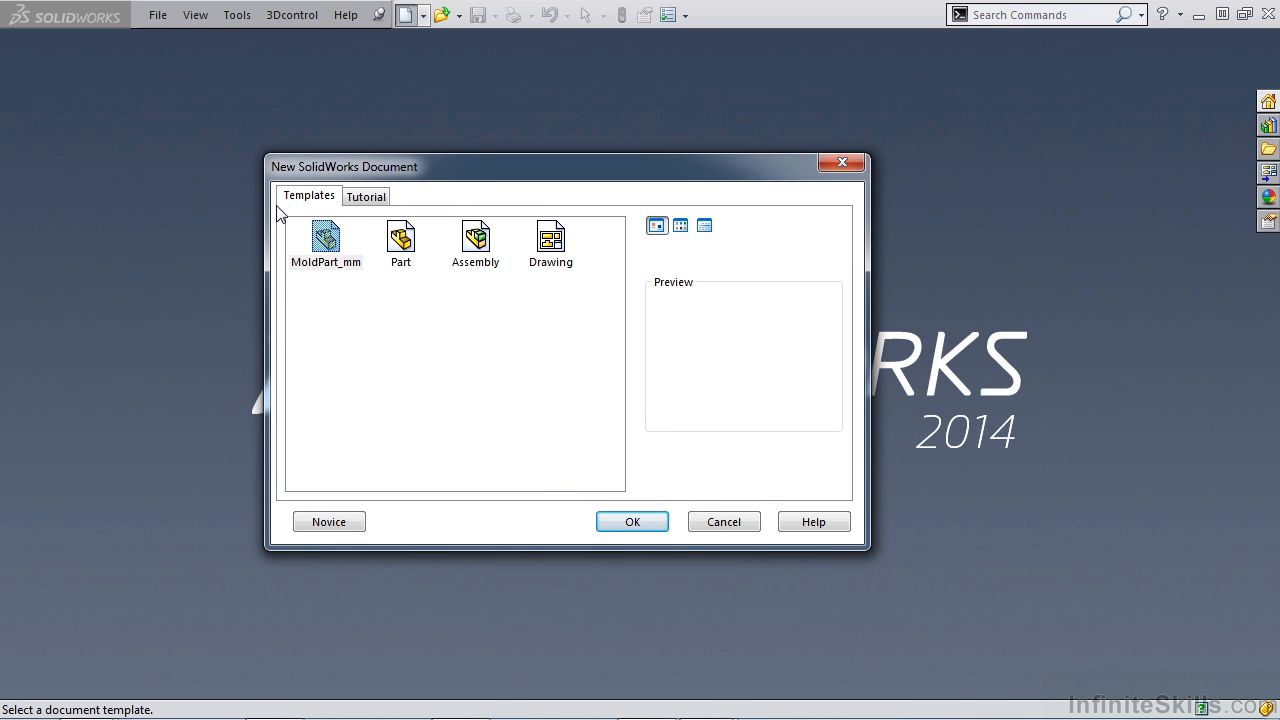
{"action": "mouse_move", "coordinate": [404, 240]}
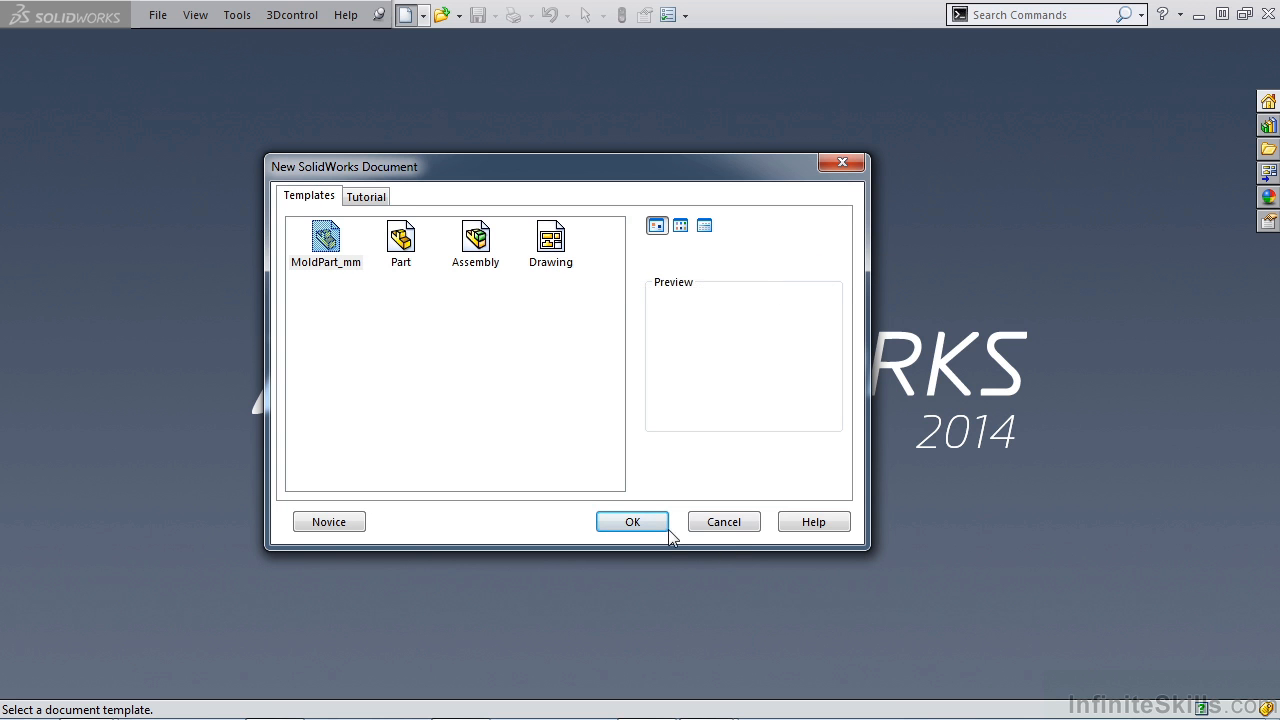
{"action": "left_click", "coordinate": [632, 520]}
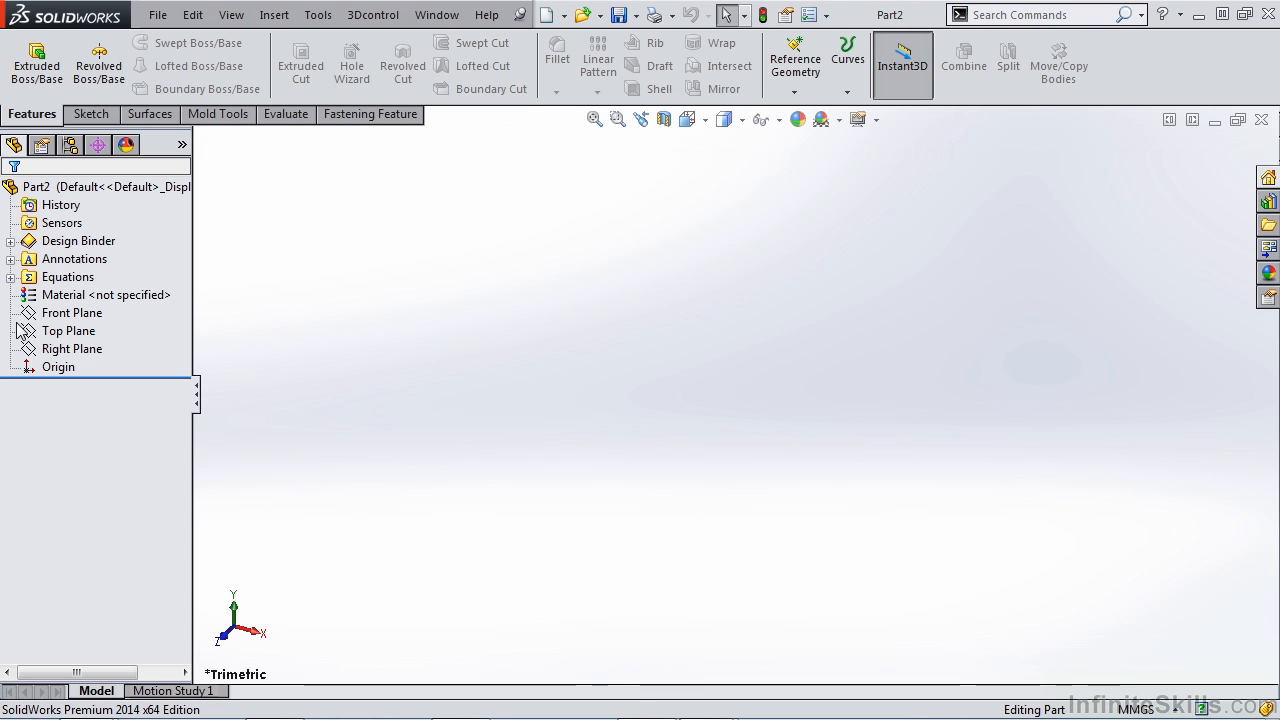
{"action": "left_click", "coordinate": [10, 276]}
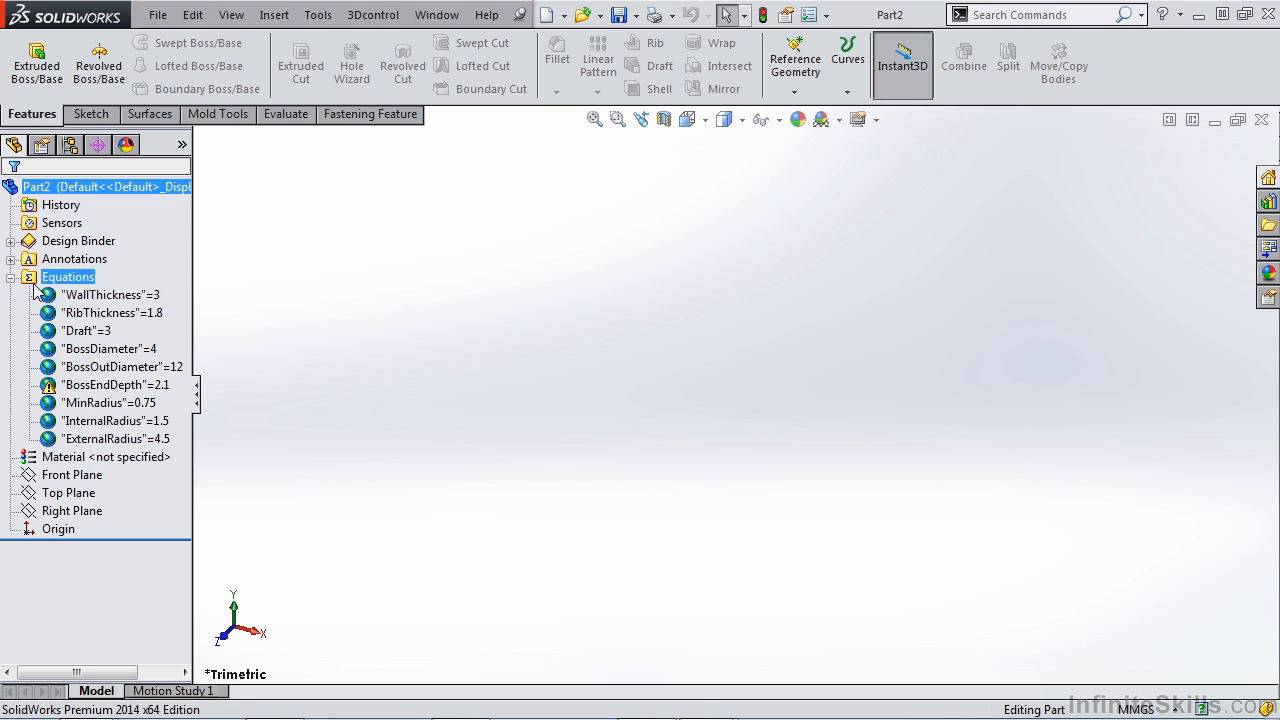
{"action": "left_click", "coordinate": [110, 294]}
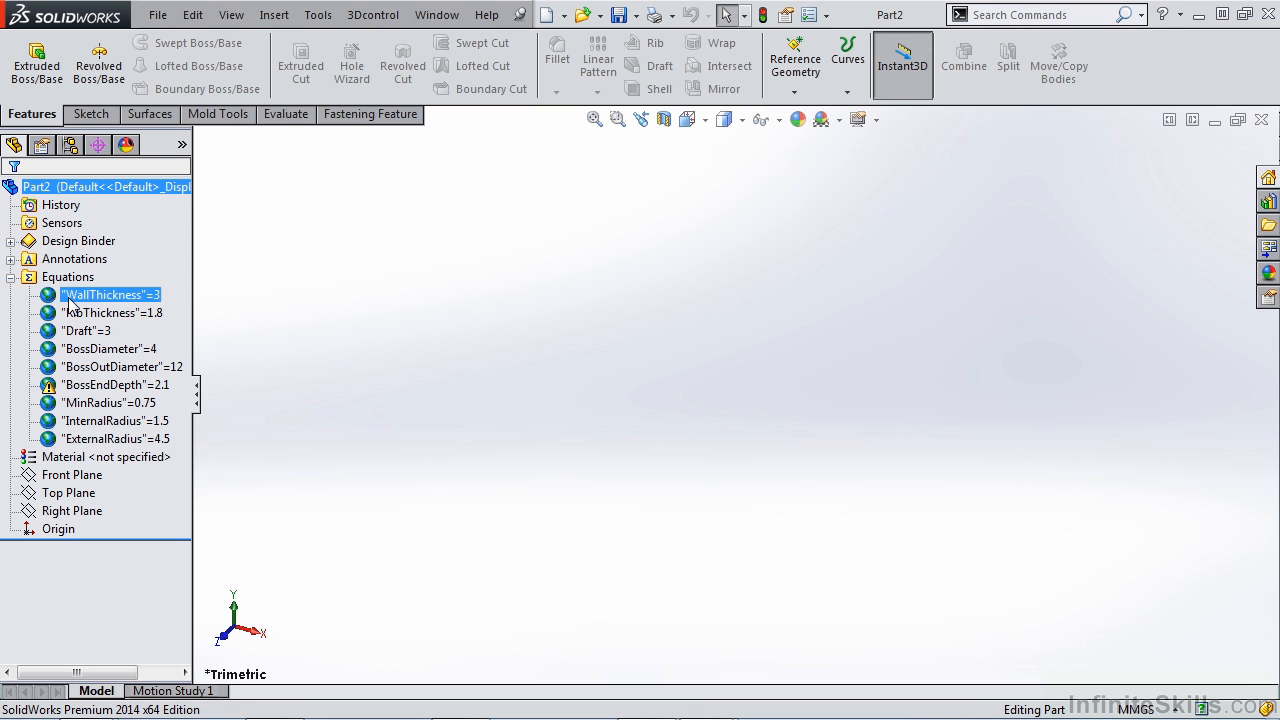
{"action": "left_click", "coordinate": [318, 14]}
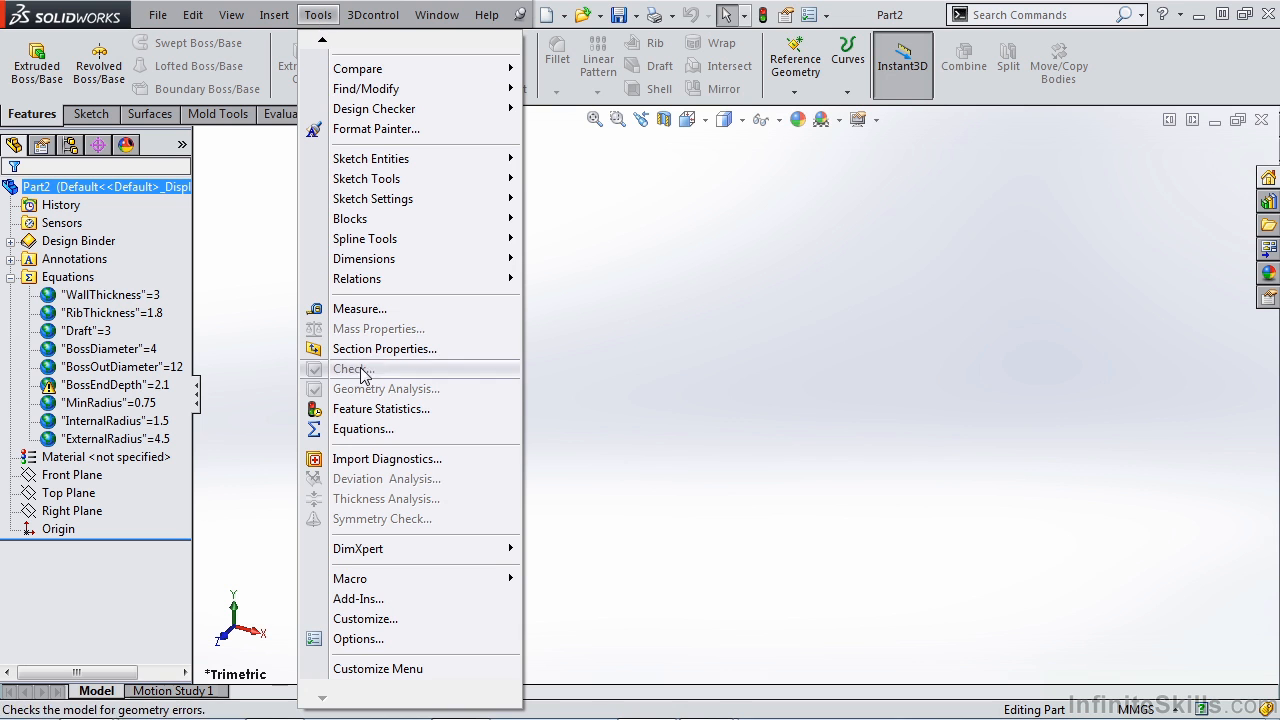
{"action": "left_click", "coordinate": [364, 428]}
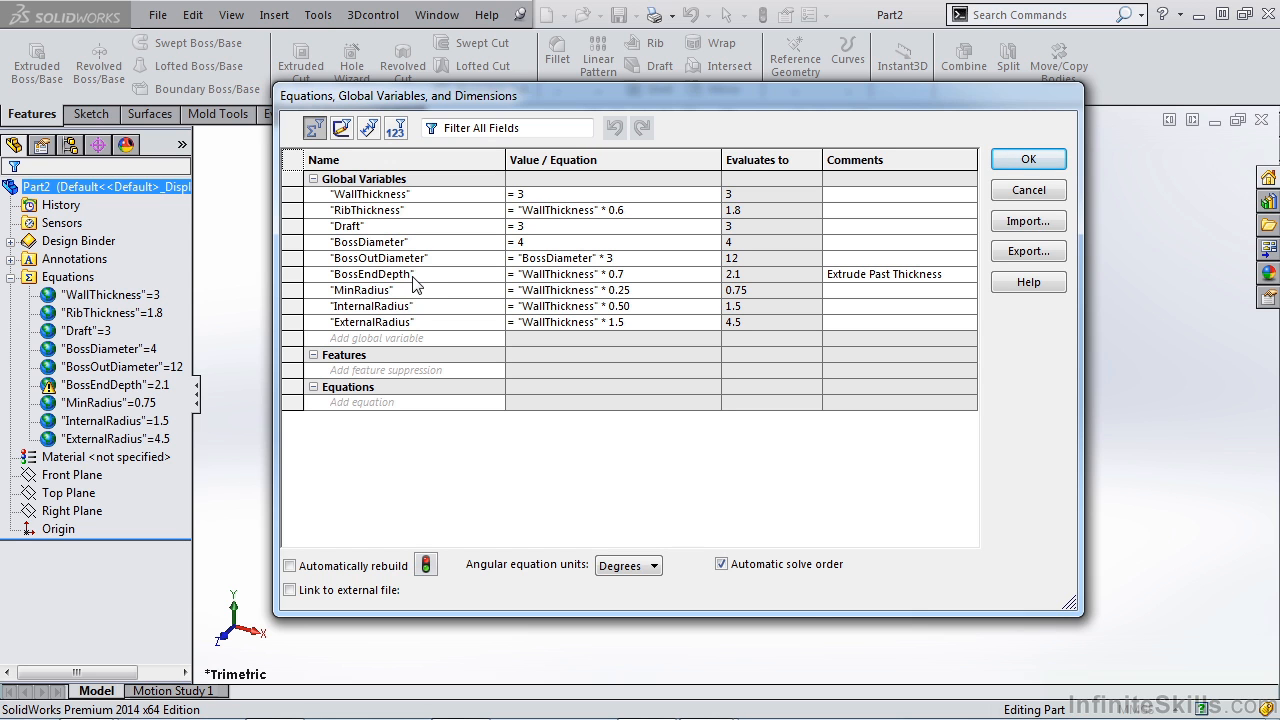
{"action": "left_click", "coordinate": [116, 384]}
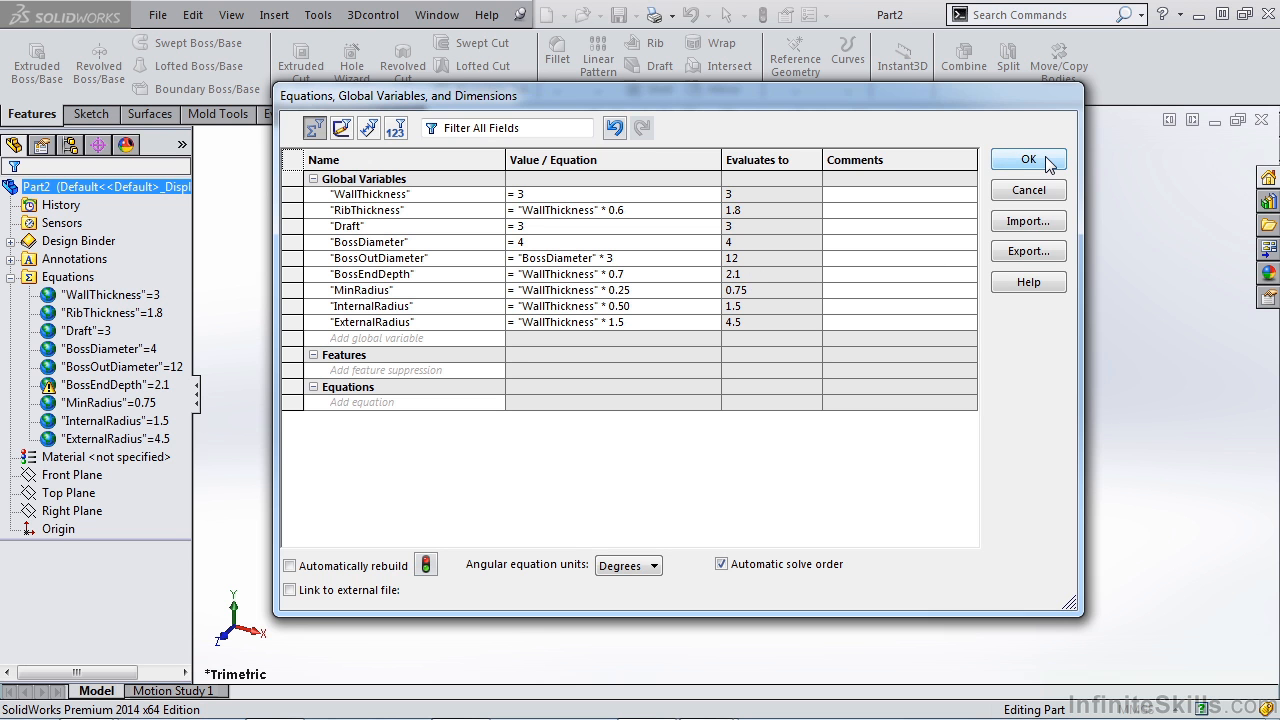
{"action": "left_click", "coordinate": [1028, 160]}
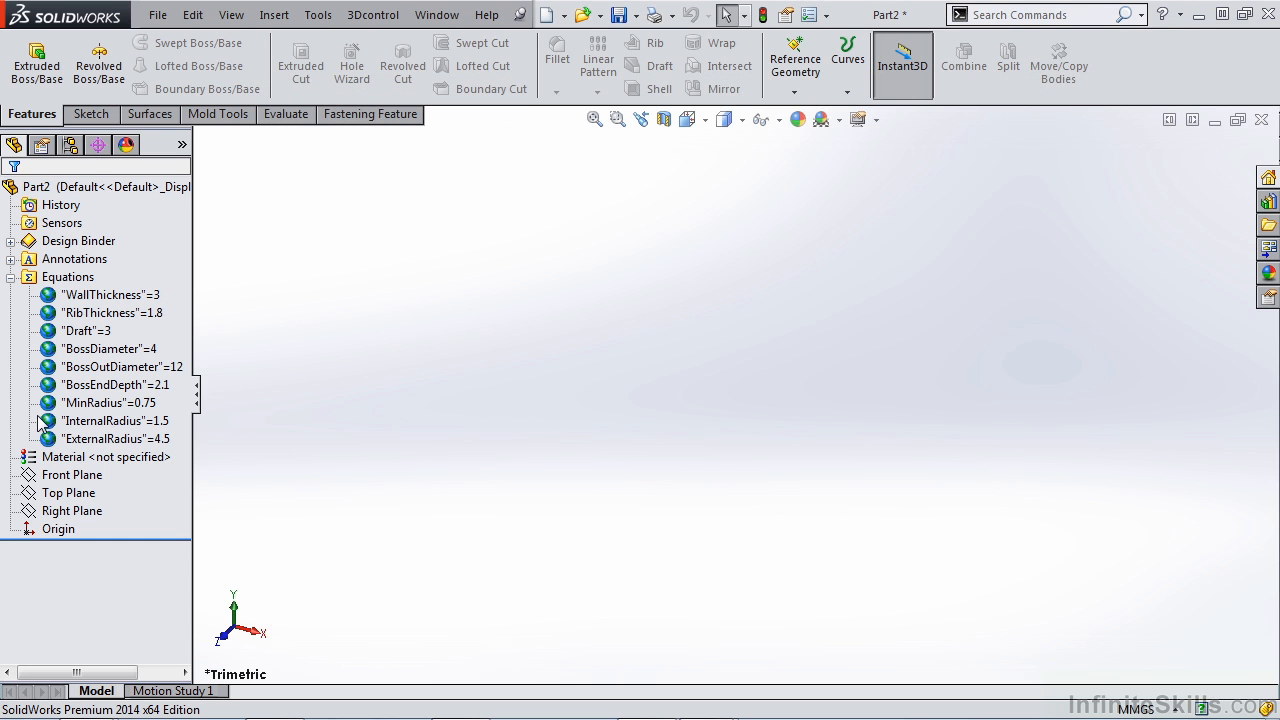
{"action": "left_click", "coordinate": [122, 366]}
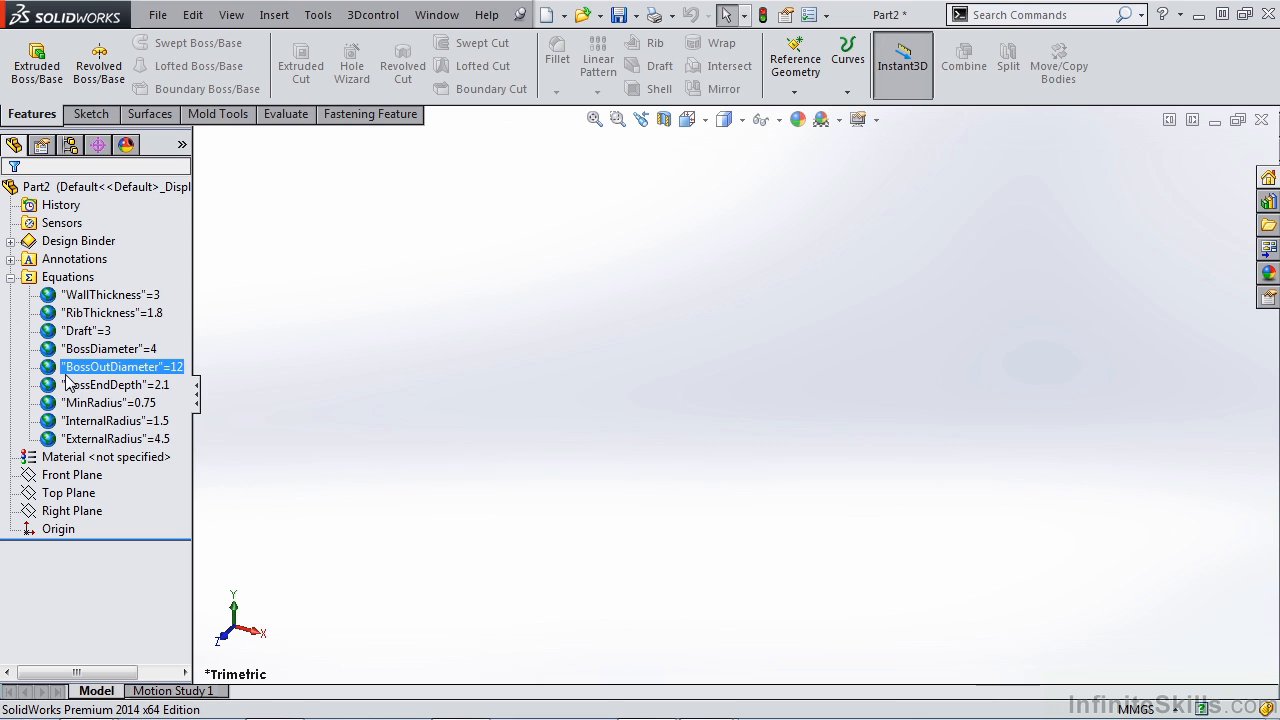
{"action": "left_click", "coordinate": [116, 384]}
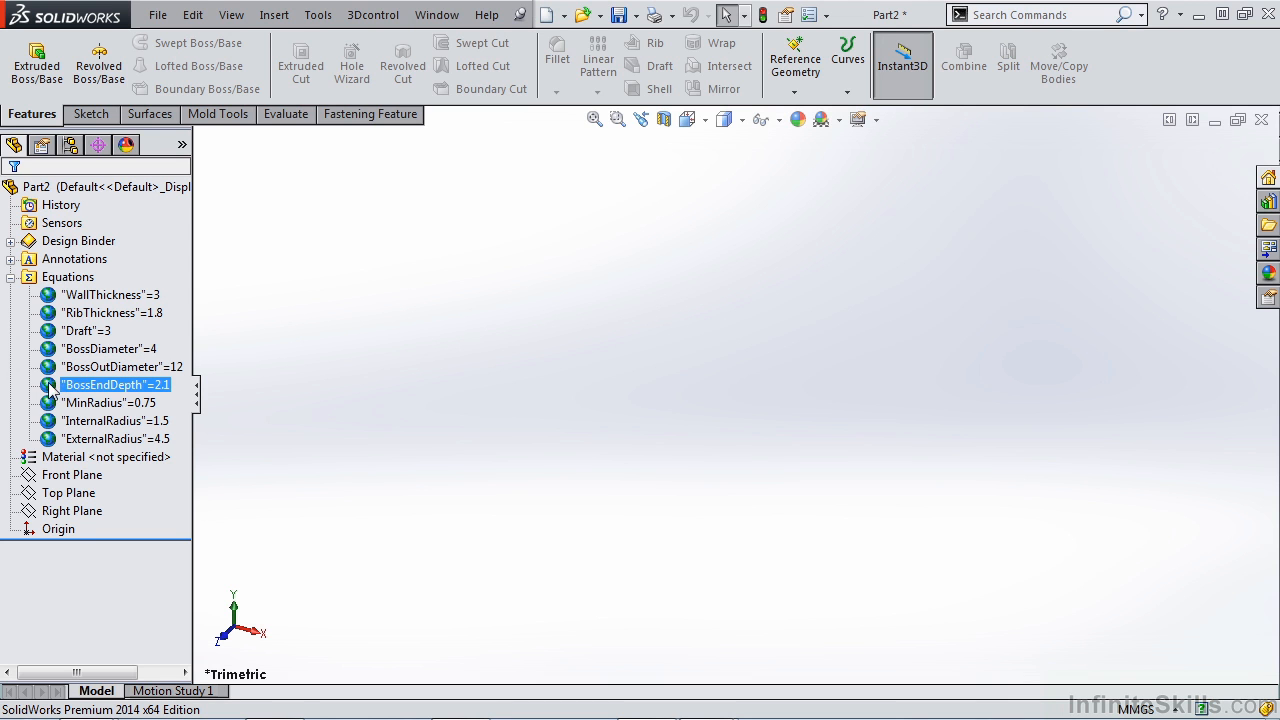
{"action": "mouse_move", "coordinate": [56, 390]}
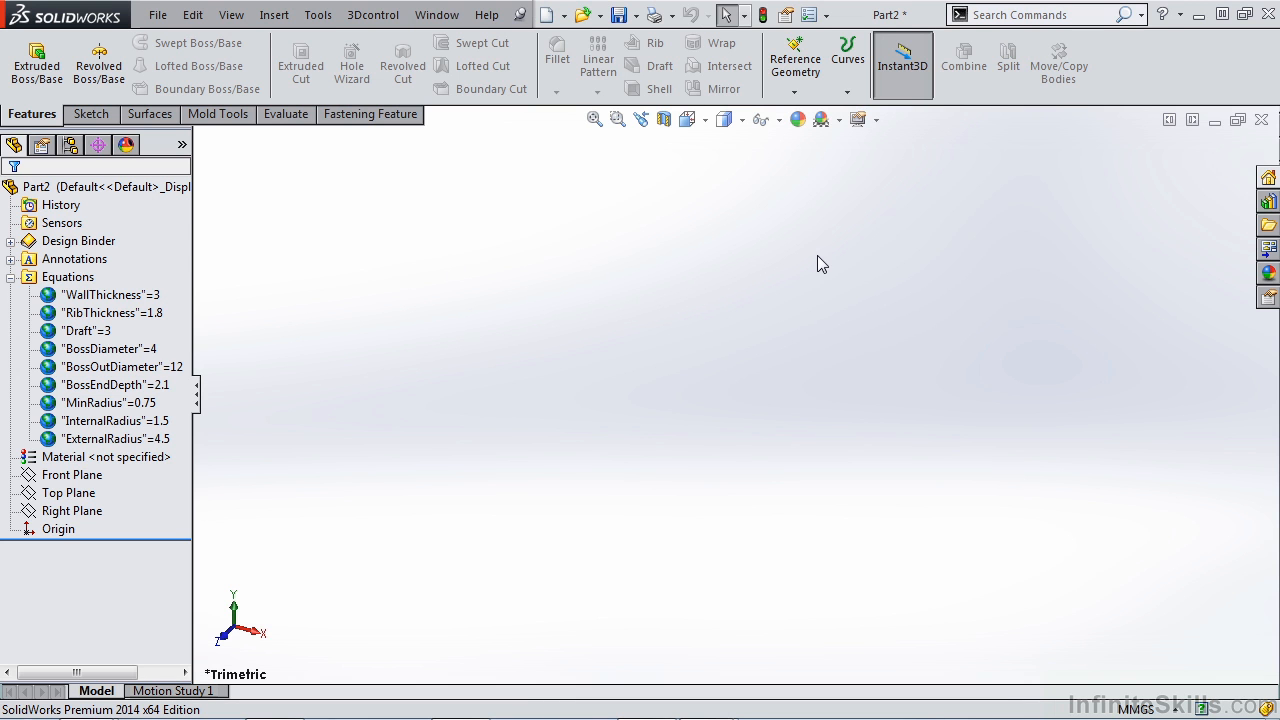
{"action": "left_click", "coordinate": [8, 276]}
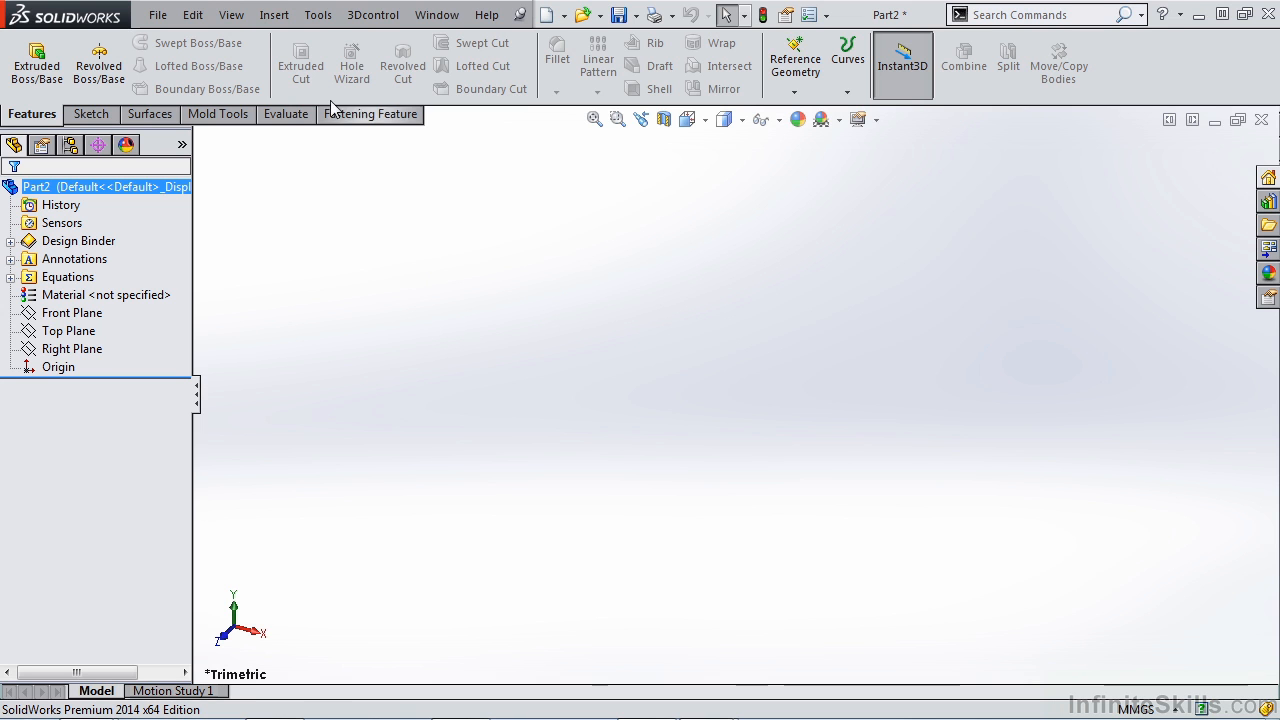
Set WallThickness to 5 in the Equations manager, updating RibThickness to 3 and ExternalRadius to 7.5
{"action": "left_click", "coordinate": [318, 14]}
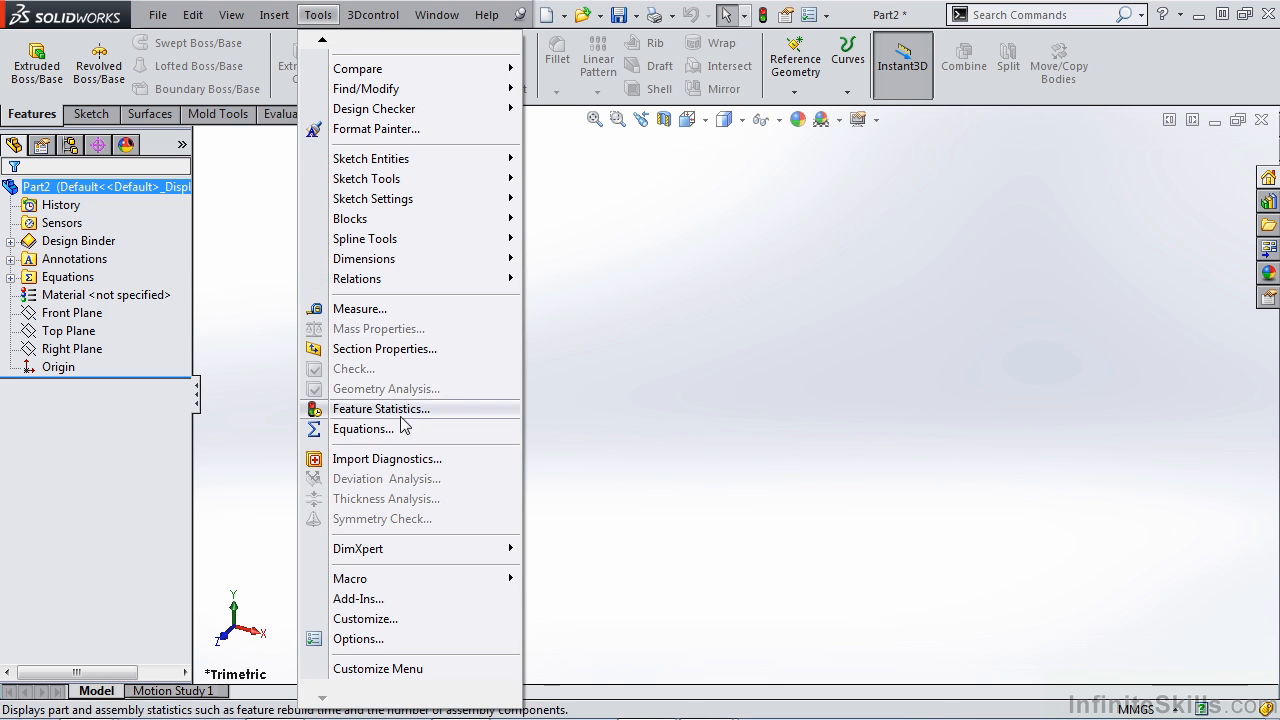
{"action": "left_click", "coordinate": [364, 428]}
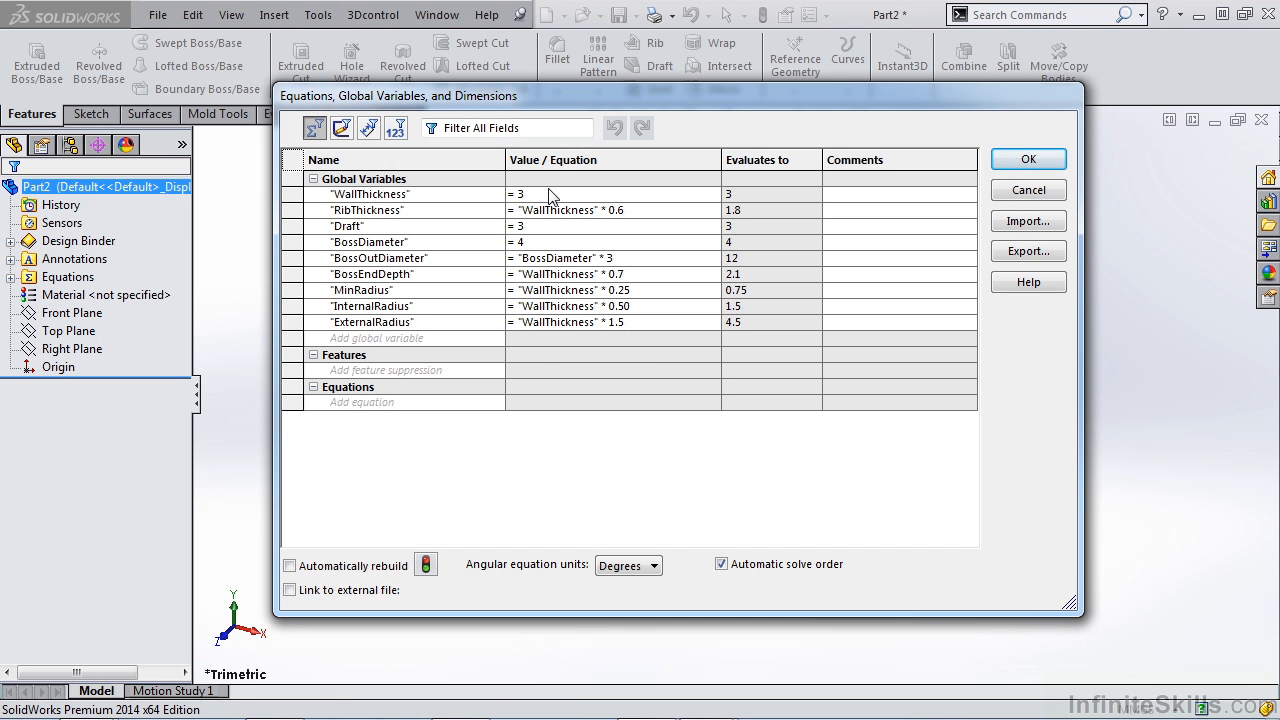
{"action": "type", "text": "5"}
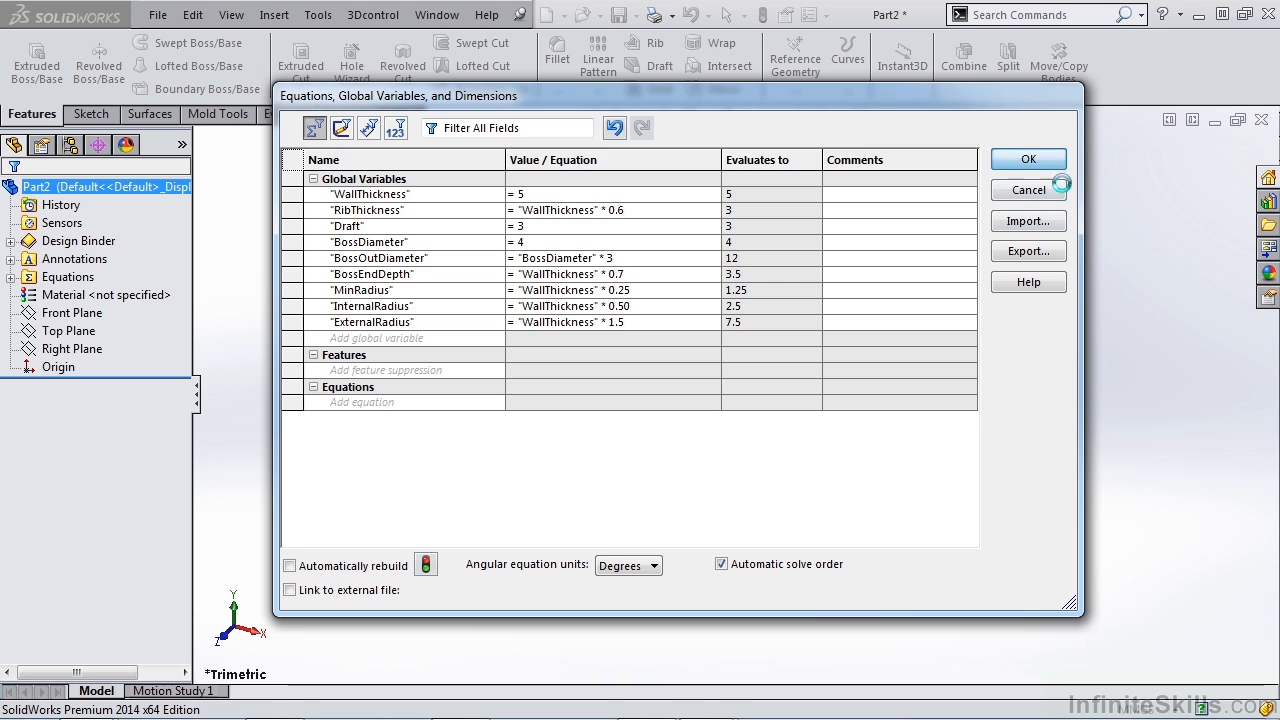
{"action": "left_click", "coordinate": [1028, 160]}
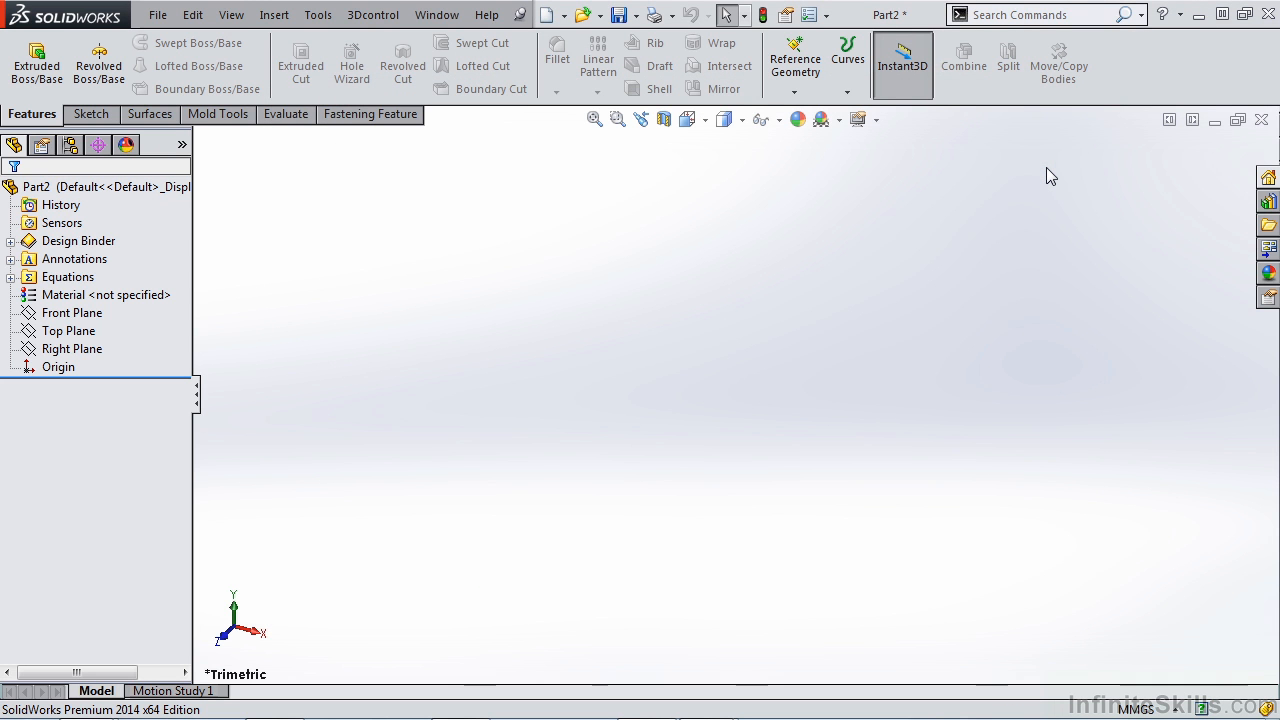
{"action": "mouse_move", "coordinate": [1040, 184]}
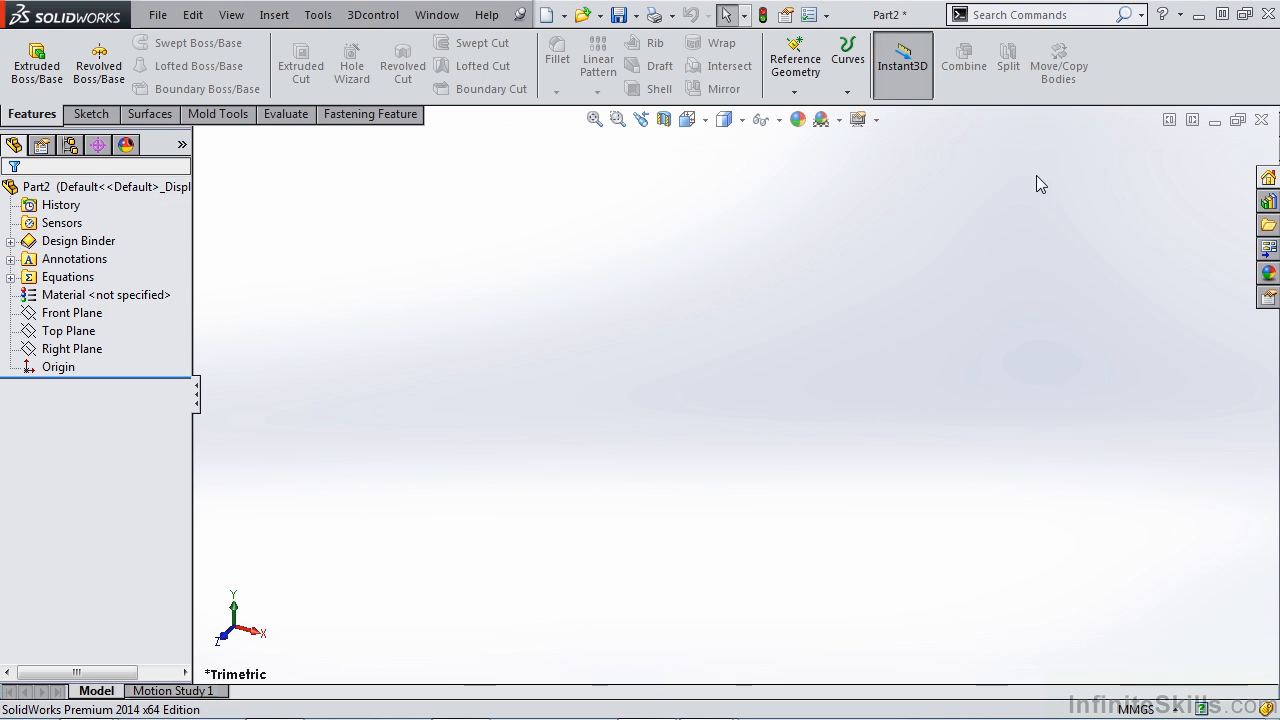